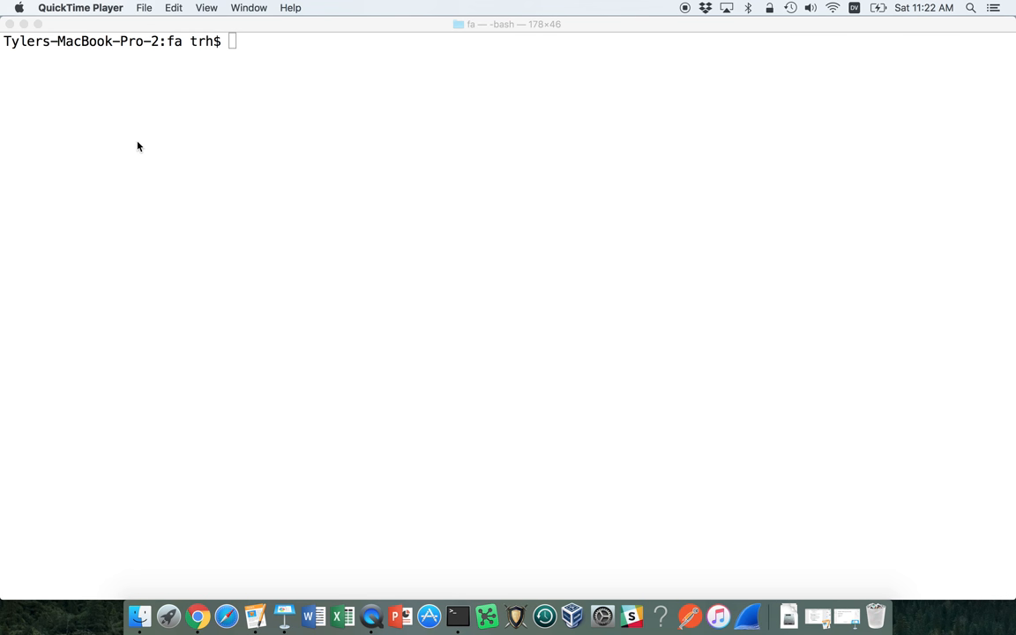
Type 'javac JsonPrinter' at the bash prompt to start the compile.
type("javac JsonPrinter")
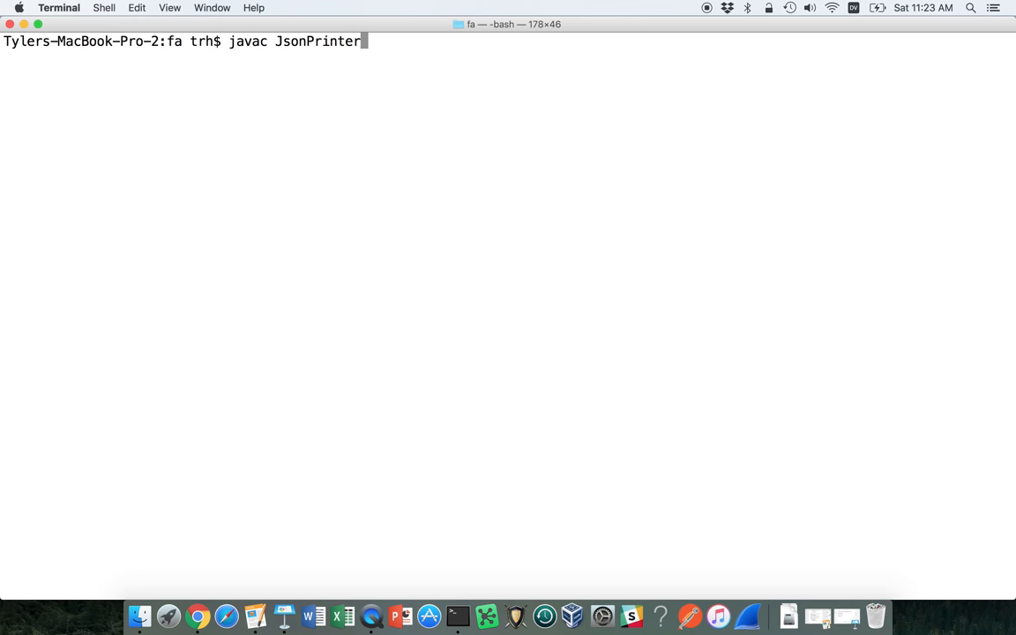
Compile JsonPrinterSolution.java, which fails with missing JSON class errors.
type("Solution.ja")
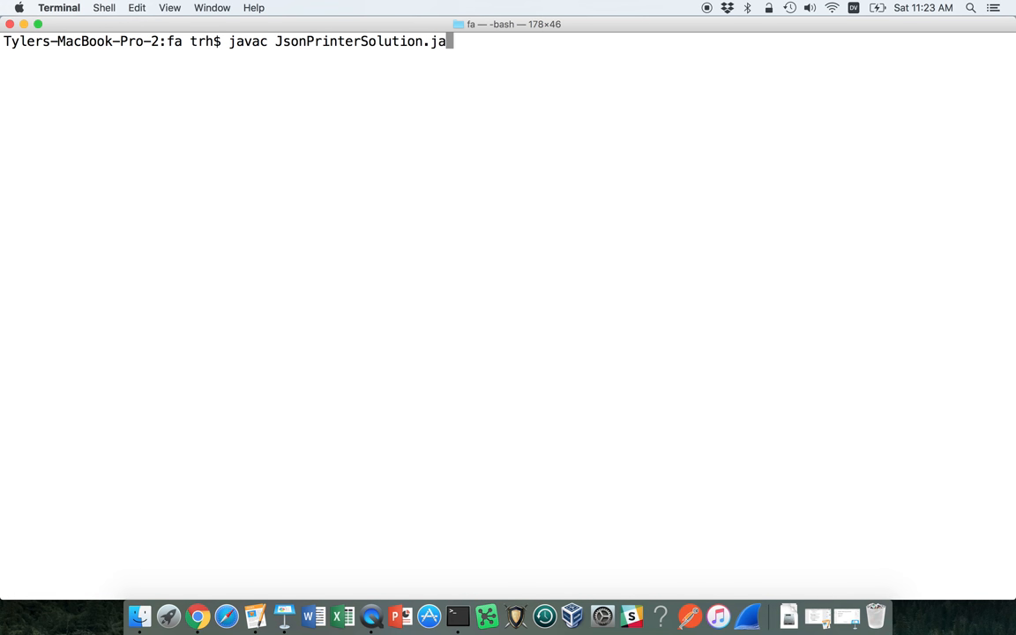
key("Return")
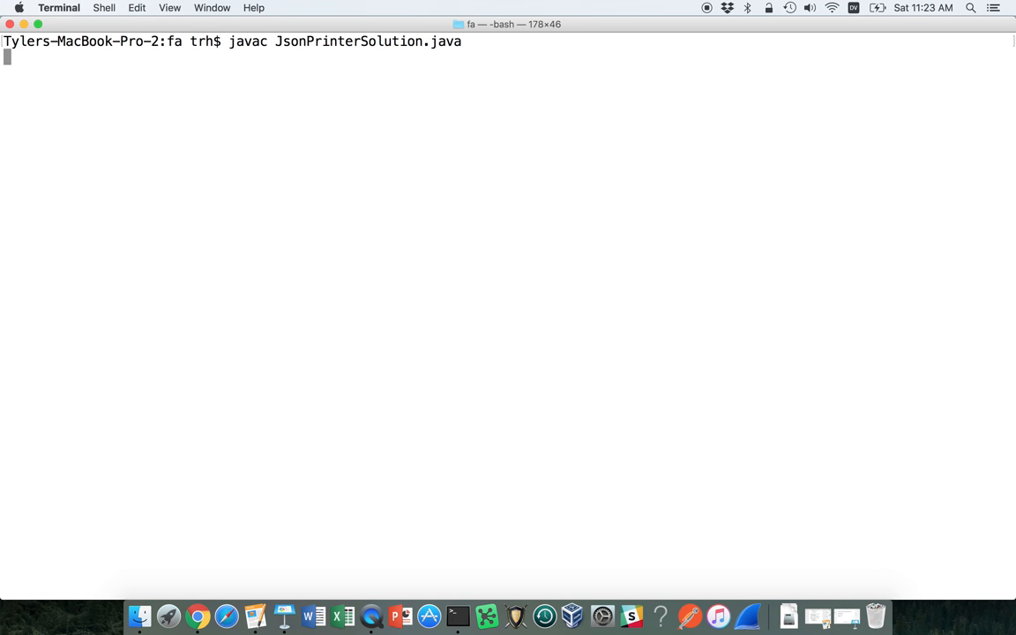
key("Return")
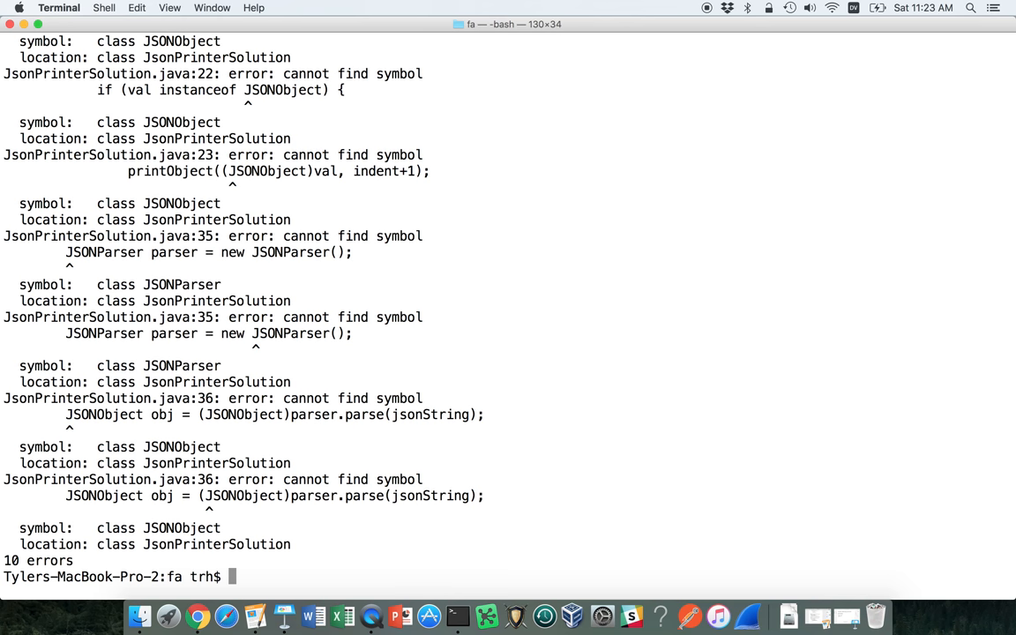
List the folder and copy the json-simple jar name to add it to CLASSPATH.
type("l")
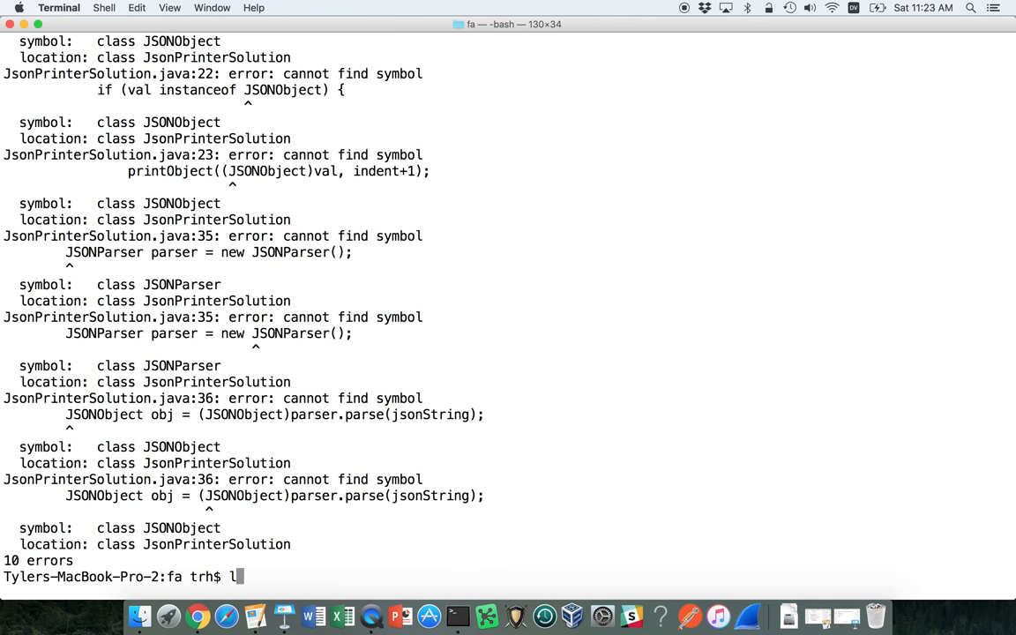
key("Return")
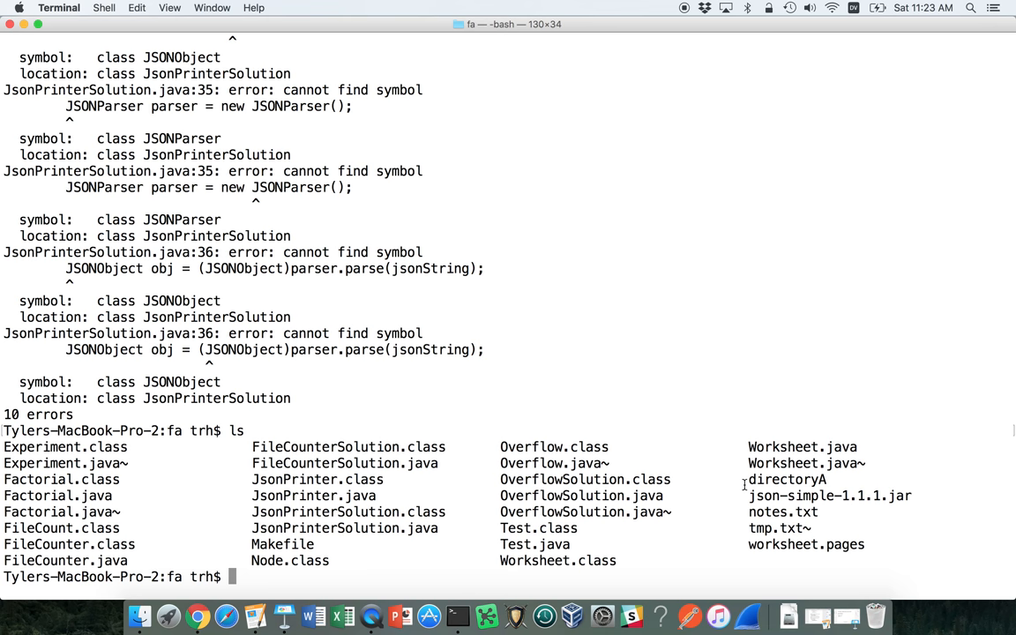
double_click(830, 495)
type("cat notes.txt")
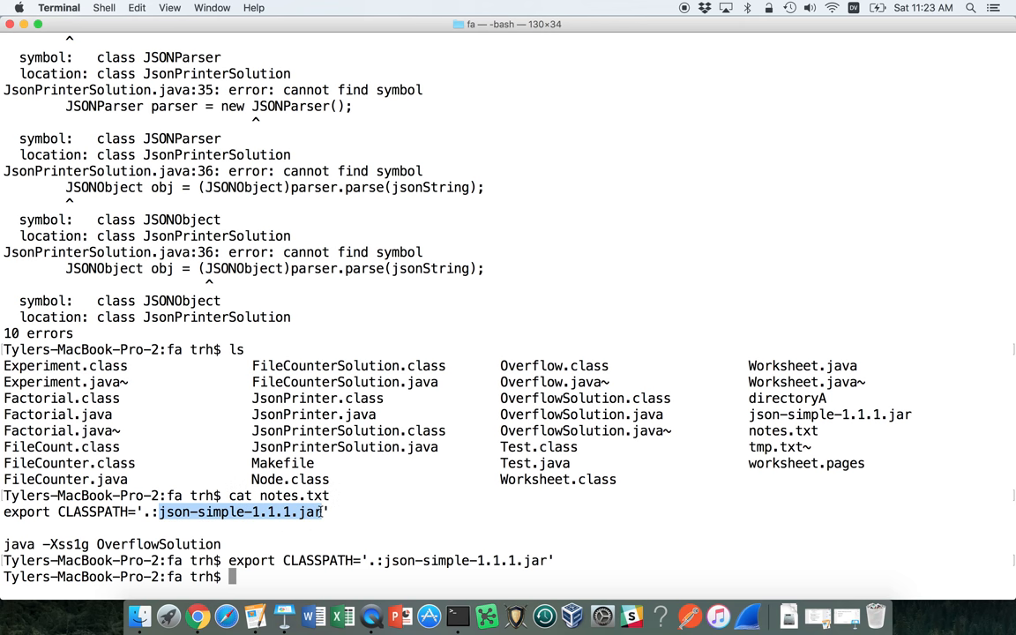
type("emacs")
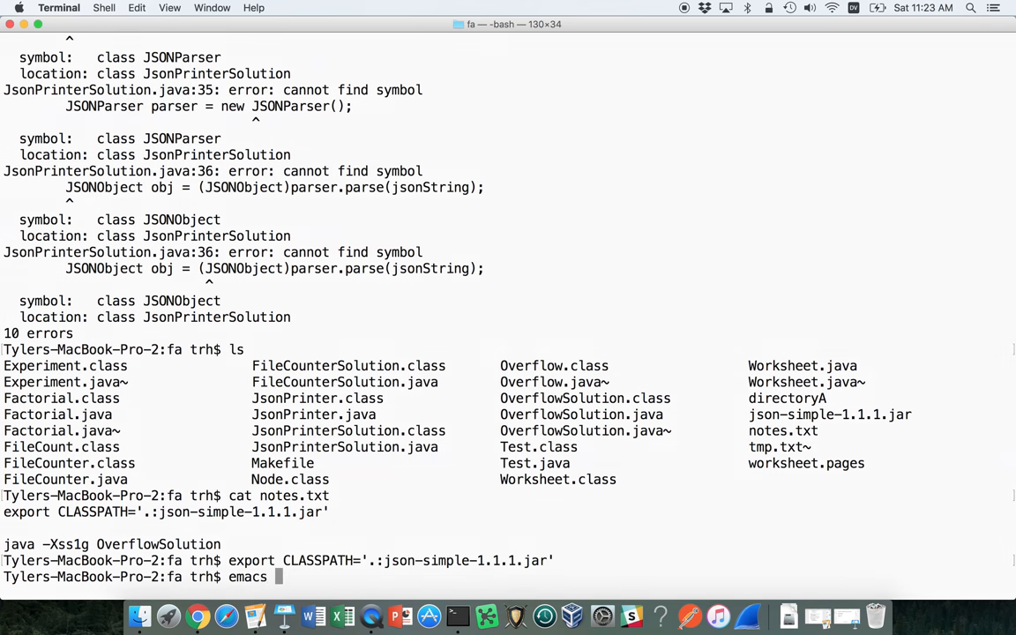
key("Return")
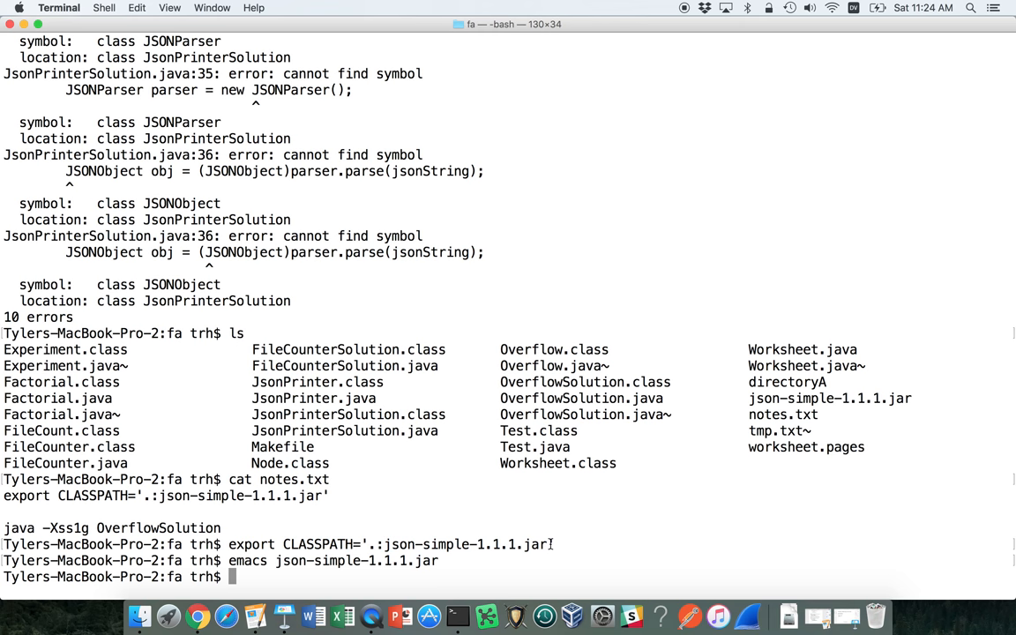
Recompile JsonPrinterSolution.java and begin a java JsonPrinterSolution command with name 'alice'.
type("javac JsonPrinterSolution.java")
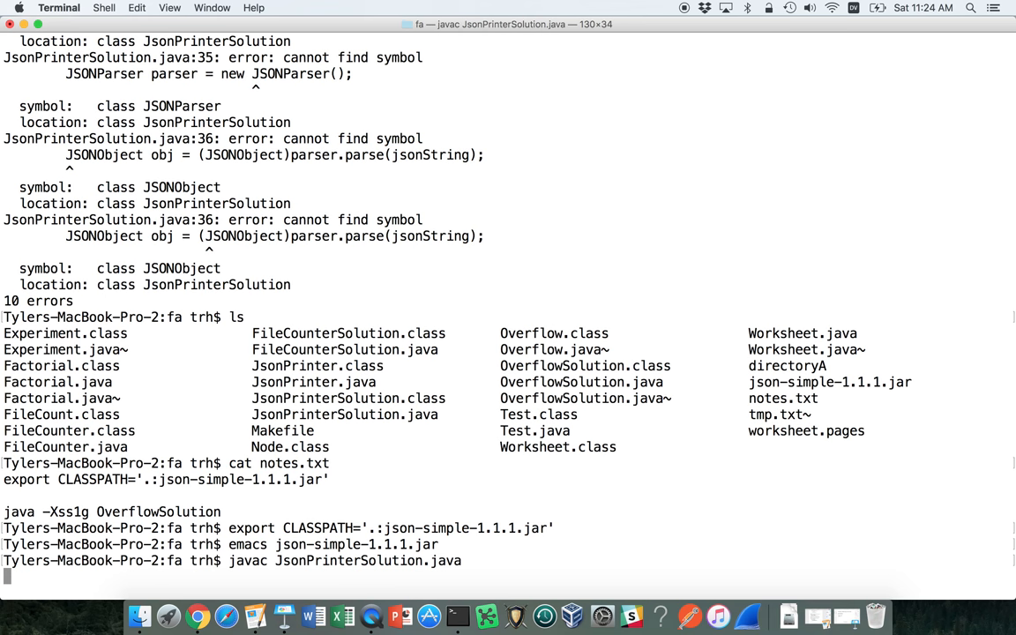
type("java")
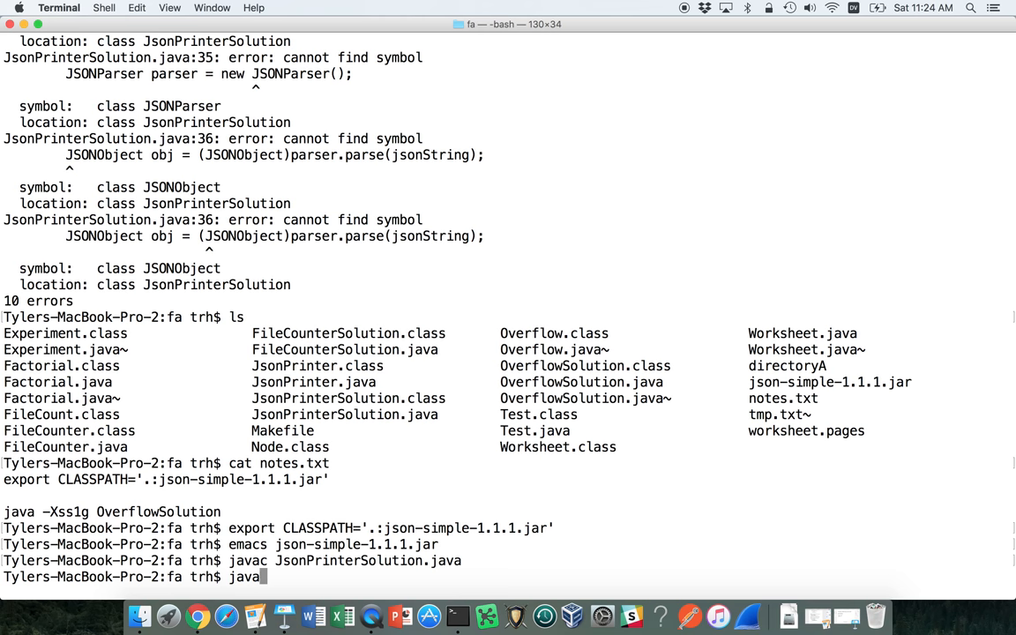
type("JsonPrinter")
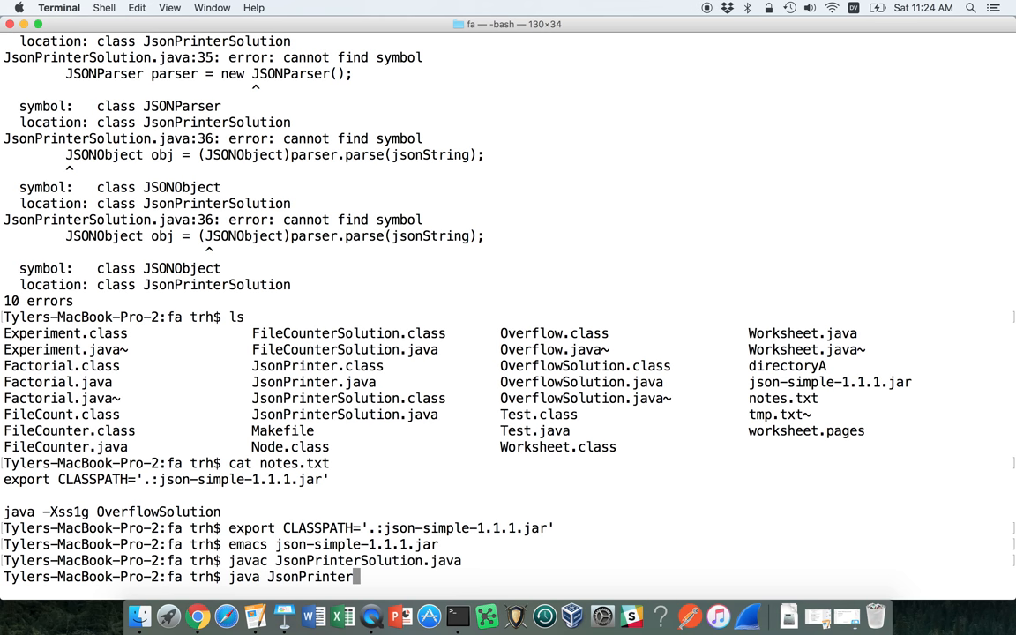
type("Solution")
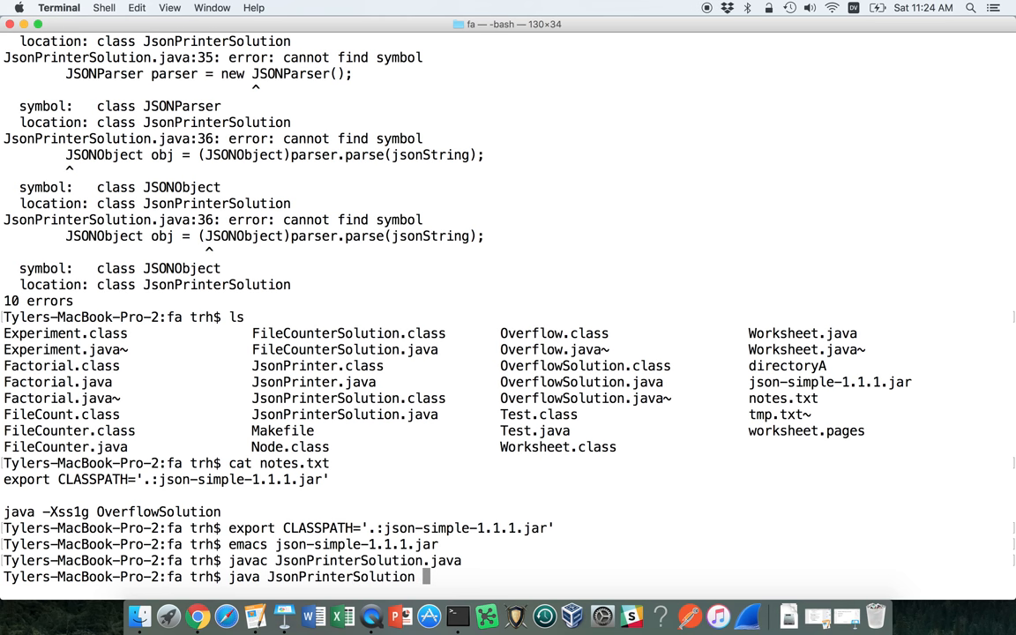
type("'")
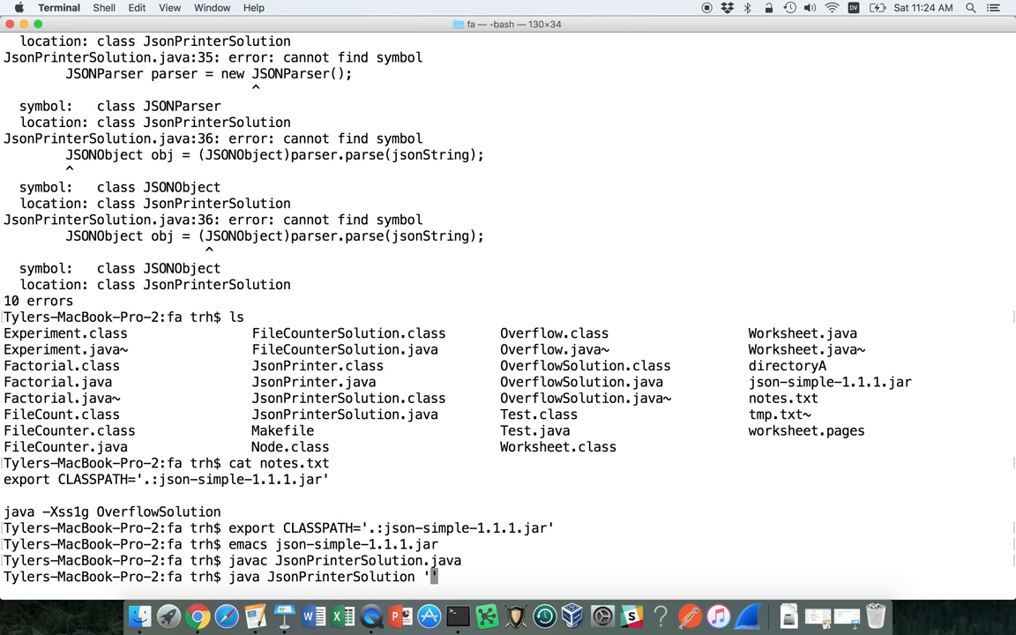
type("{")
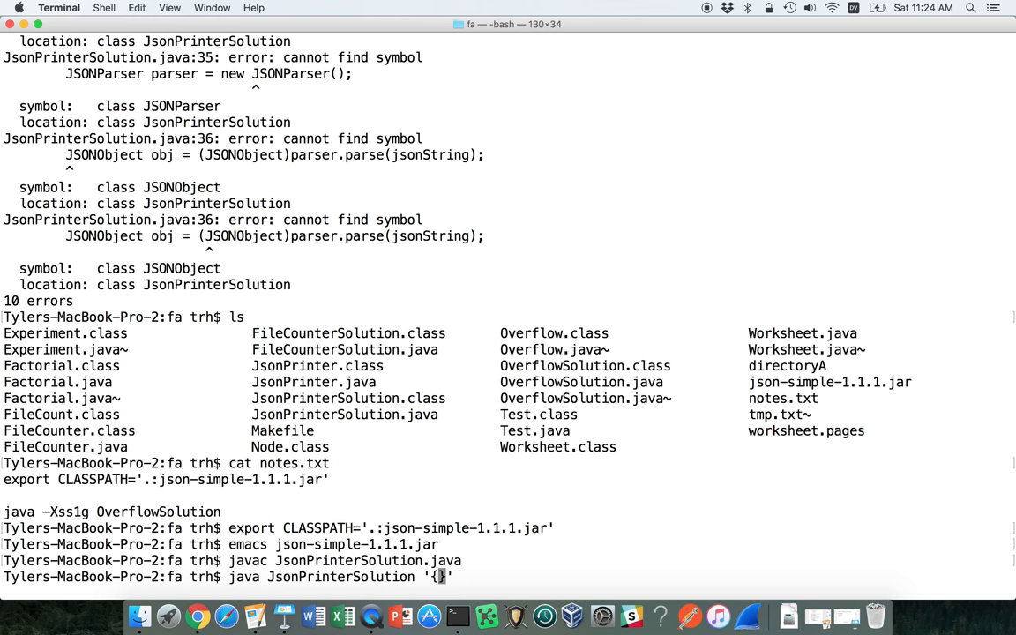
type("\"")
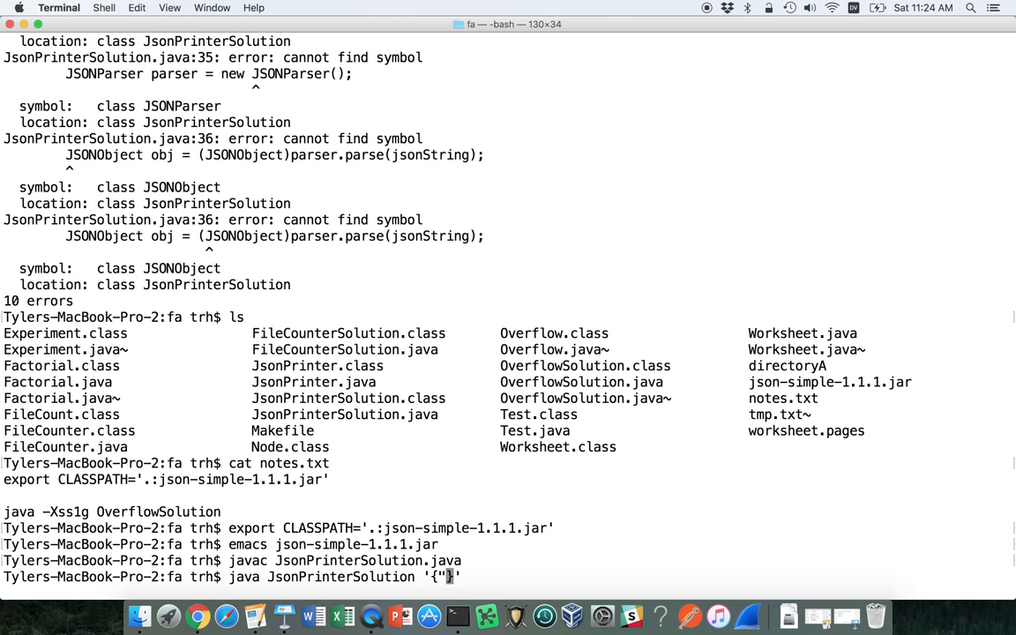
type("name\": \"")
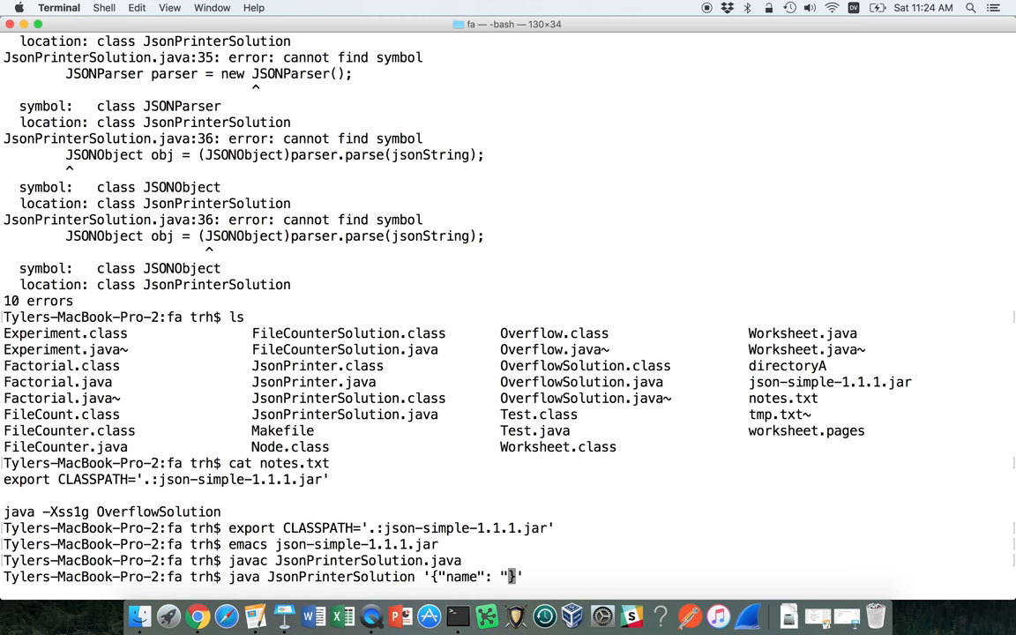
type("alice")
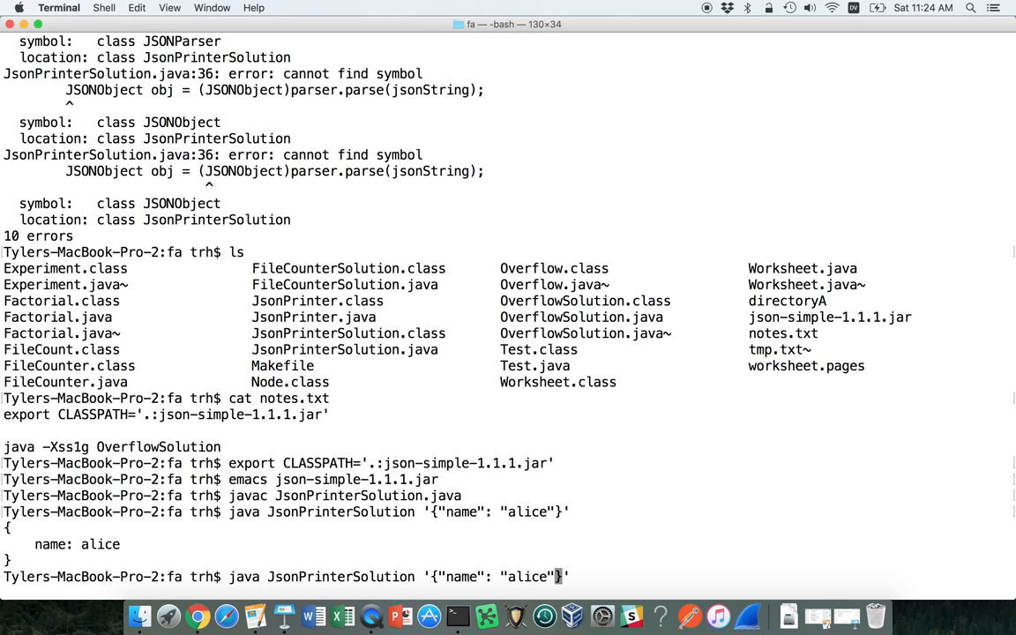
Add nested scores with exam1 90 and exam2 95 to the JSON and run it.
type(",")
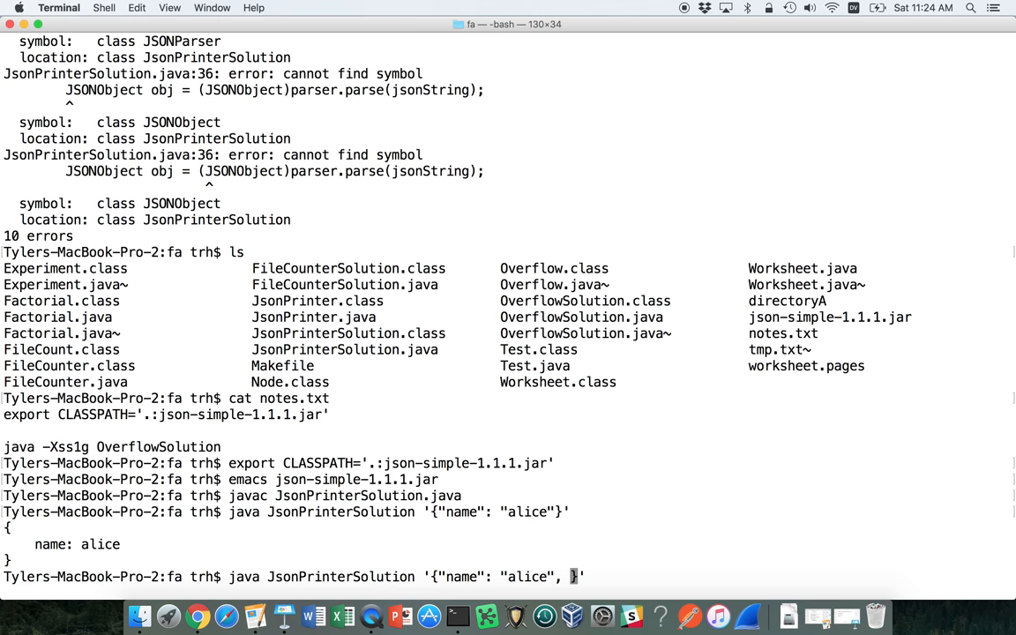
type("\"score\"")
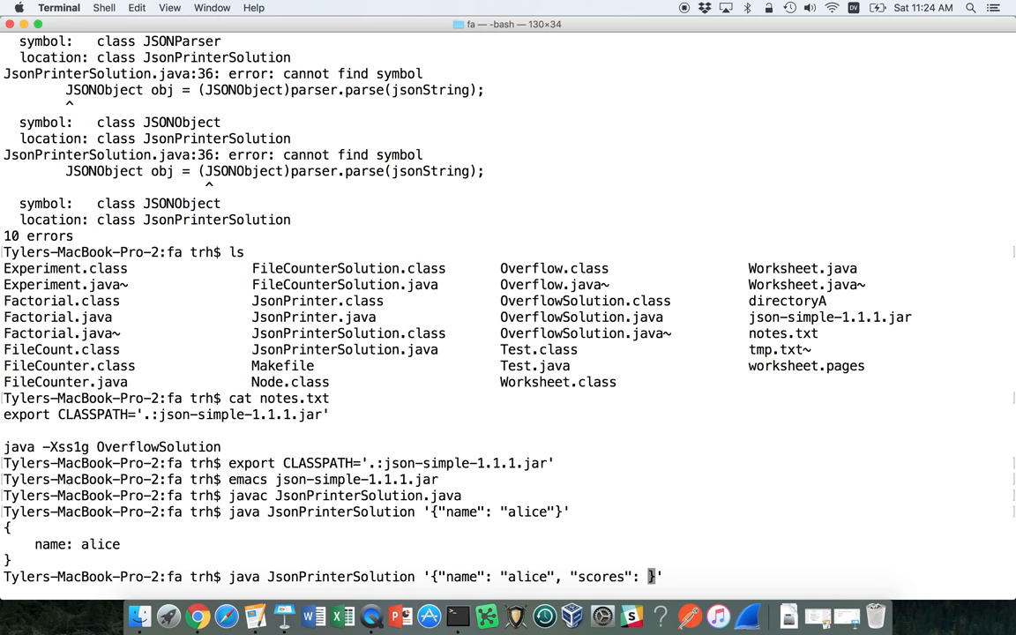
type("{")
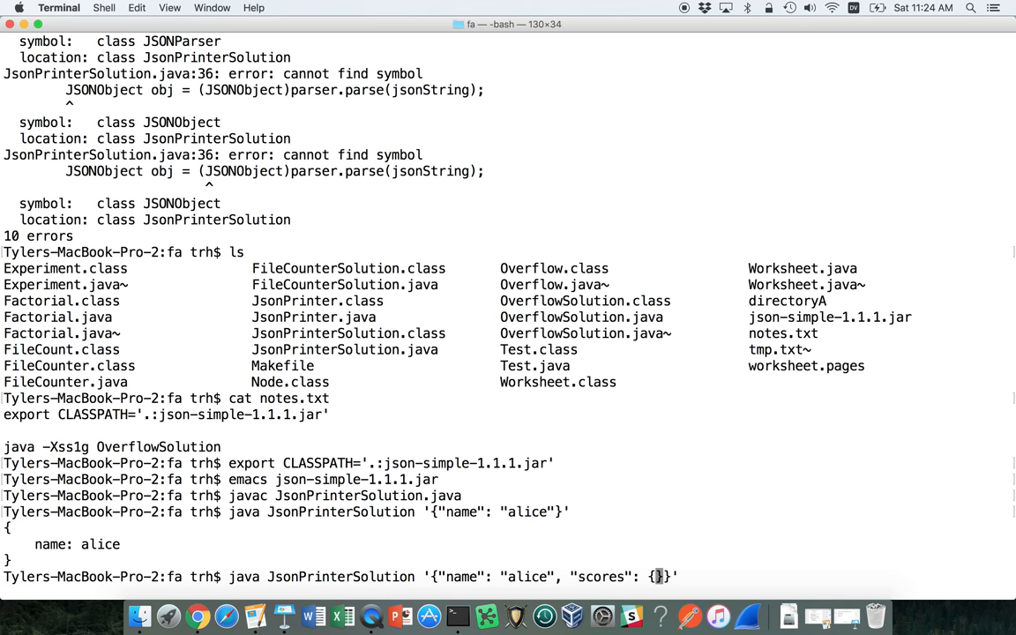
type("exam1:")
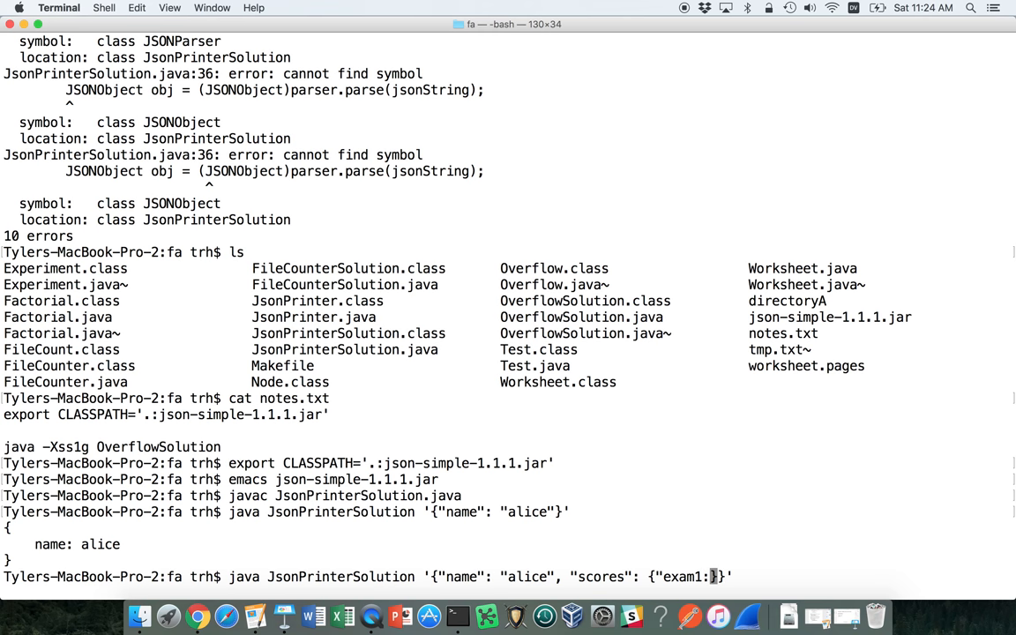
mouse_move(572, 616)
type("\"")
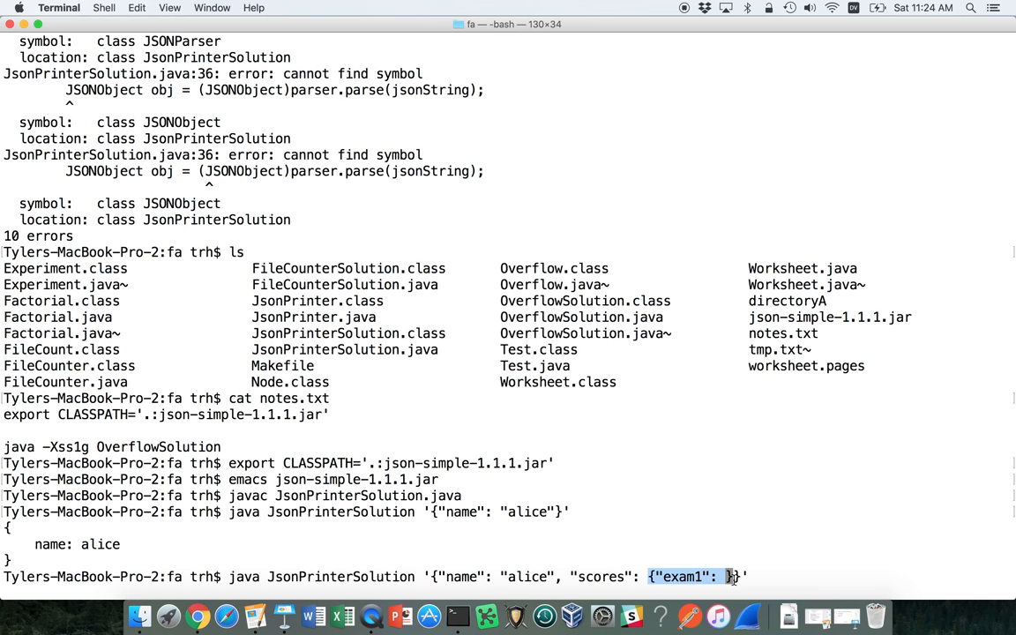
type("90")
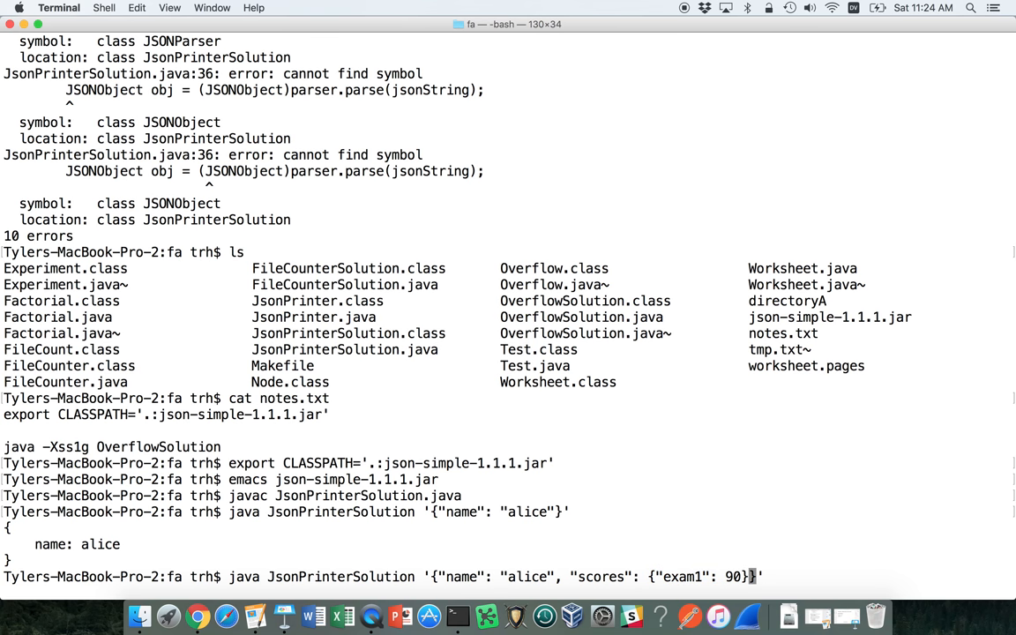
type(", \"")
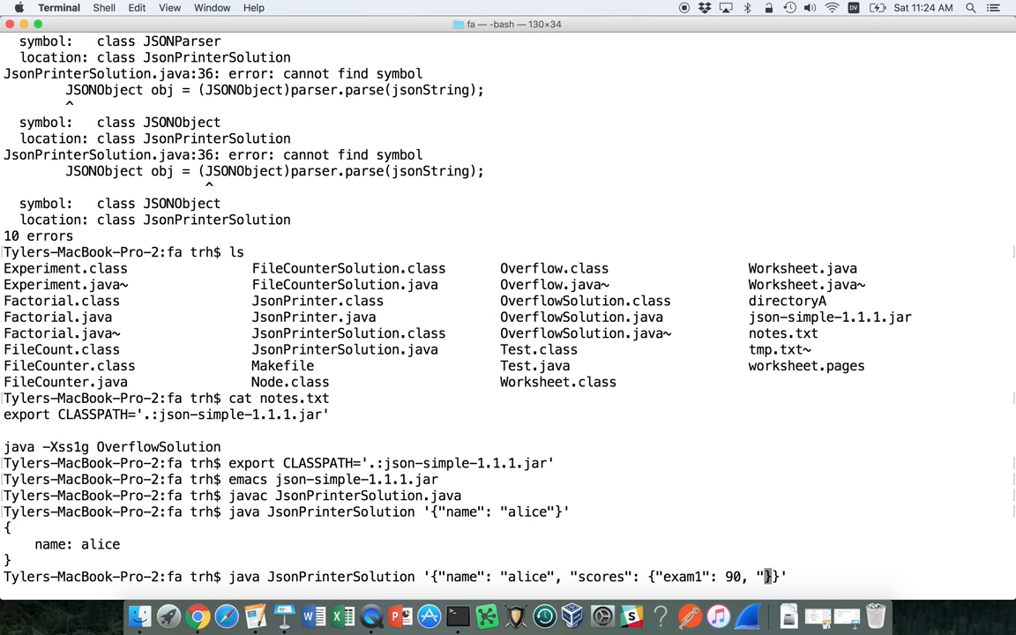
type("exam2\":")
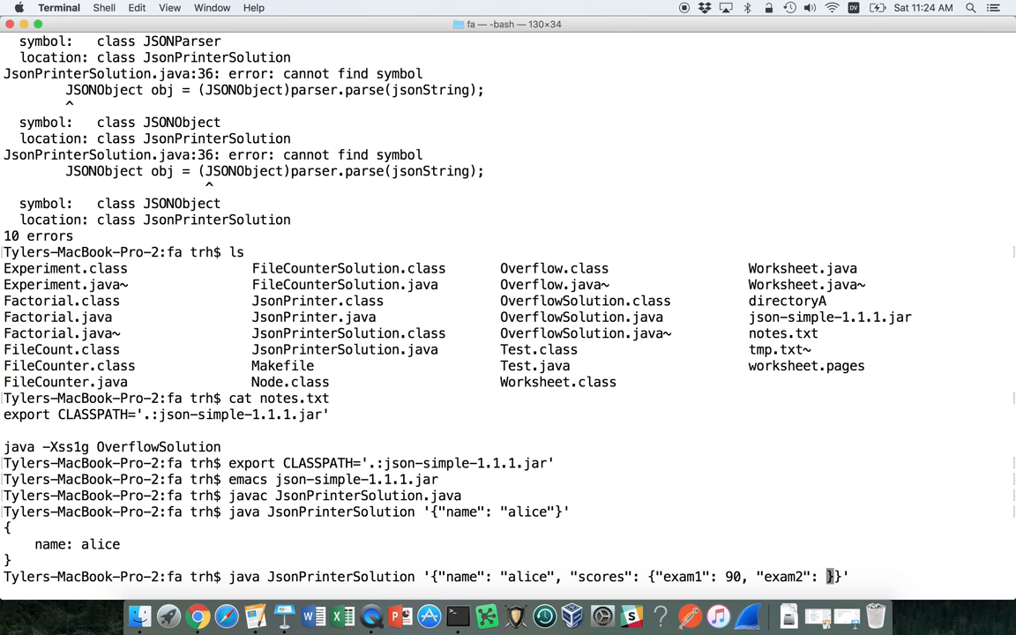
type("95")
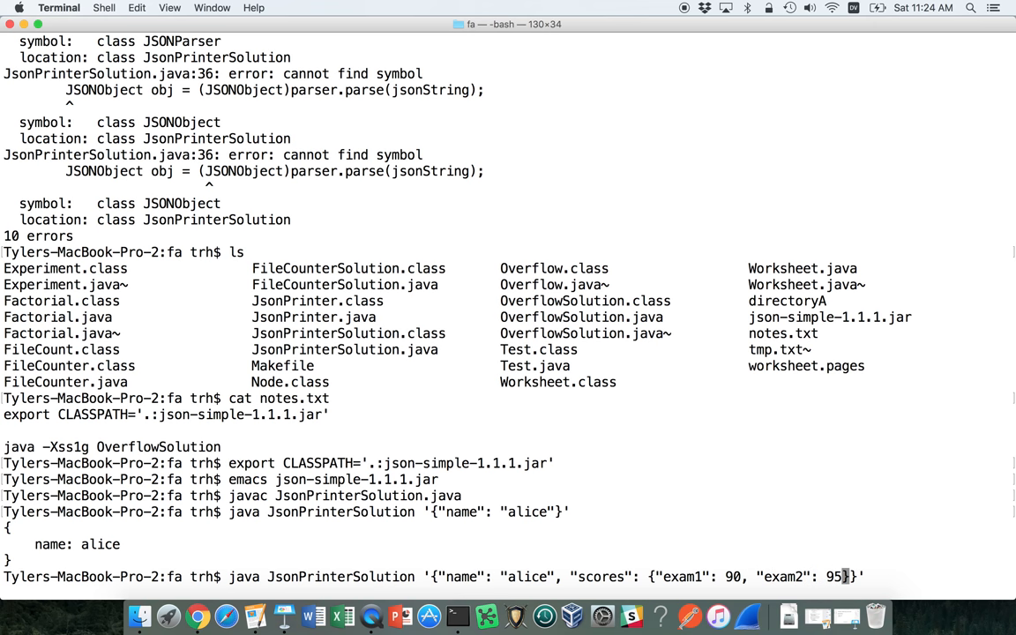
key("Return")
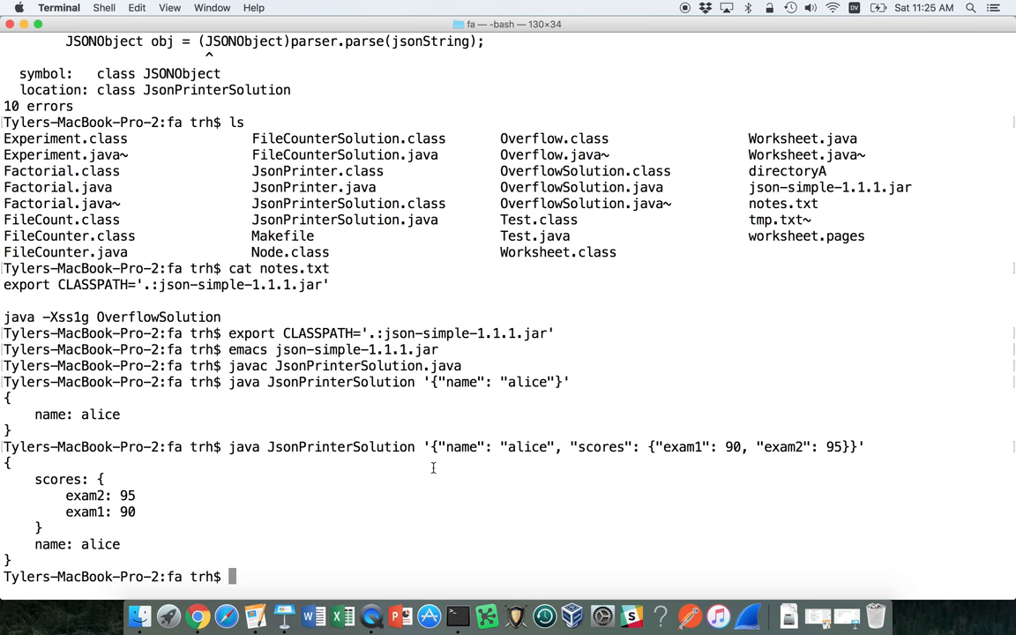
mouse_move(649, 444)
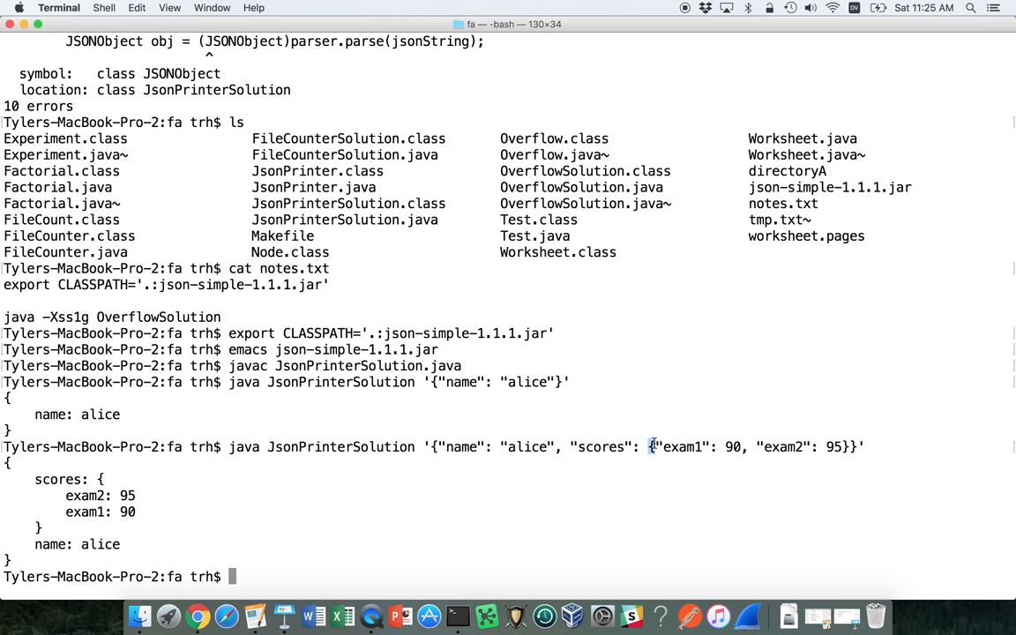
mouse_move(737, 430)
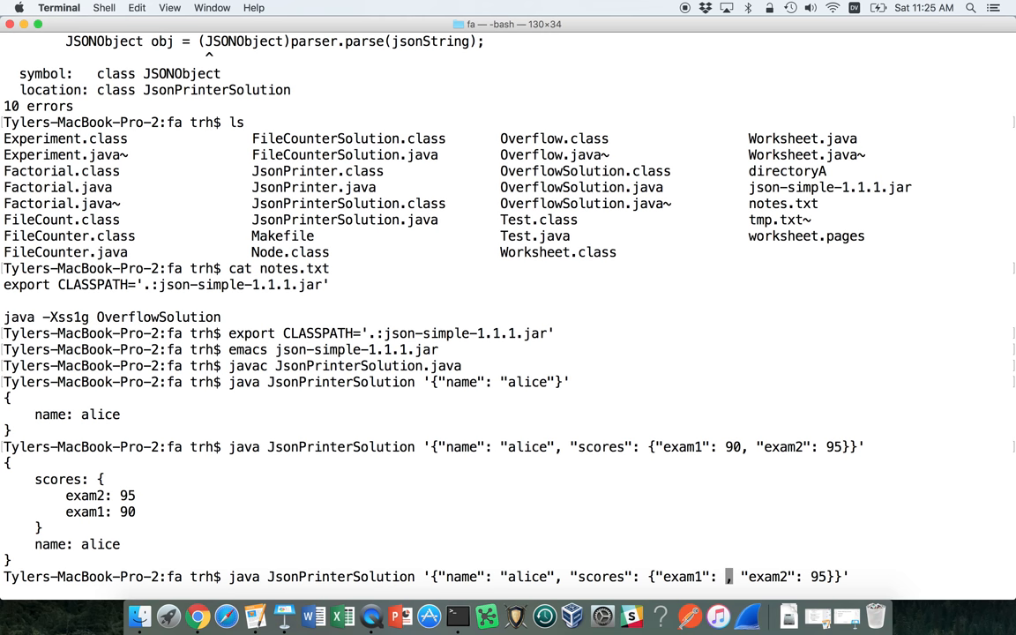
Rerun the nested scores command with exam1 corrected to 90.
key("Return")
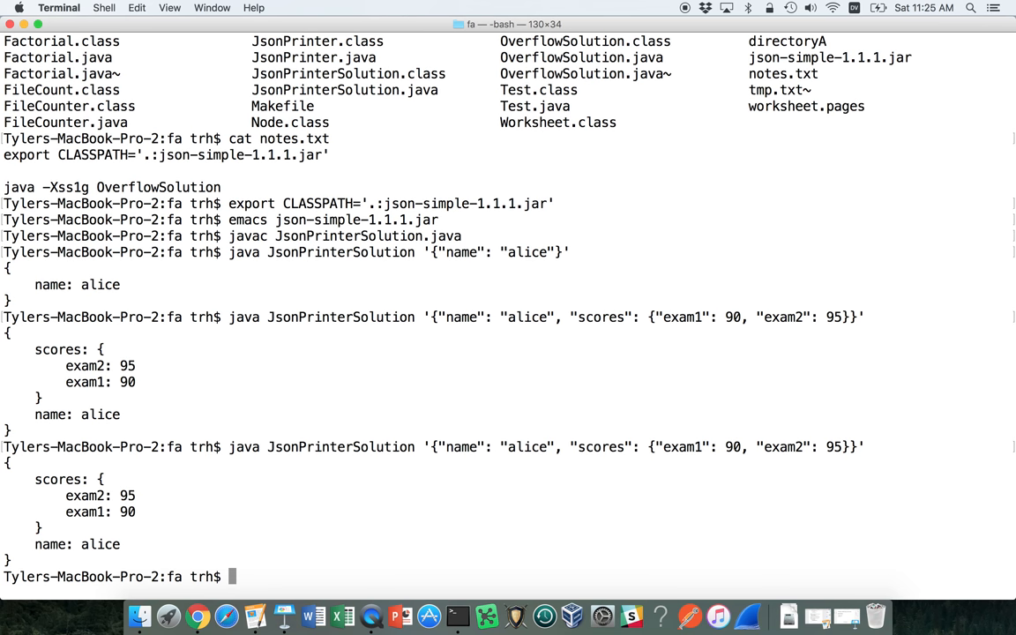
Compile JsonPrinter.java and compare its flat scores output with the solution's indented output.
type("jv")
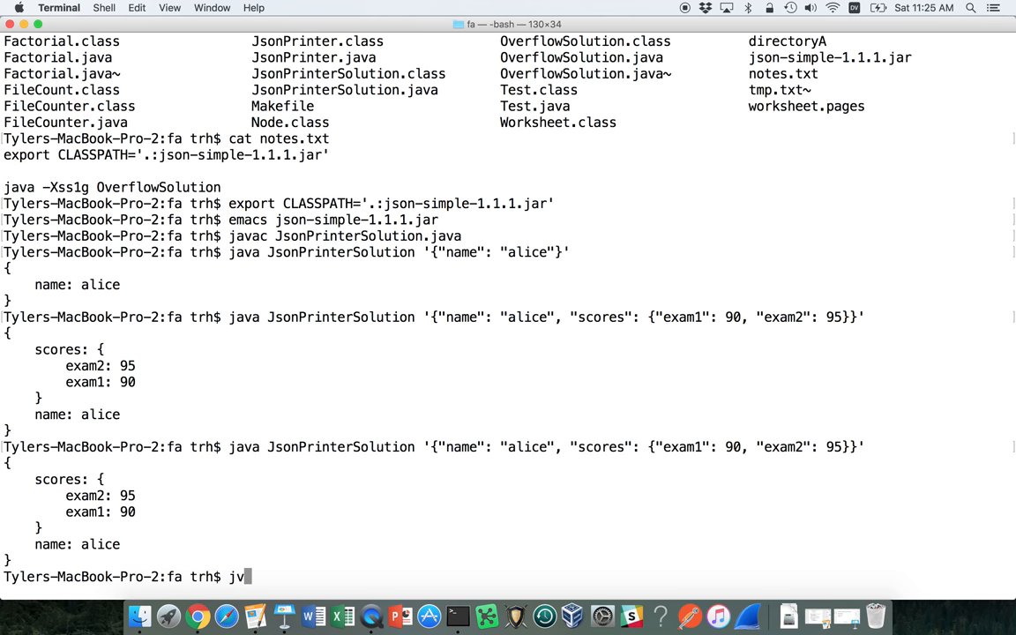
type("avac JsonPrinter")
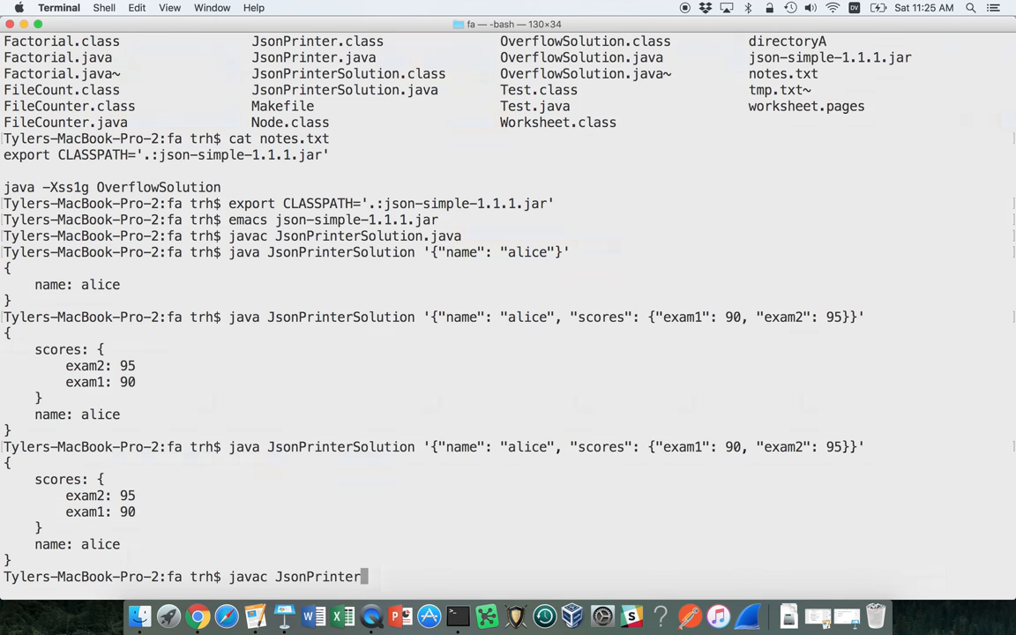
type(".java")
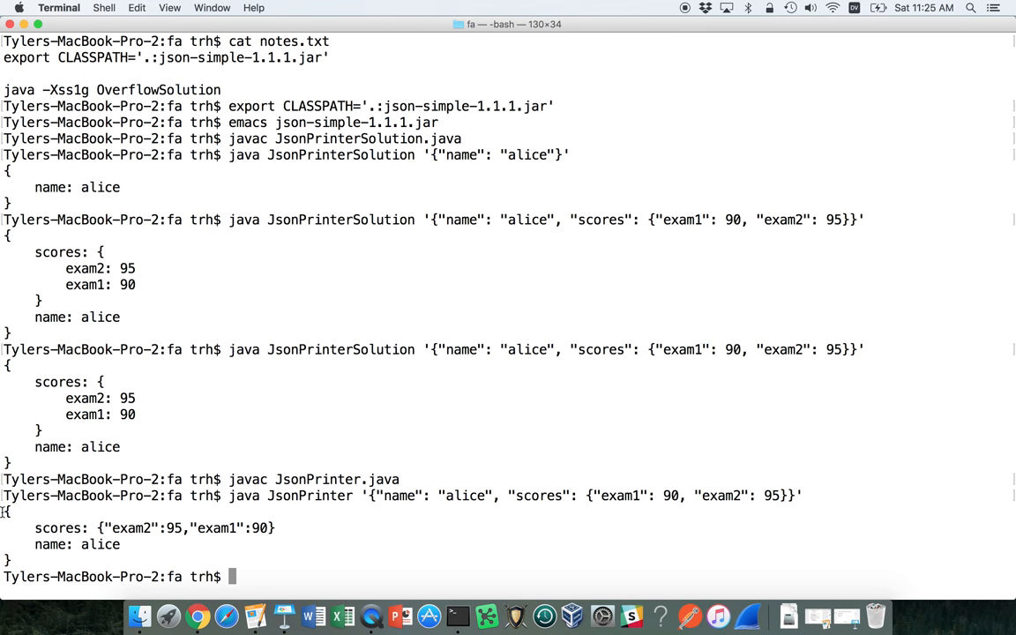
double_click(58, 528)
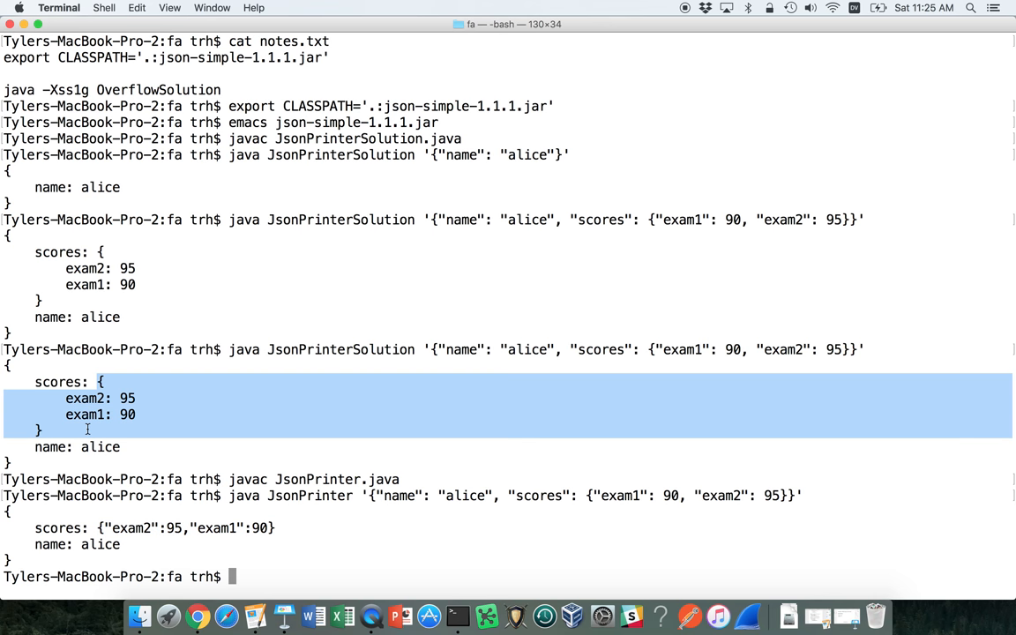
type("ema")
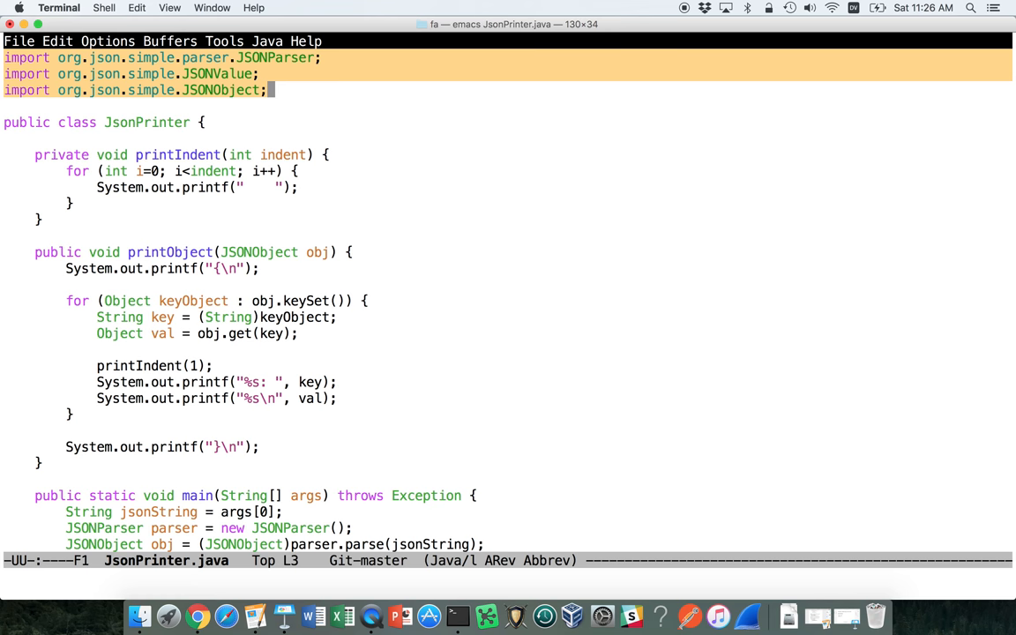
Scroll down to main, where the printer is created and printObject is called.
scroll("down", 3)
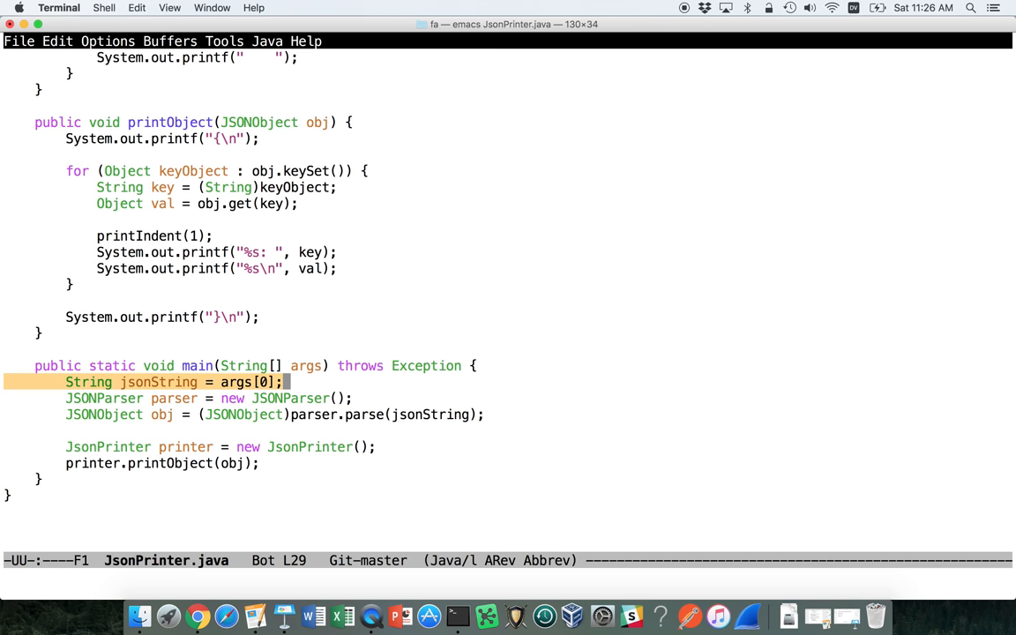
key("down")
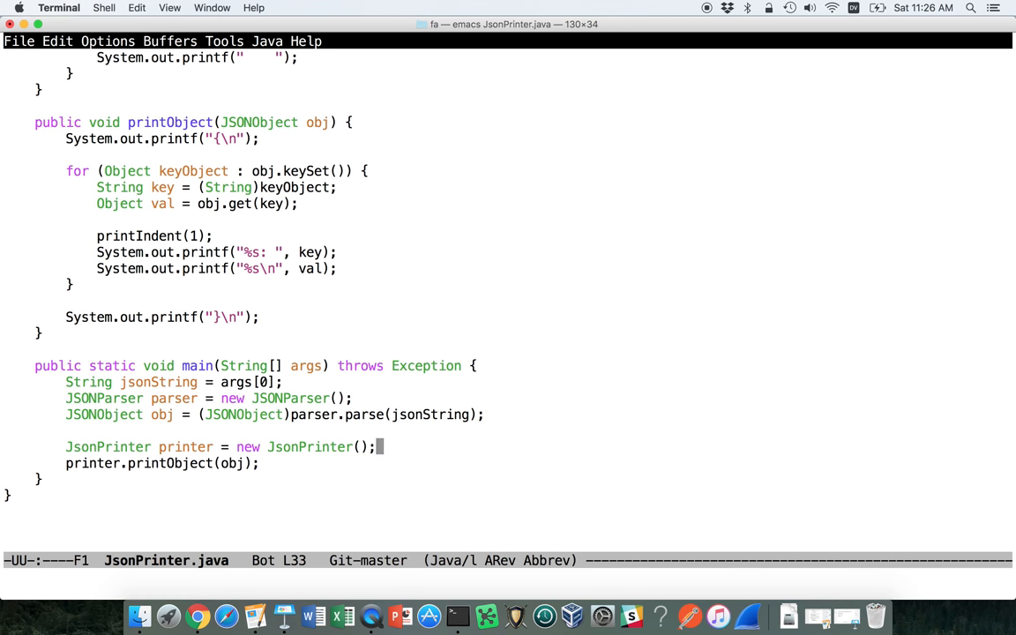
double_click(108, 446)
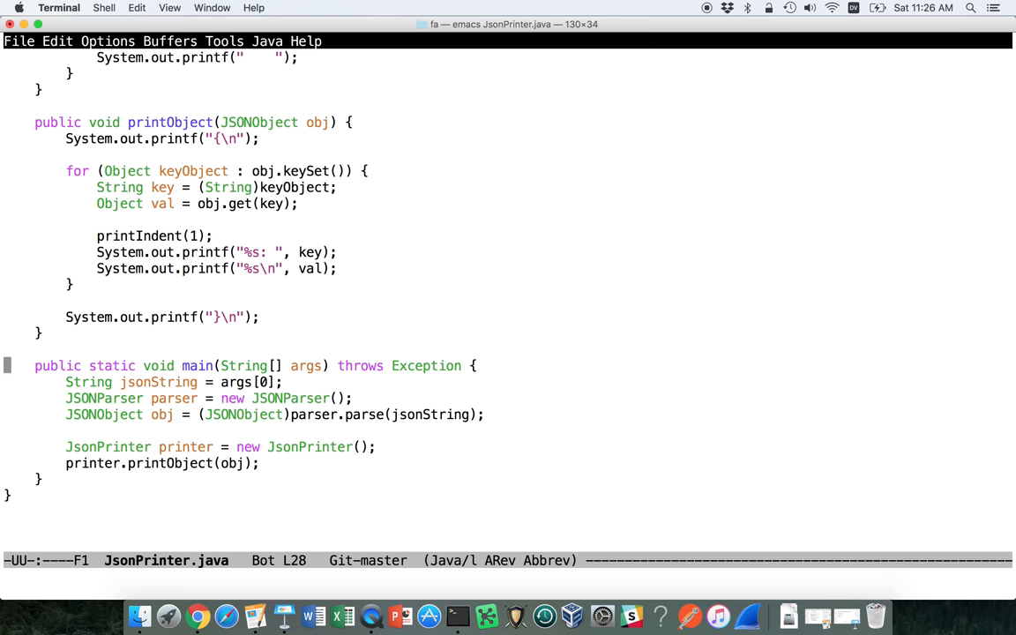
scroll("up", 3)
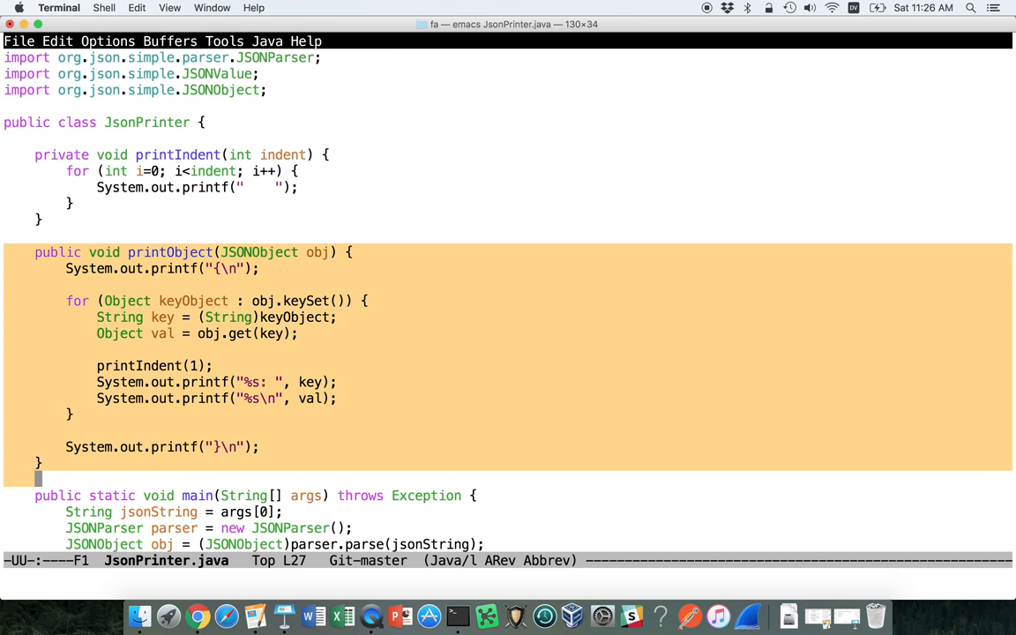
key("up")
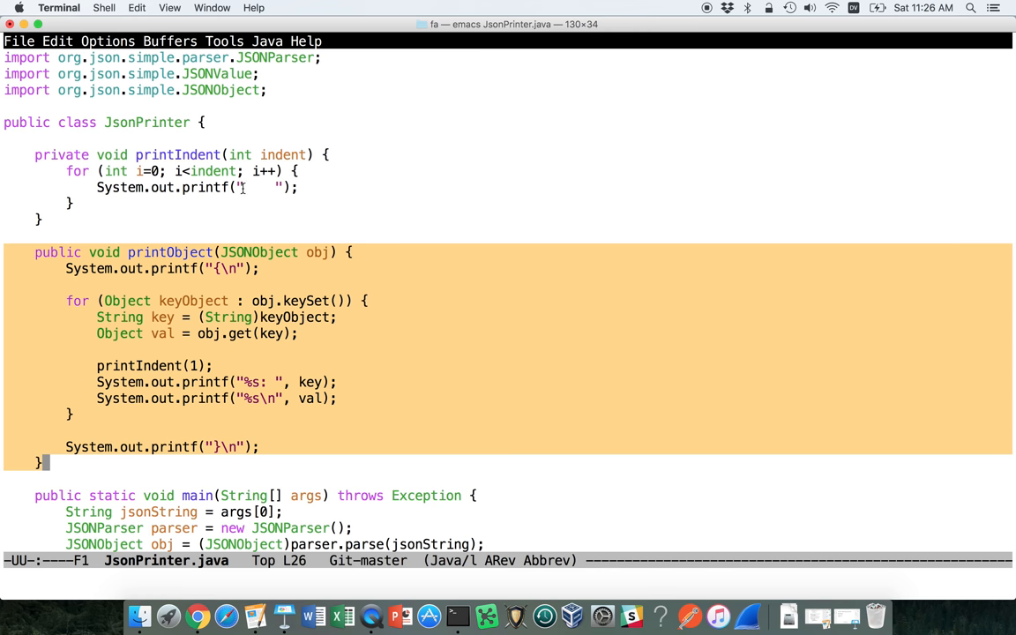
mouse_move(294, 265)
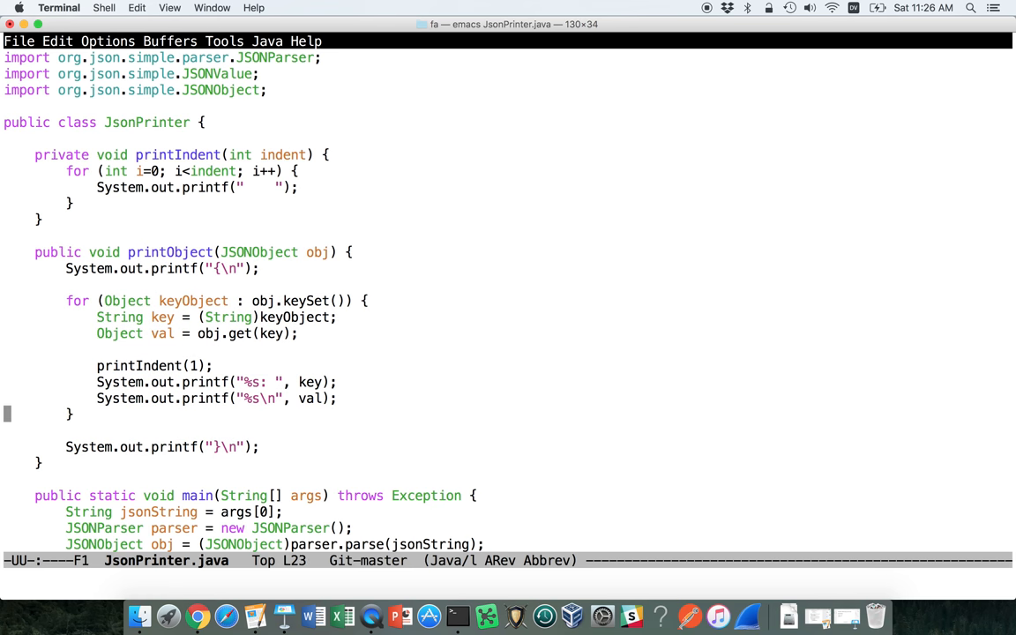
left_click(225, 252)
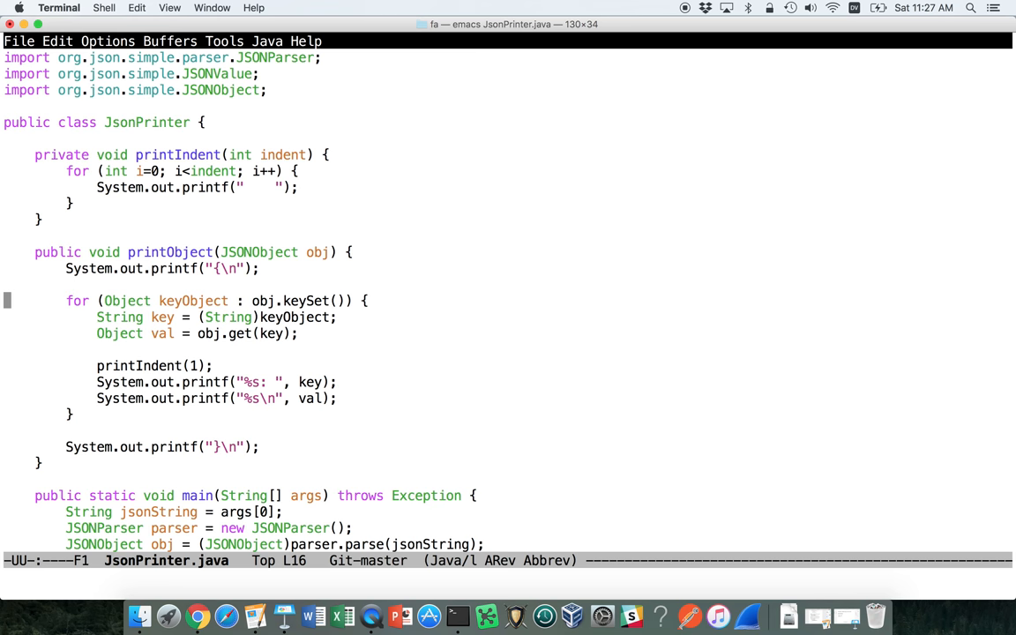
double_click(258, 252)
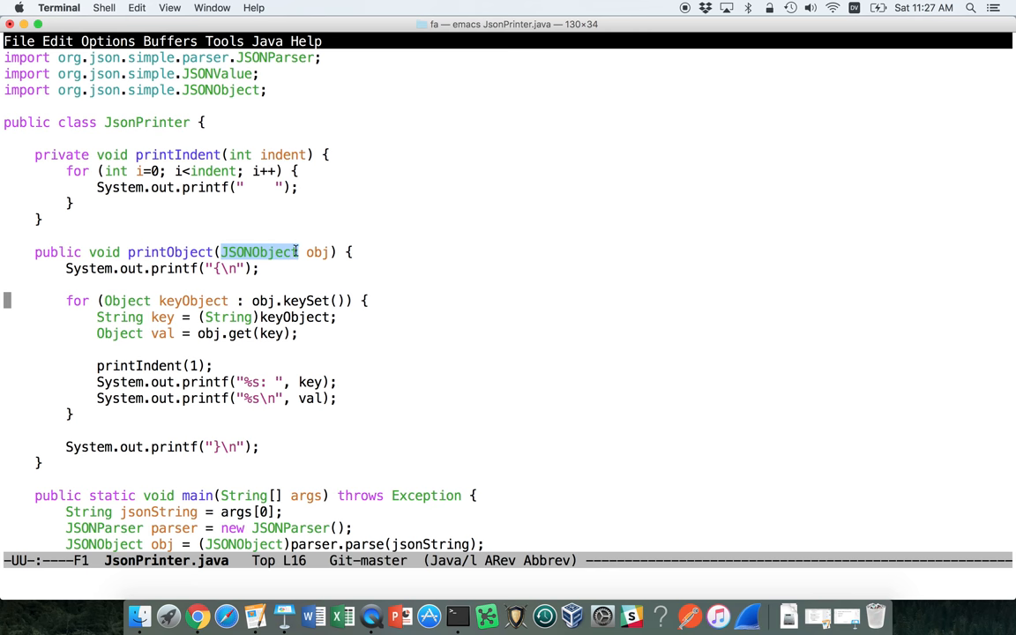
mouse_move(280, 297)
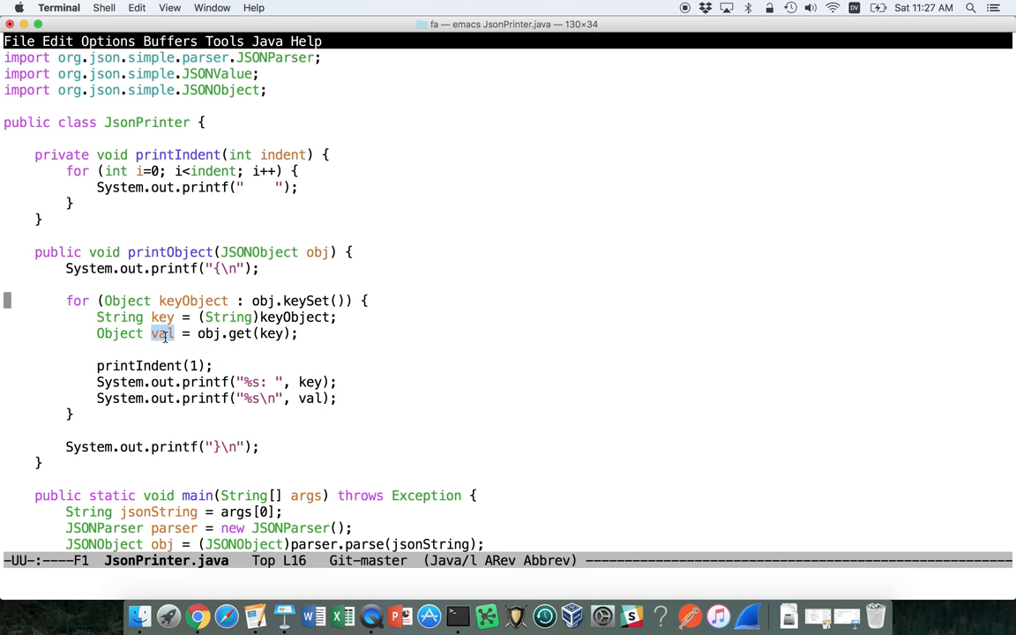
mouse_move(166, 358)
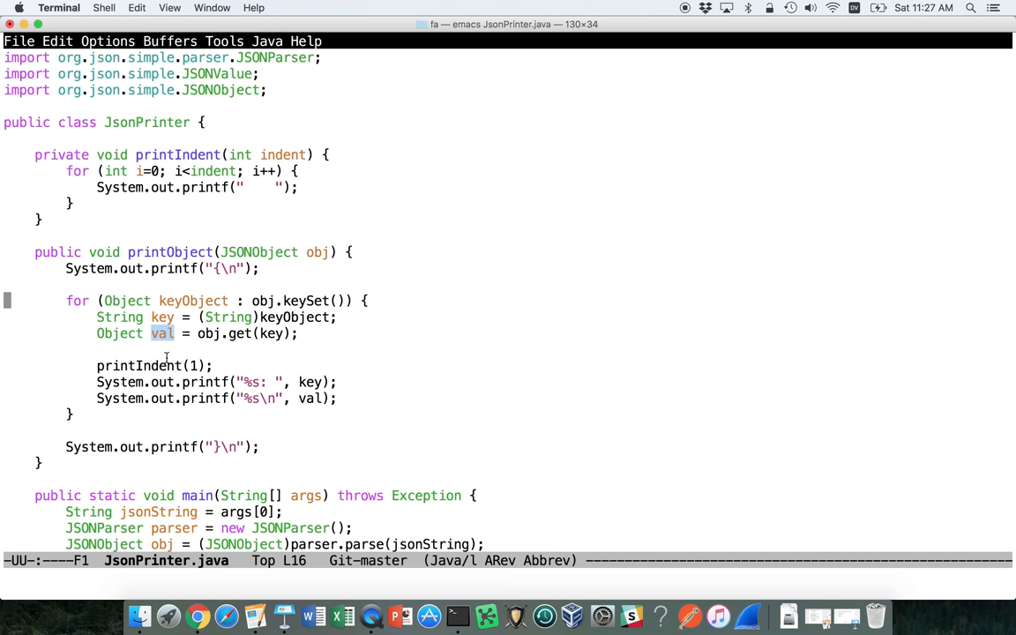
double_click(150, 365)
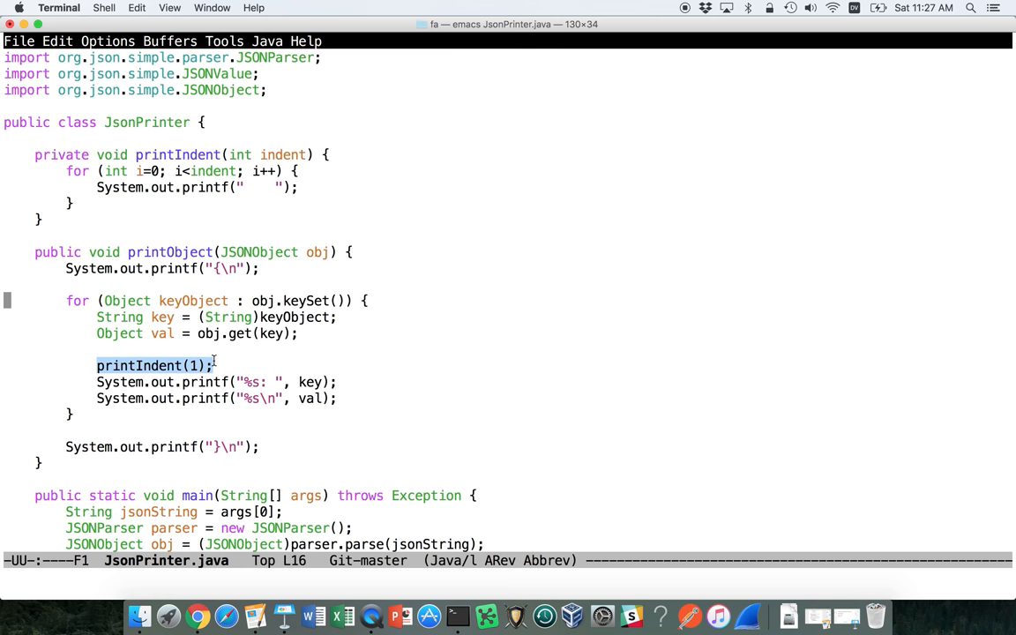
left_click(255, 398)
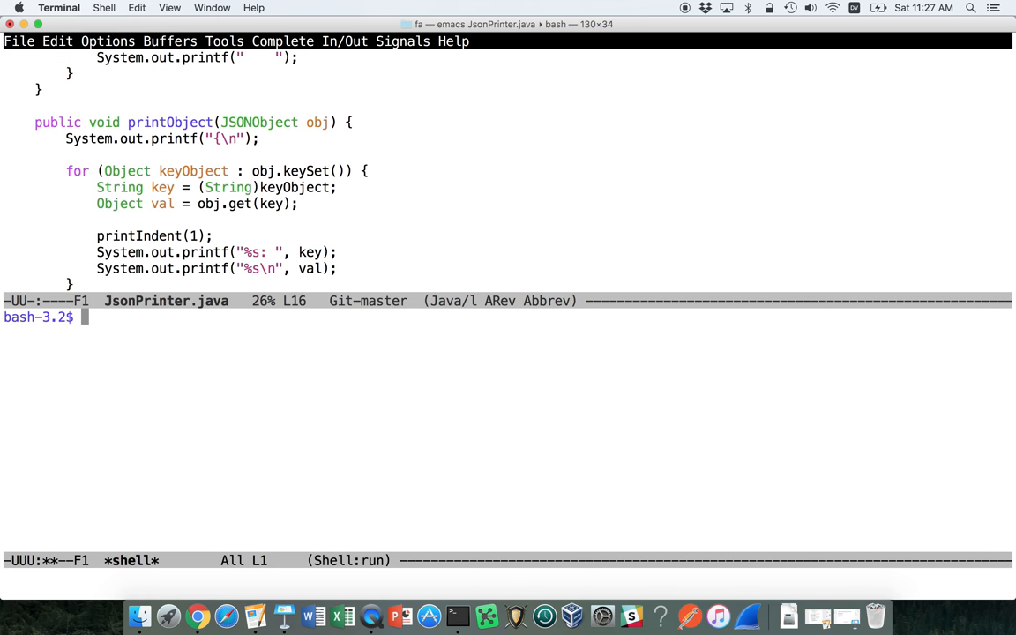
Reopen JsonPrinter.java in emacs with the java JsonPrinter command at hand.
type("java")
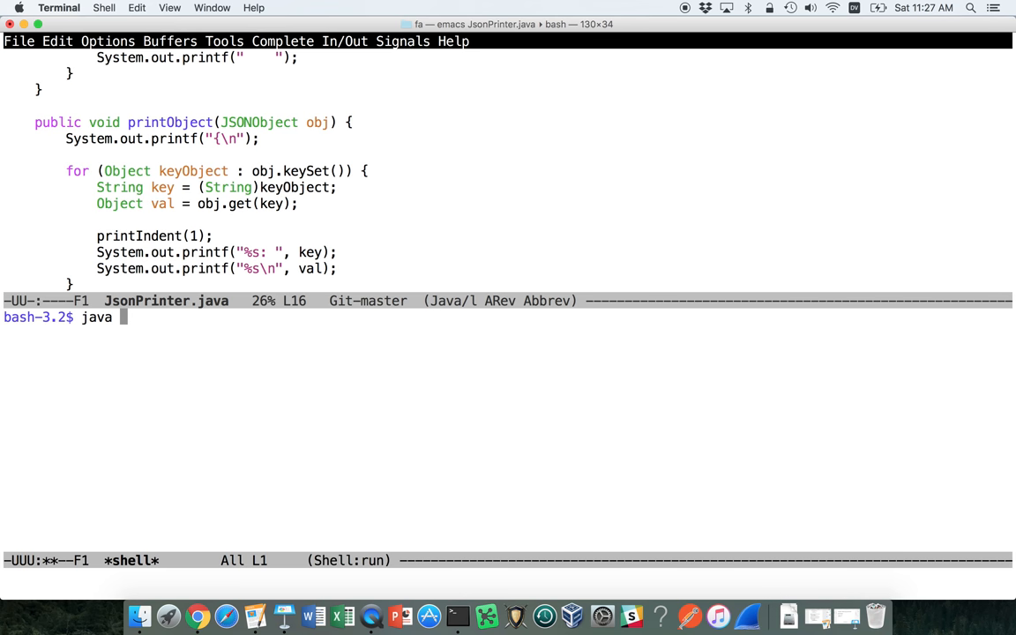
type("JsonPrinter")
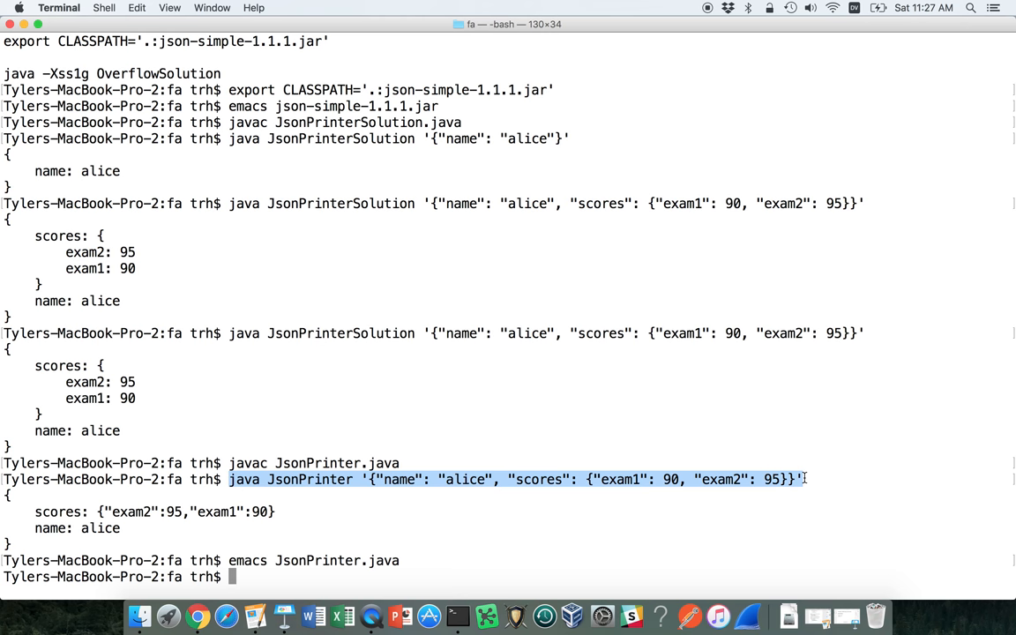
type("emacs JsonPrinter.java")
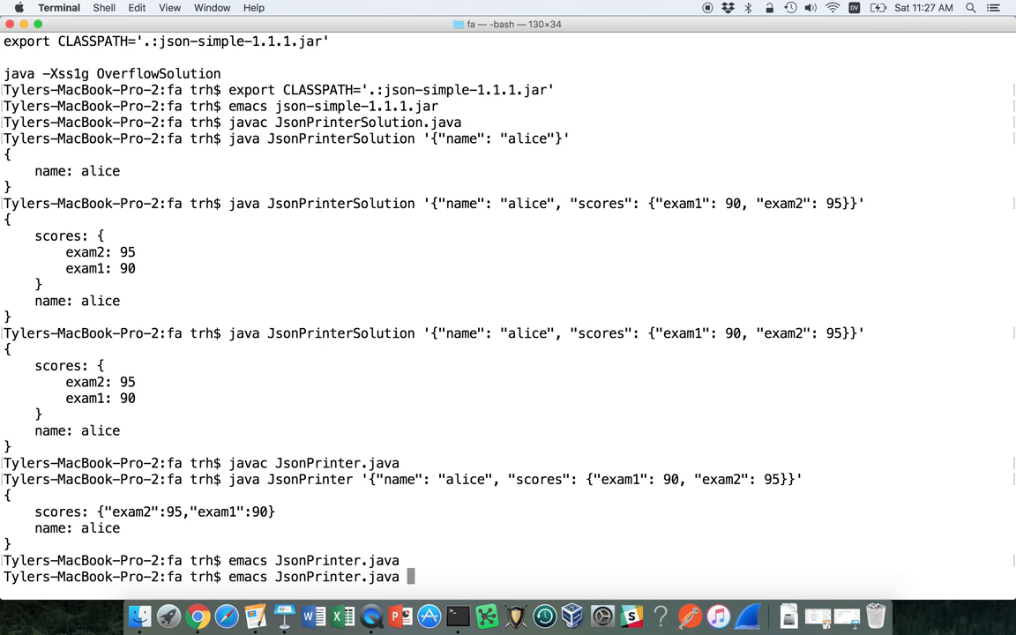
key("Return")
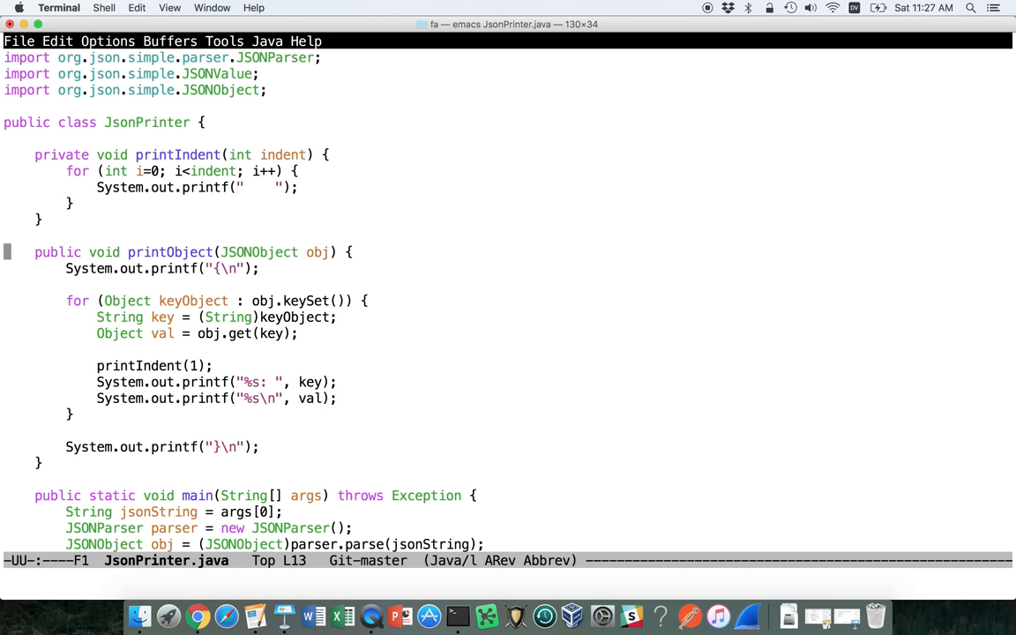
Run java JsonPrinter on the nested name/scores JSON in the emacs shell.
left_click(40, 462)
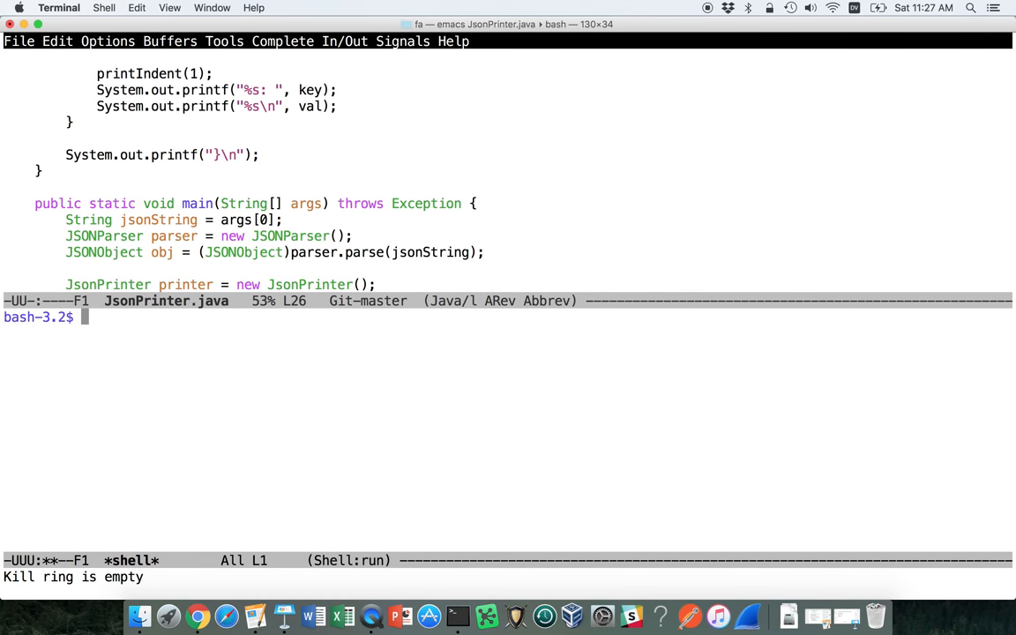
type("java JsonPrinter '{\"name\": \"alice\", \"scores\": {\"exam1\": 90, \"exam2\": 95}}'")
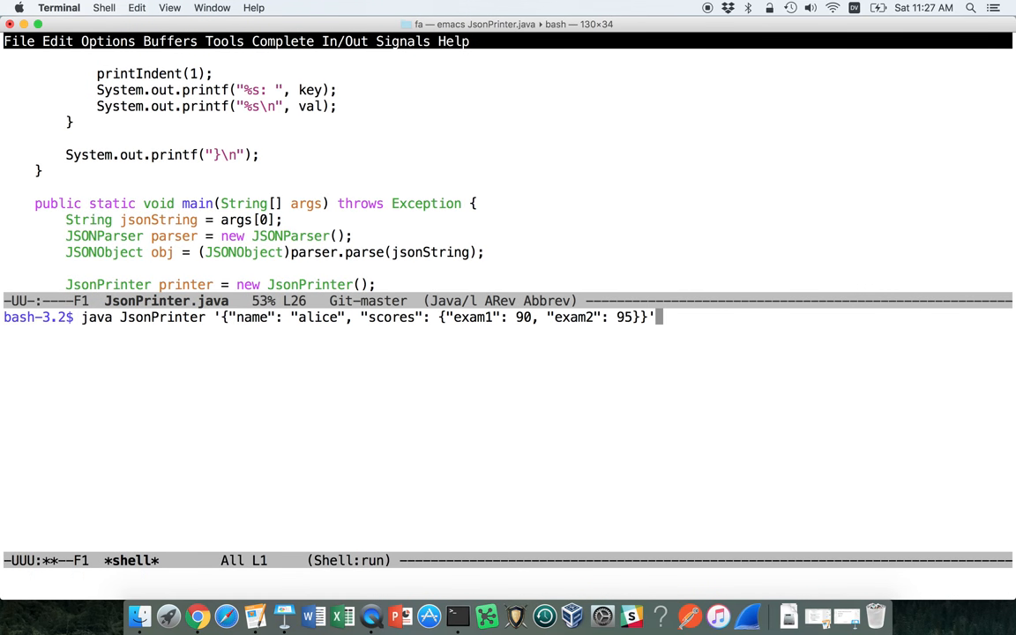
key("Return")
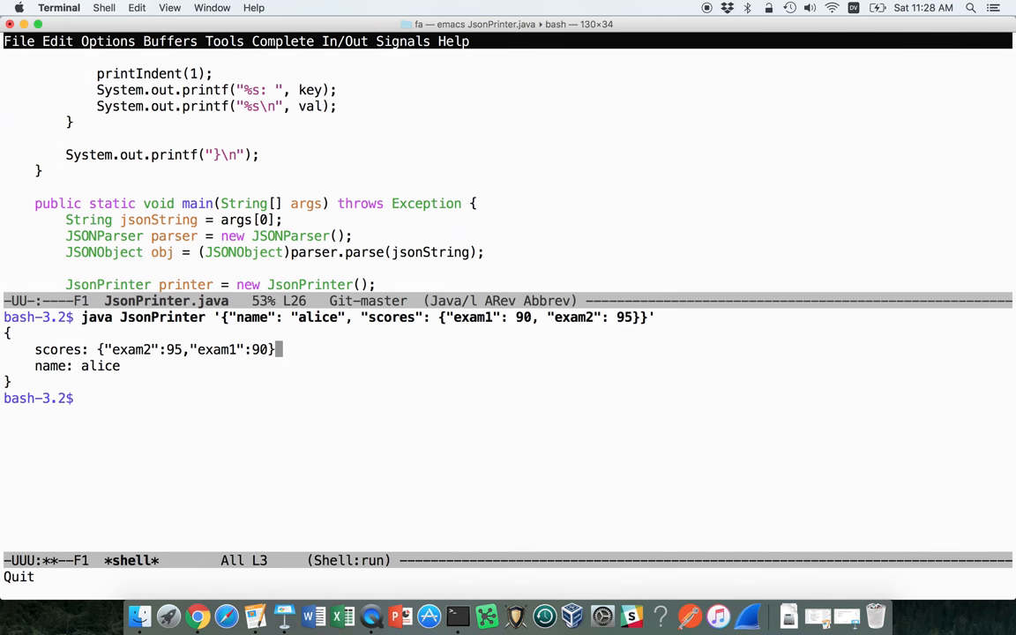
Return to printObject above the shell and mark val in the value print call.
double_click(234, 349)
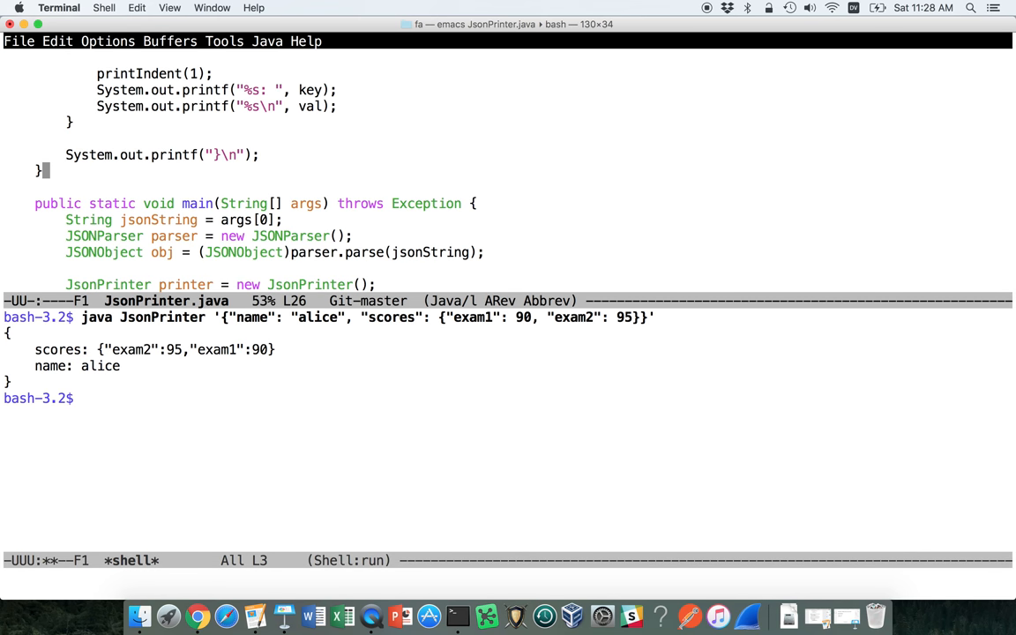
scroll("up", 3)
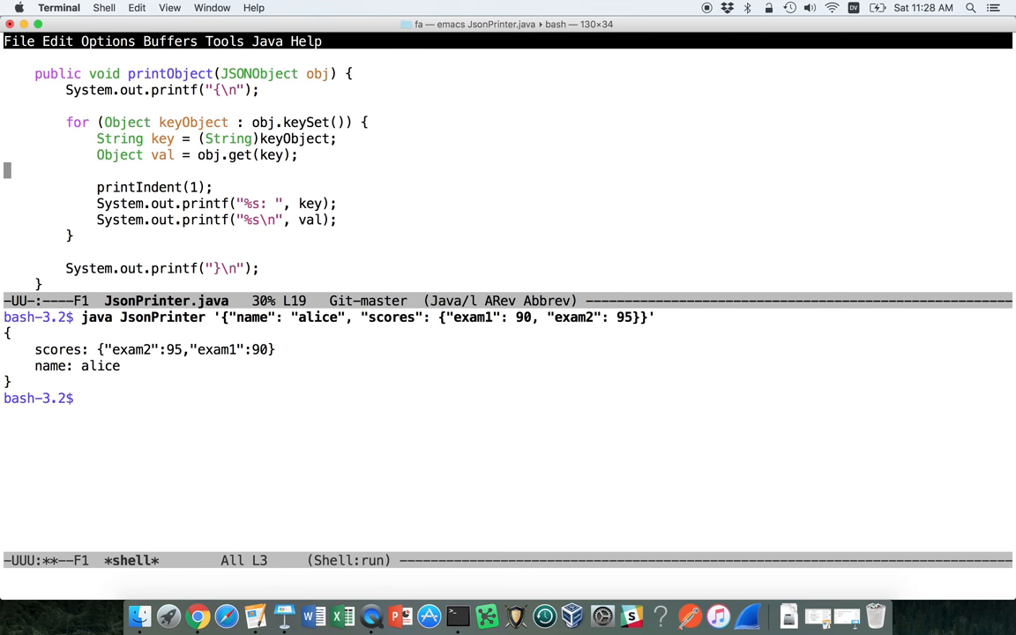
double_click(311, 220)
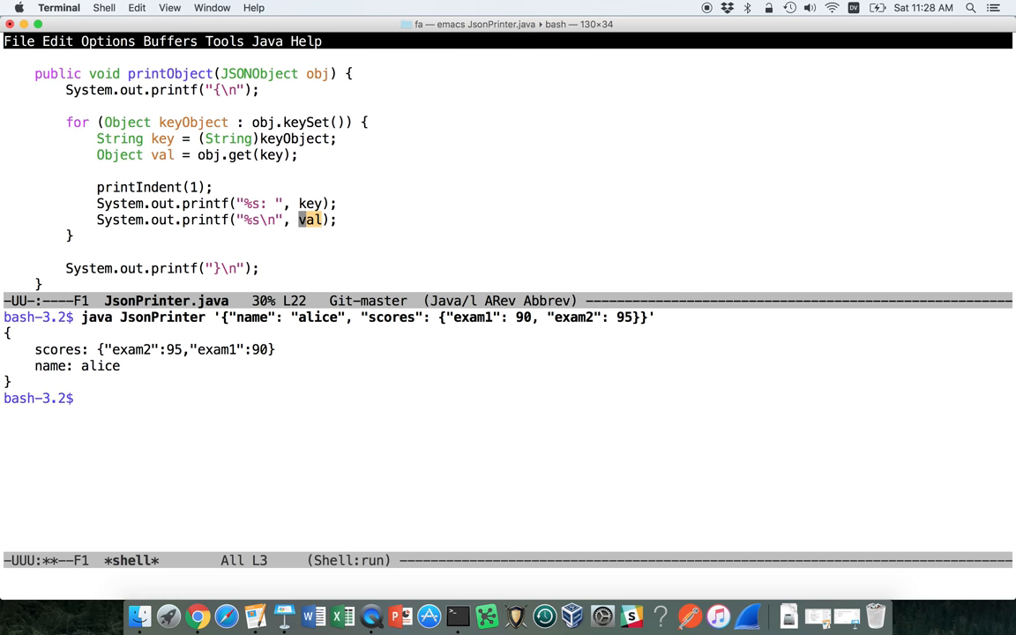
mouse_move(342, 433)
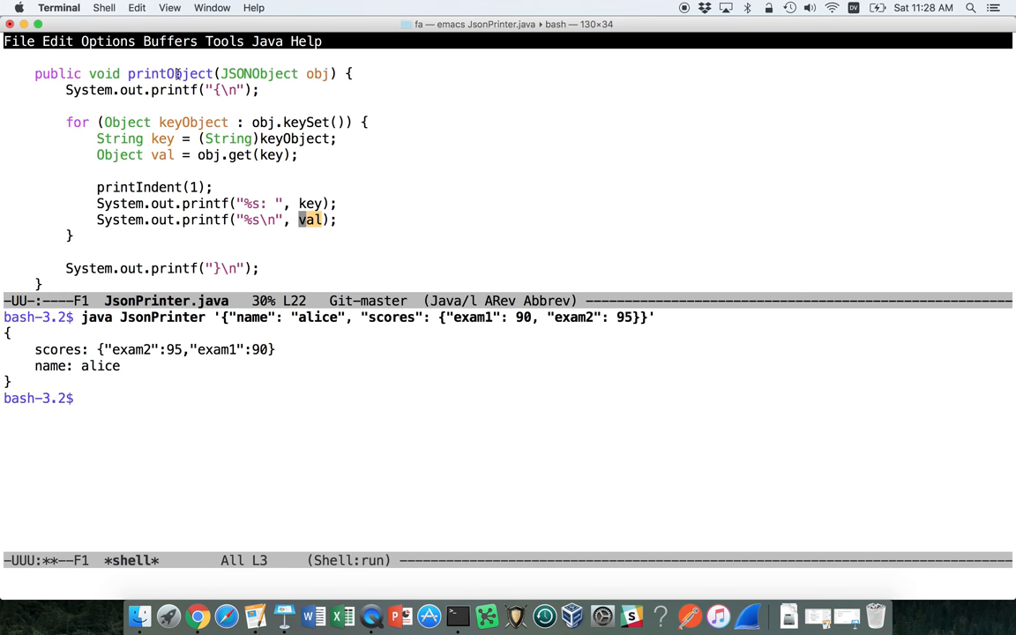
double_click(169, 74)
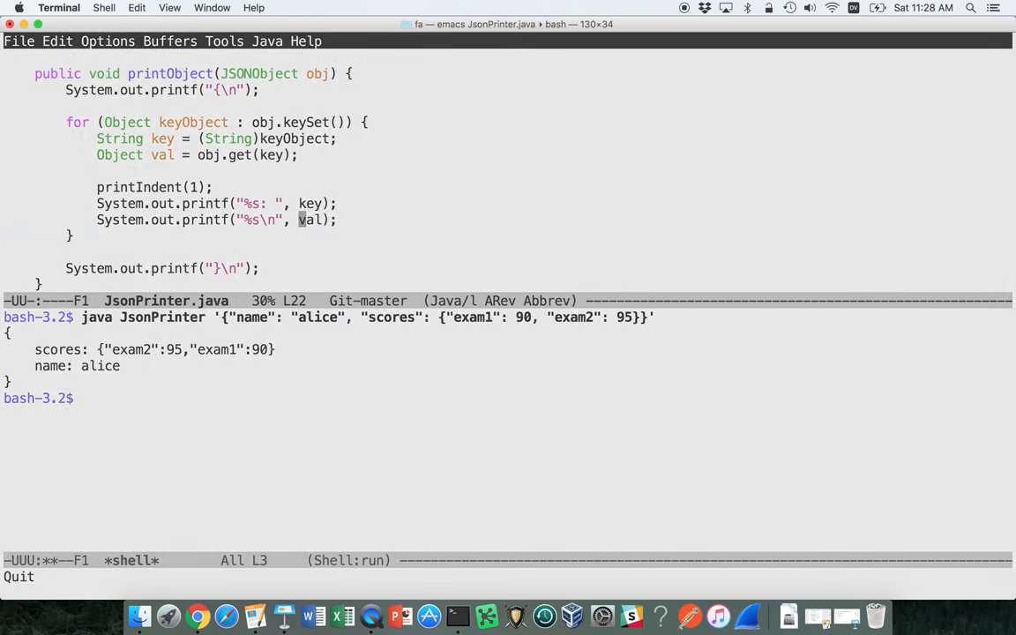
Add 'if (val instanceof JSONObject) { } else {' after the key printf line.
key("up")
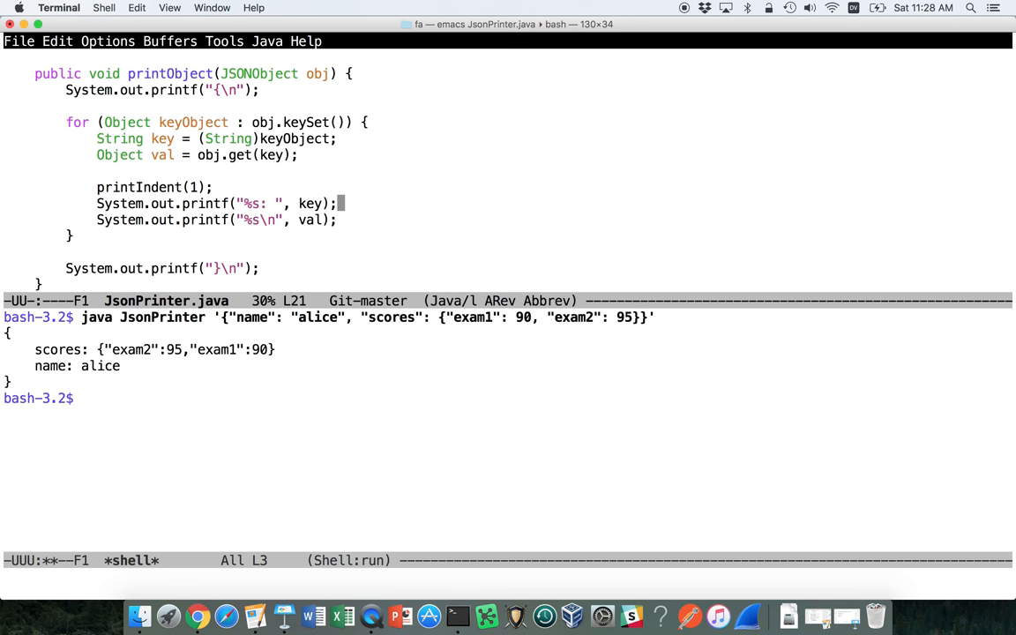
type("if (")
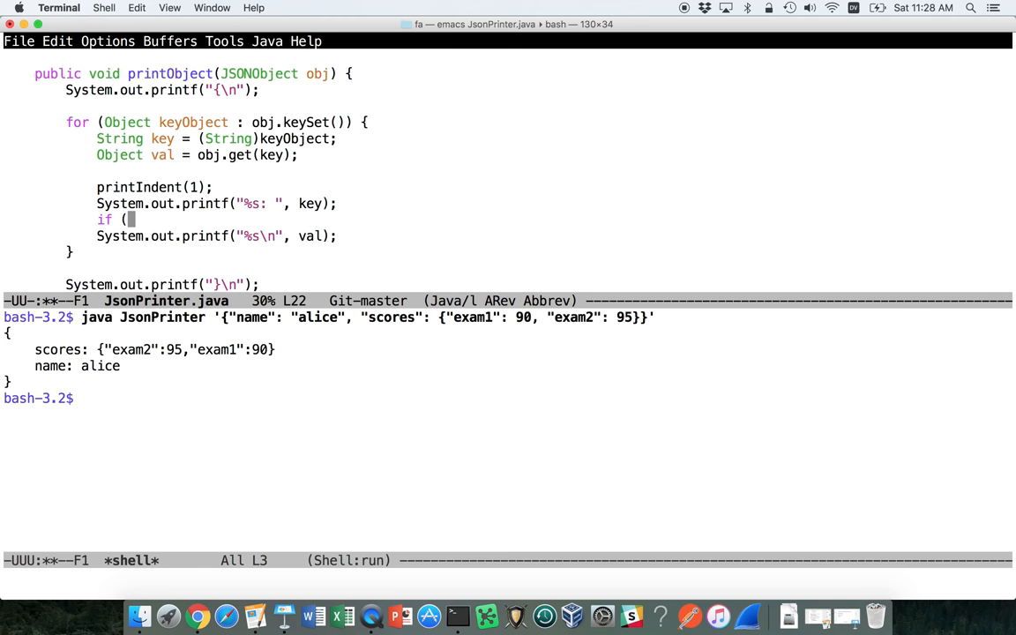
type("val instanceof")
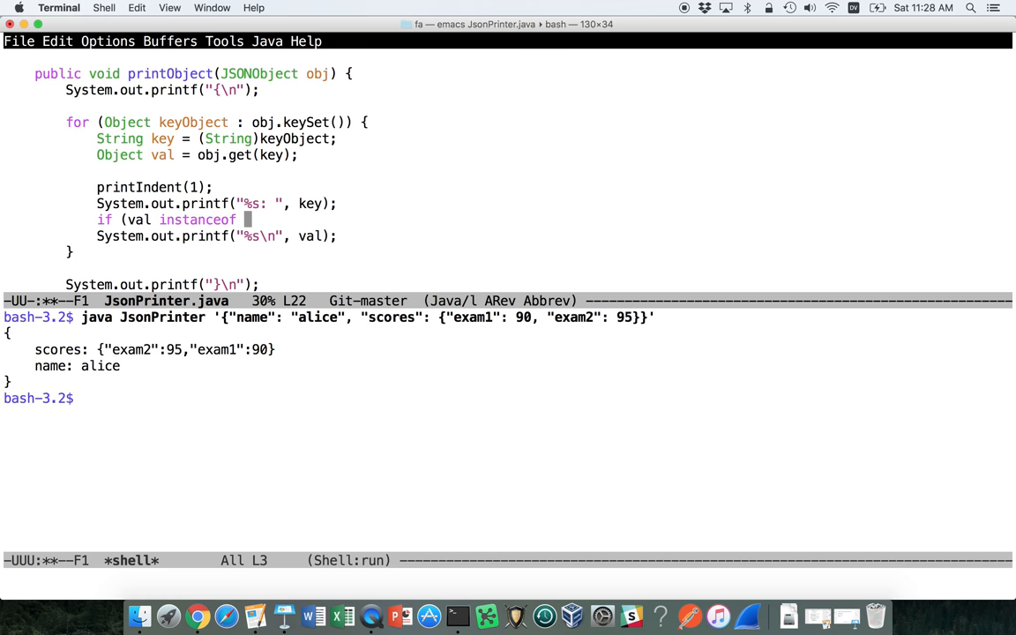
type("JSONObject) {")
type("}")
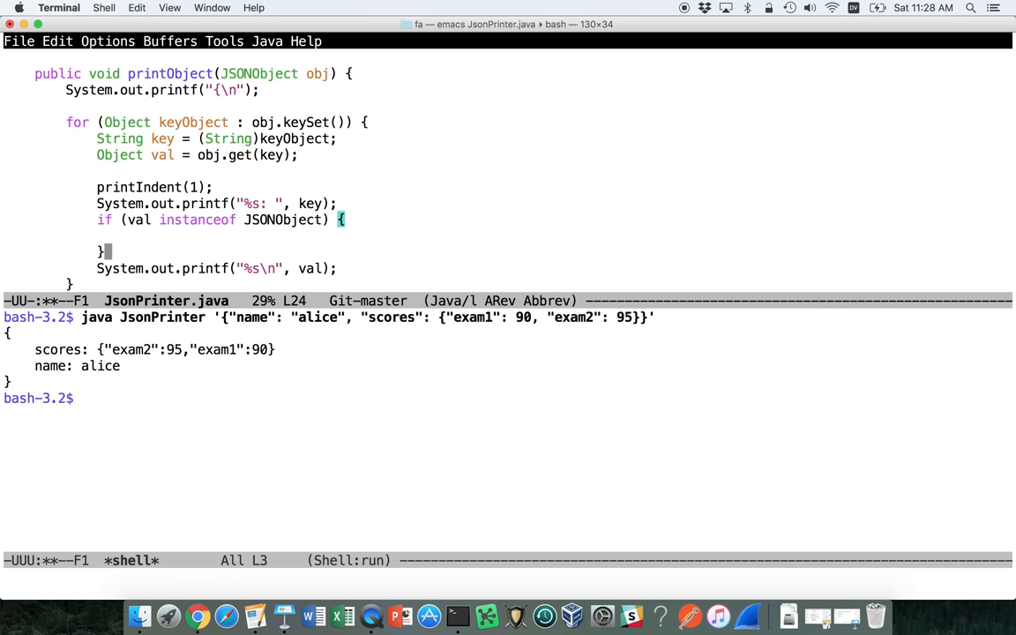
type("else {")
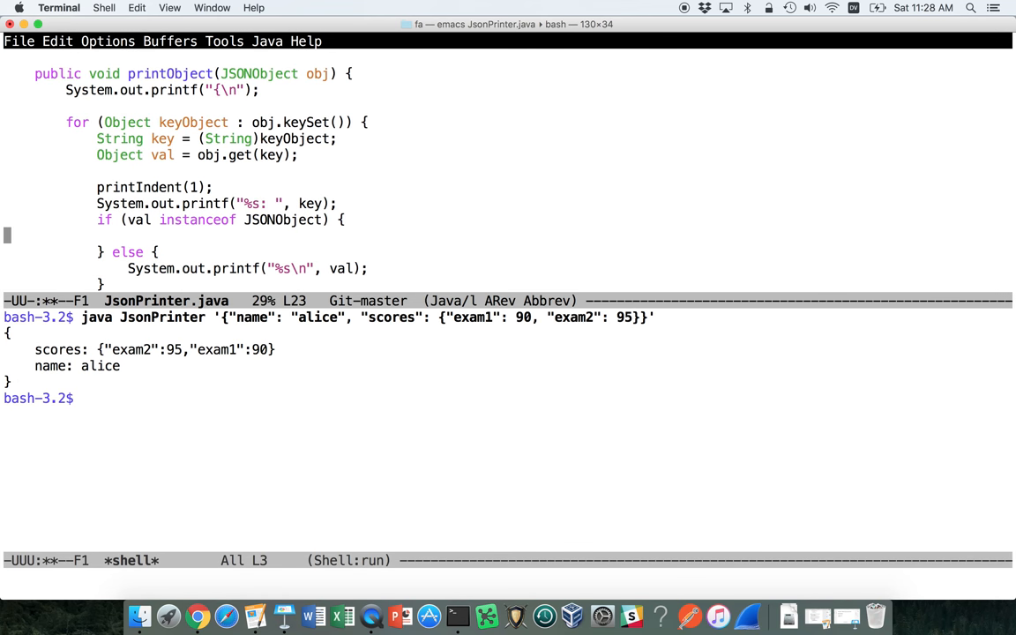
mouse_move(235, 235)
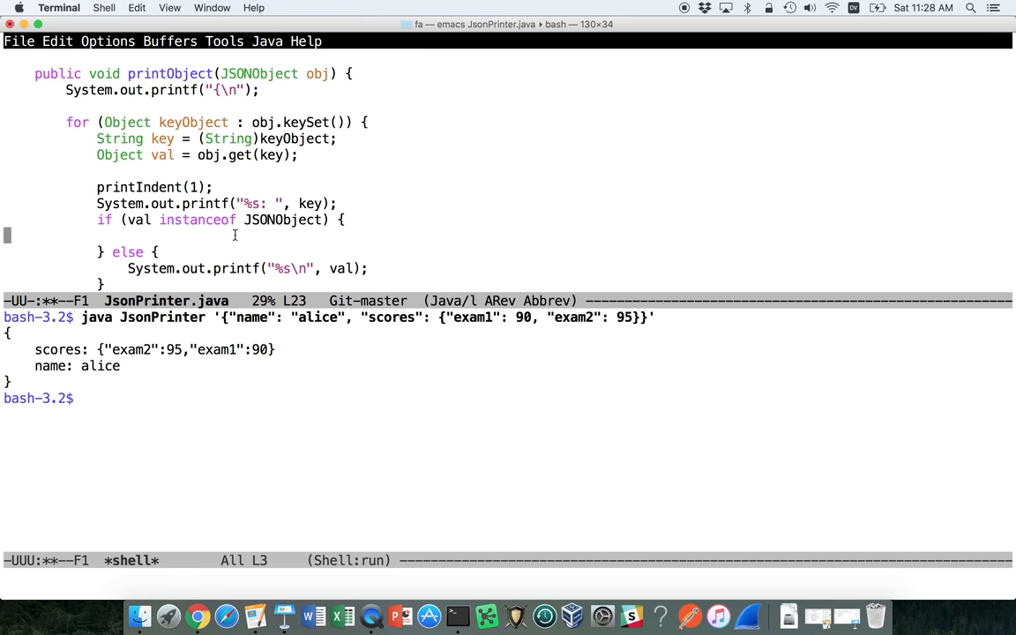
double_click(198, 220)
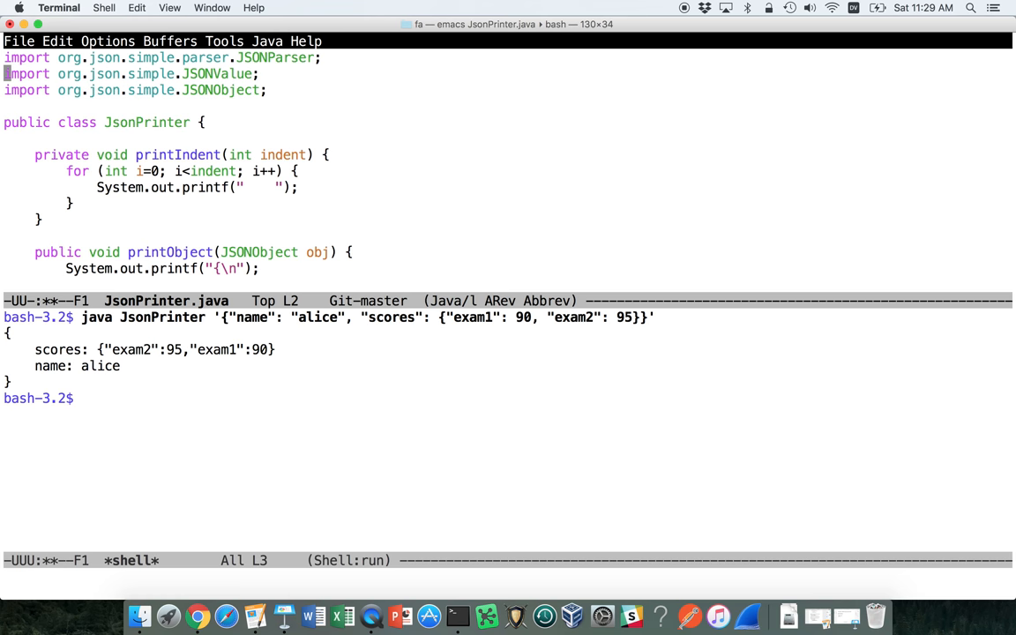
scroll("down", 3)
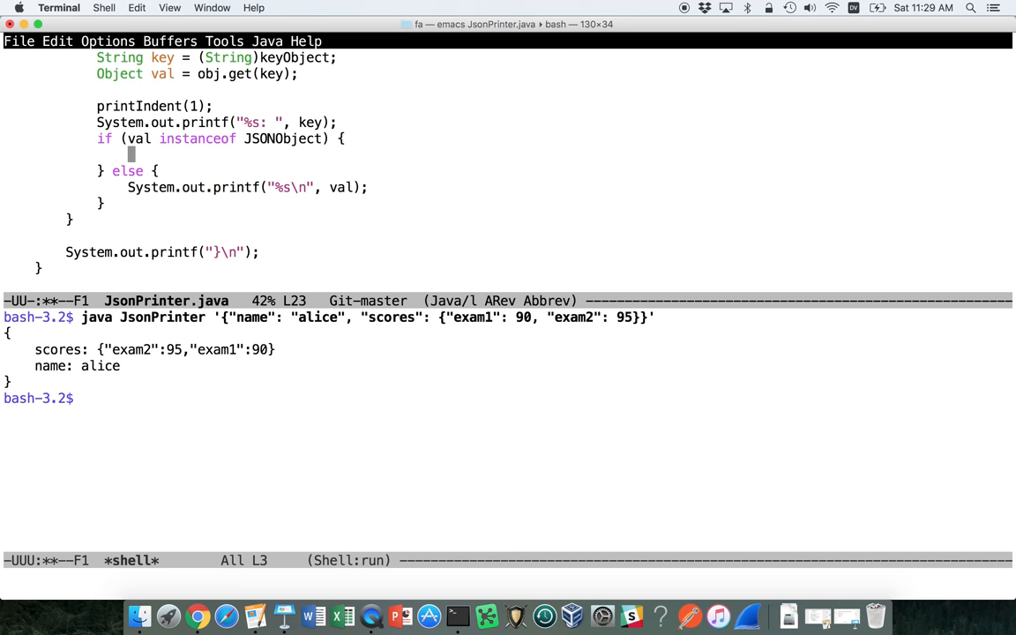
Write this.printObject(val) in the if branch, then position to insert a (JSONObject) cast.
type("this.")
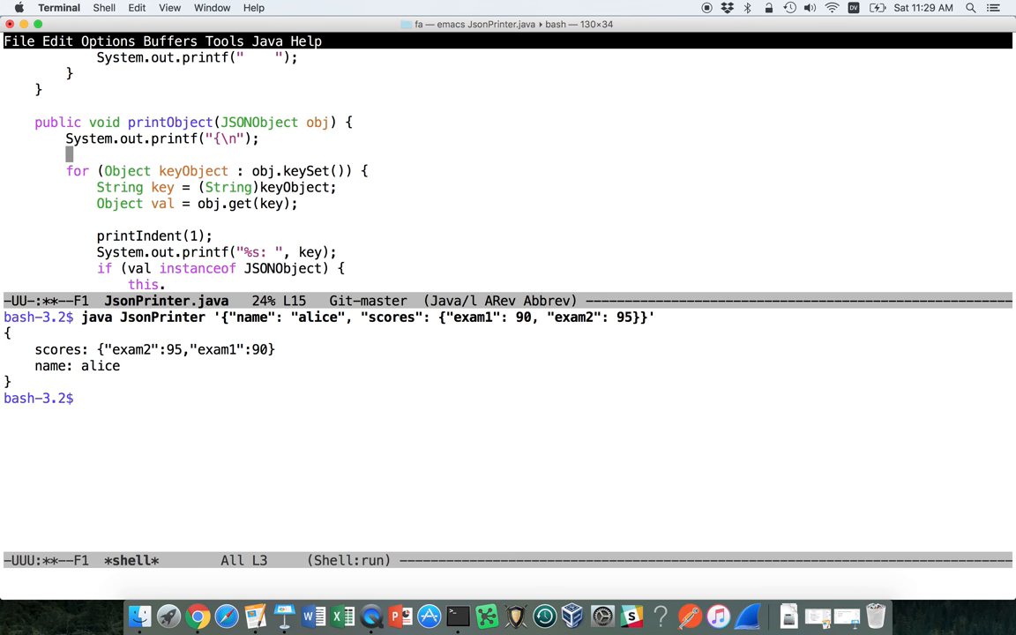
scroll("up", 3)
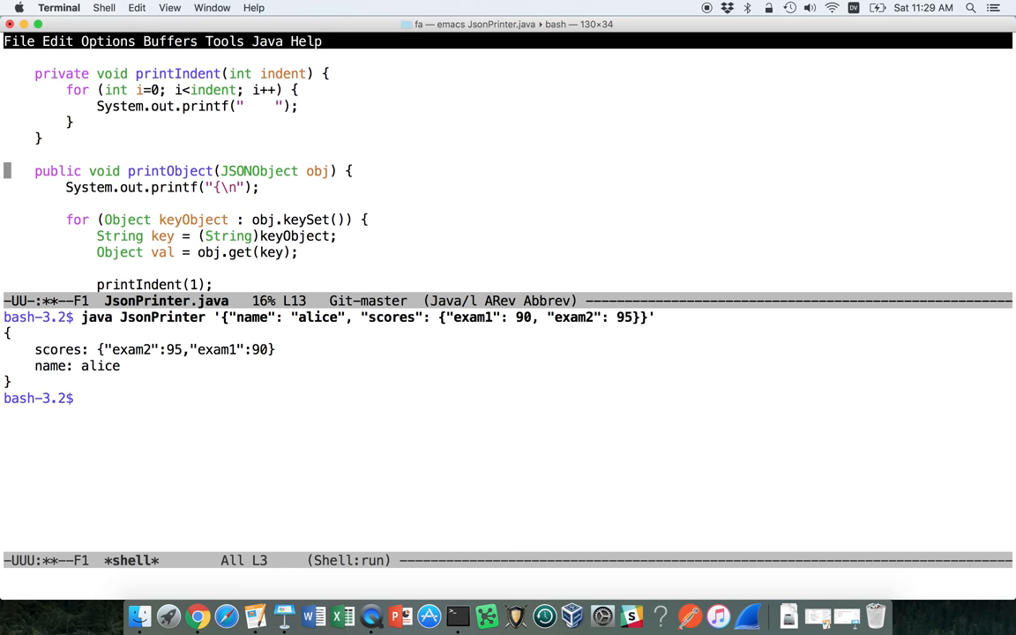
left_click(224, 171)
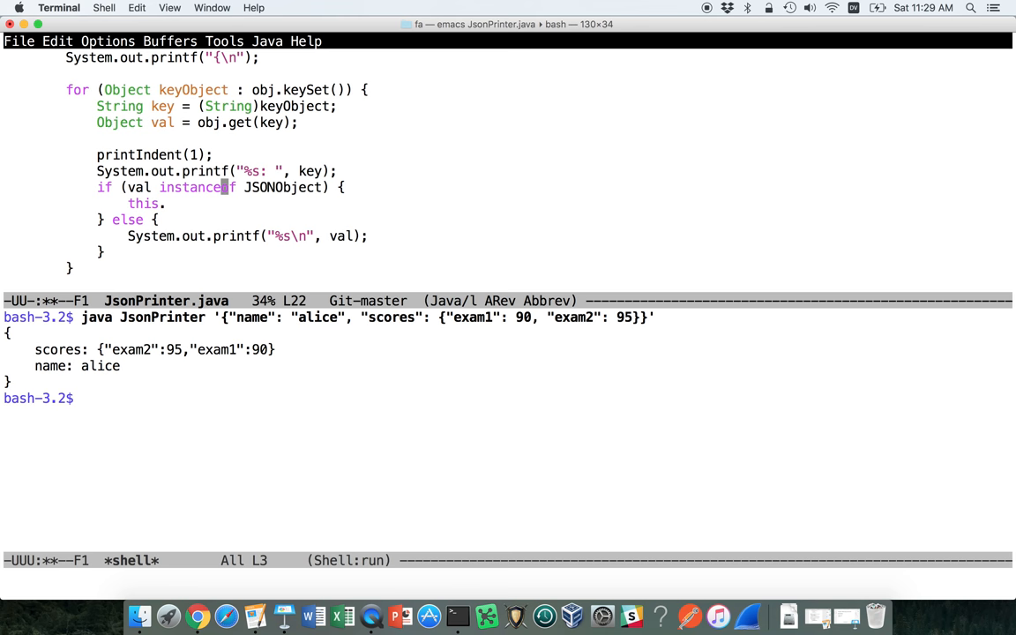
type("pr")
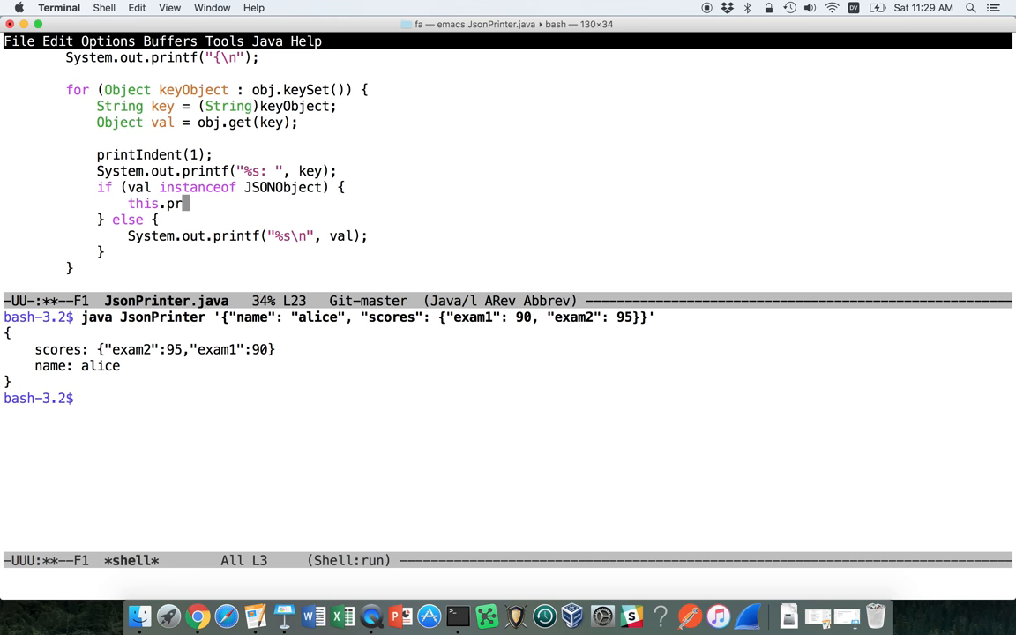
type("intObject")
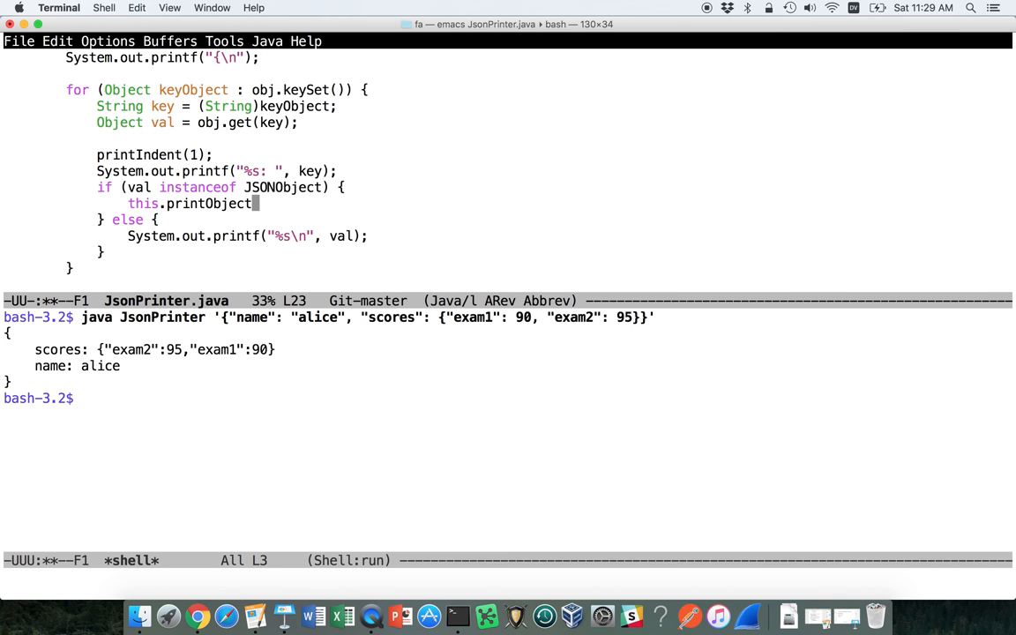
type("()")
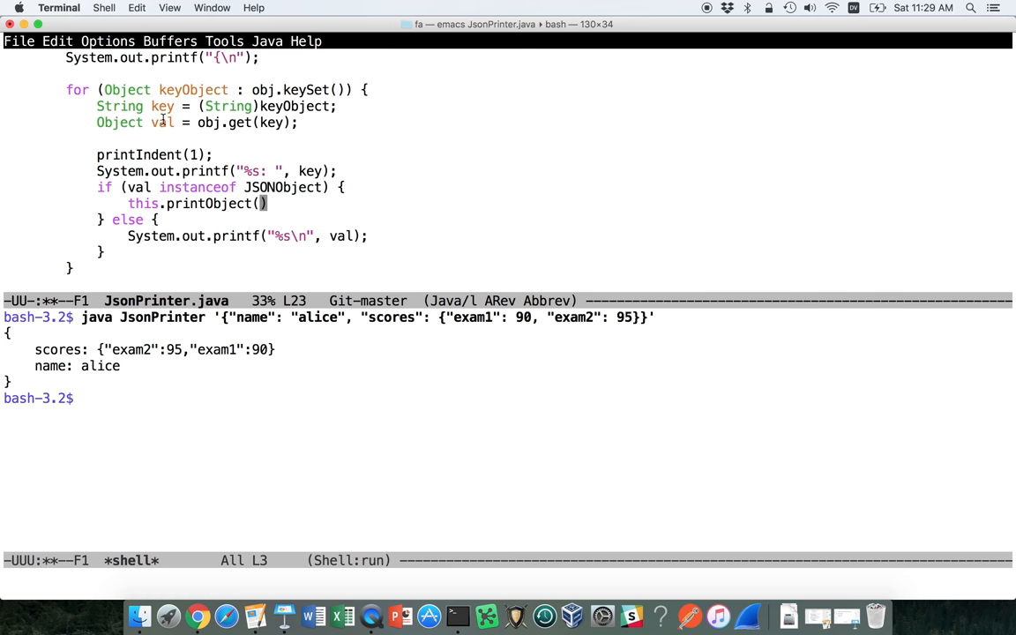
type("val")
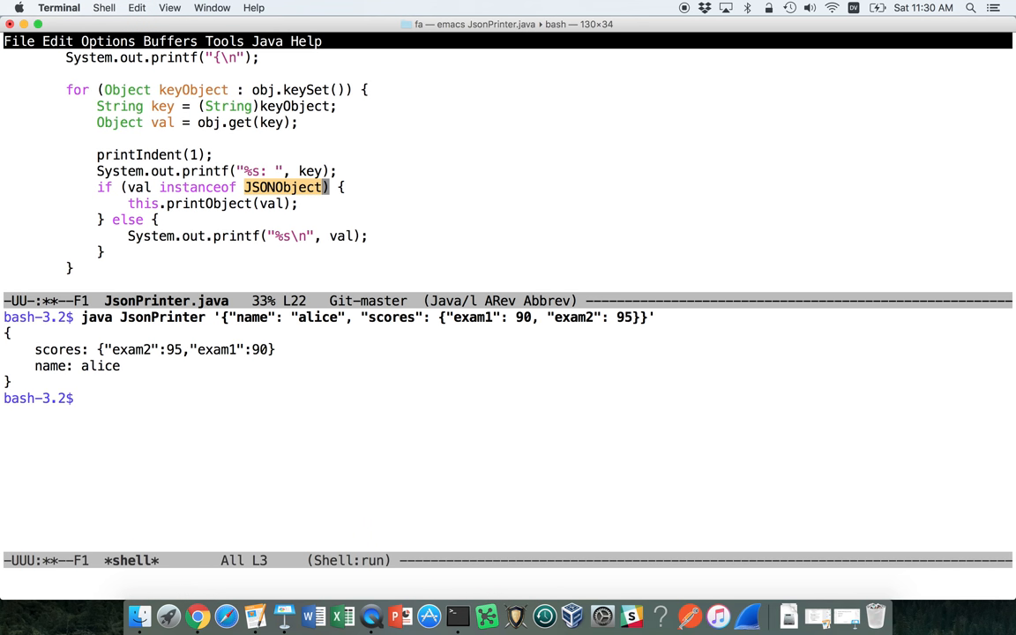
left_click(263, 203)
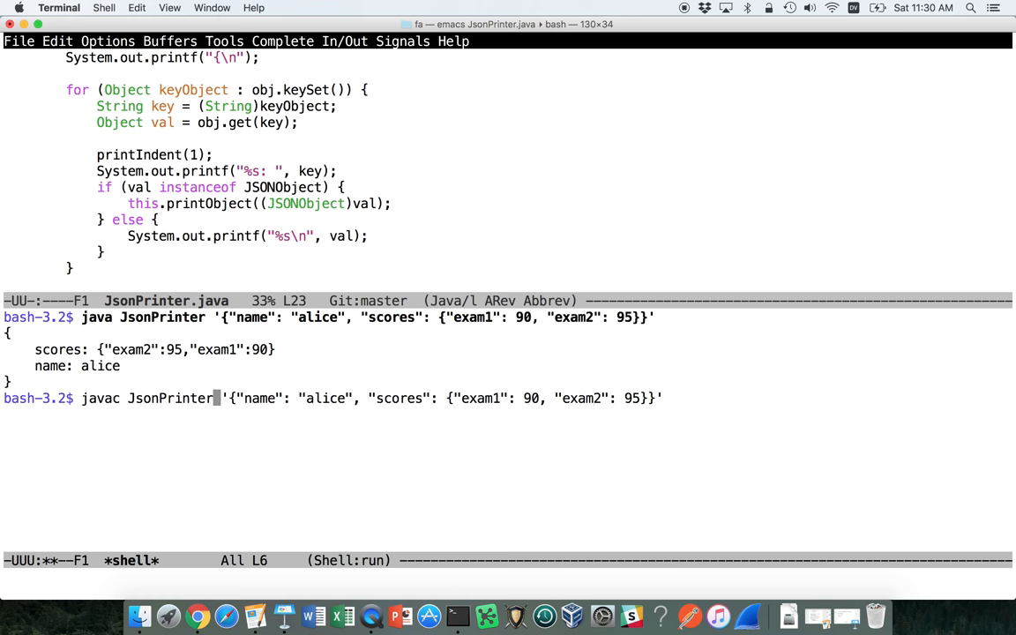
Compile JsonPrinter.java with javac in the shell buffer.
key("Return")
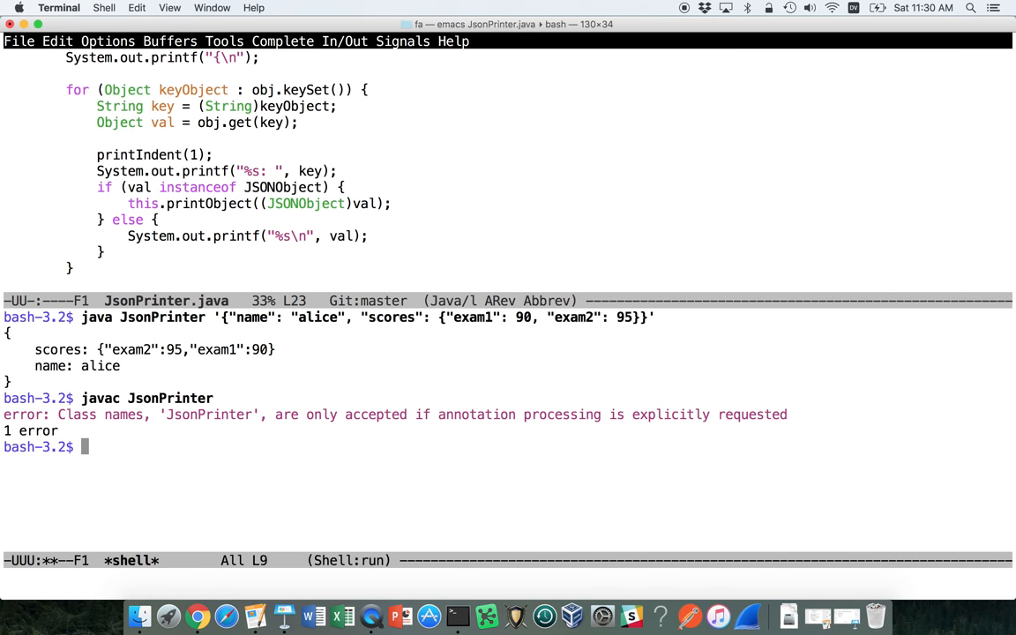
type("javac JsonPrinter.java")
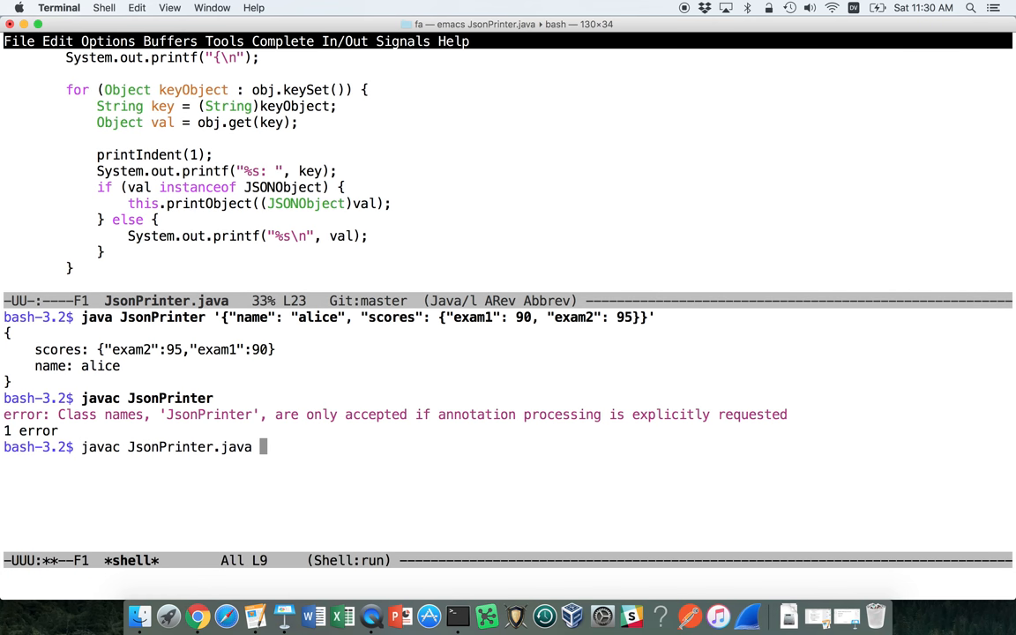
key("Return")
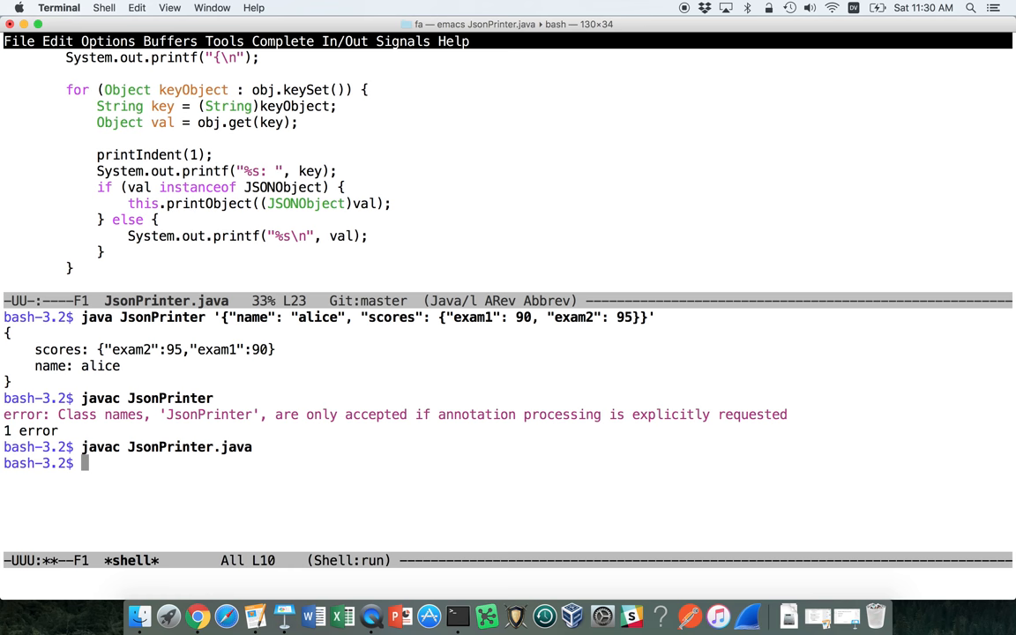
Recall the earlier java JsonPrinter command from history and rerun the scores example.
key("Up")
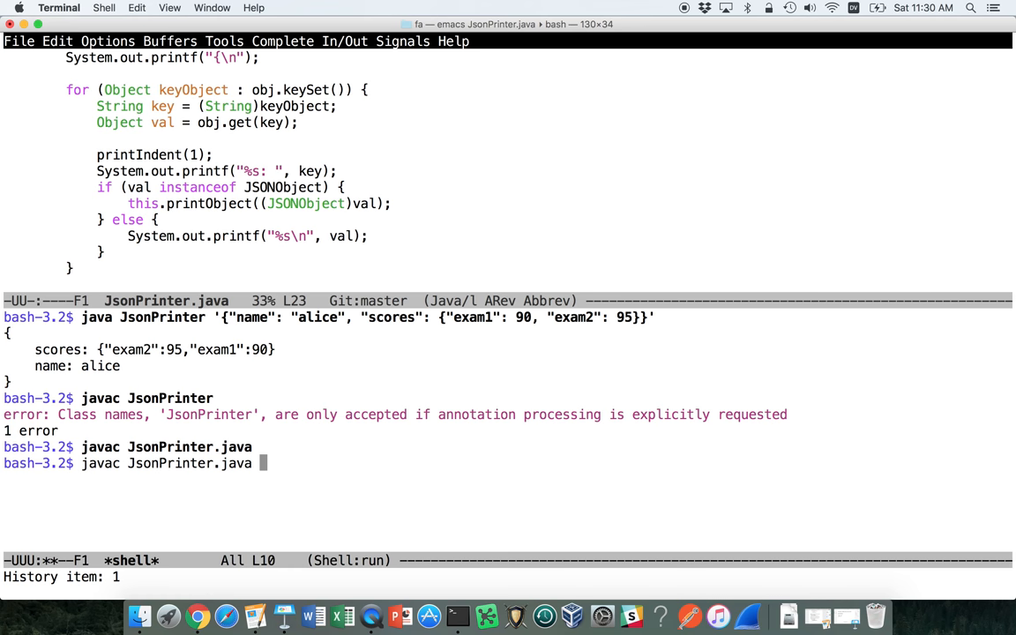
key("Up")
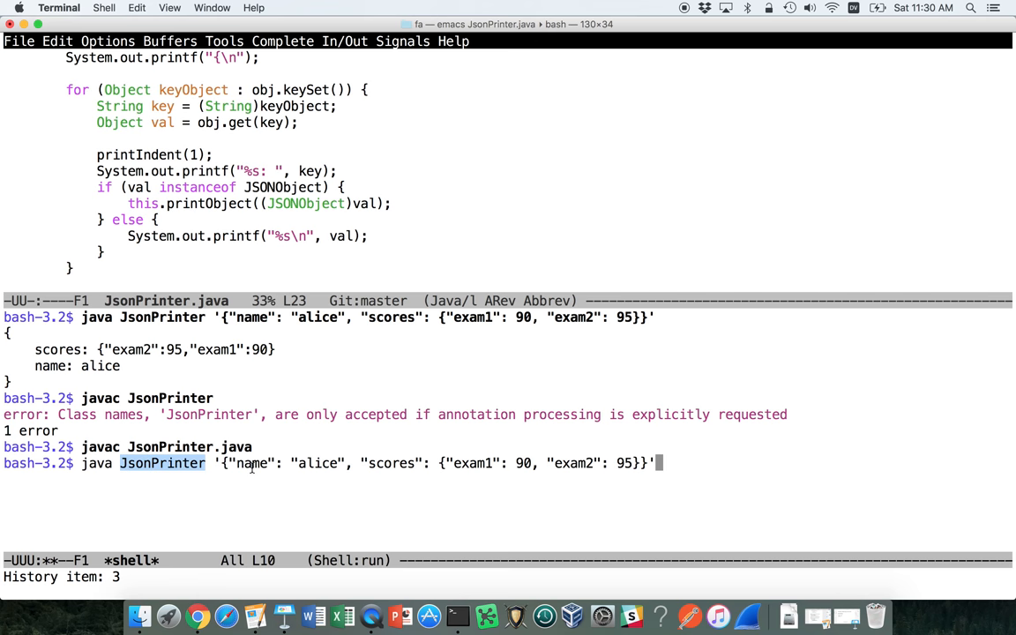
mouse_move(374, 480)
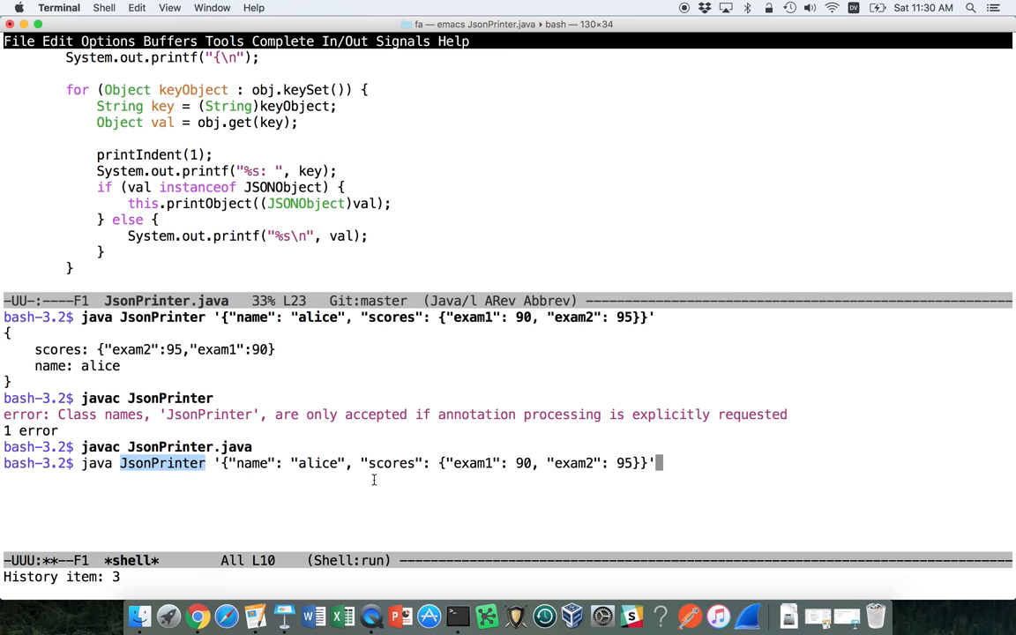
key("Return")
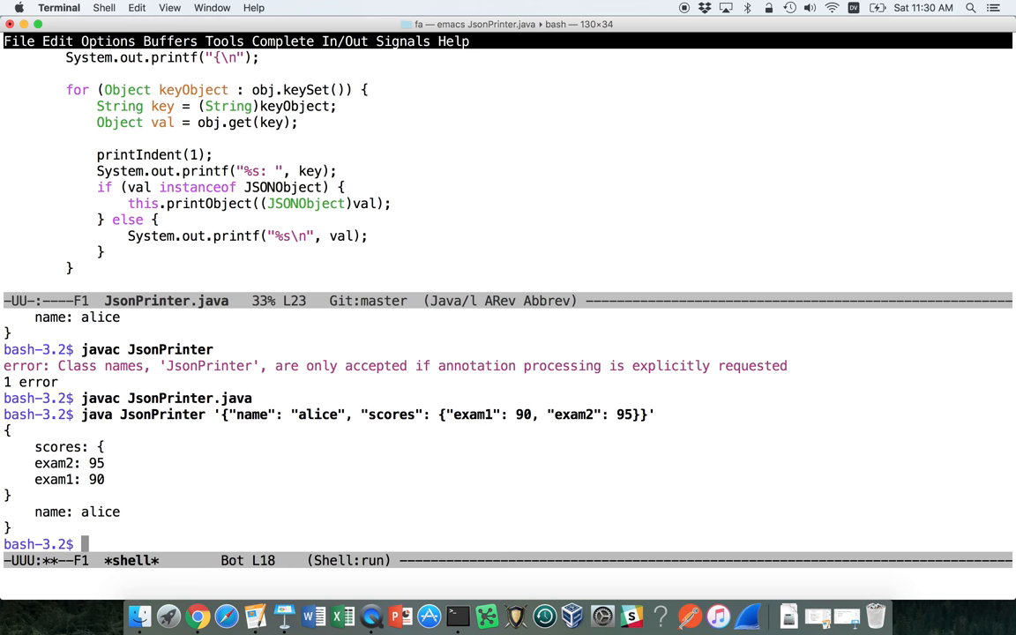
mouse_move(366, 519)
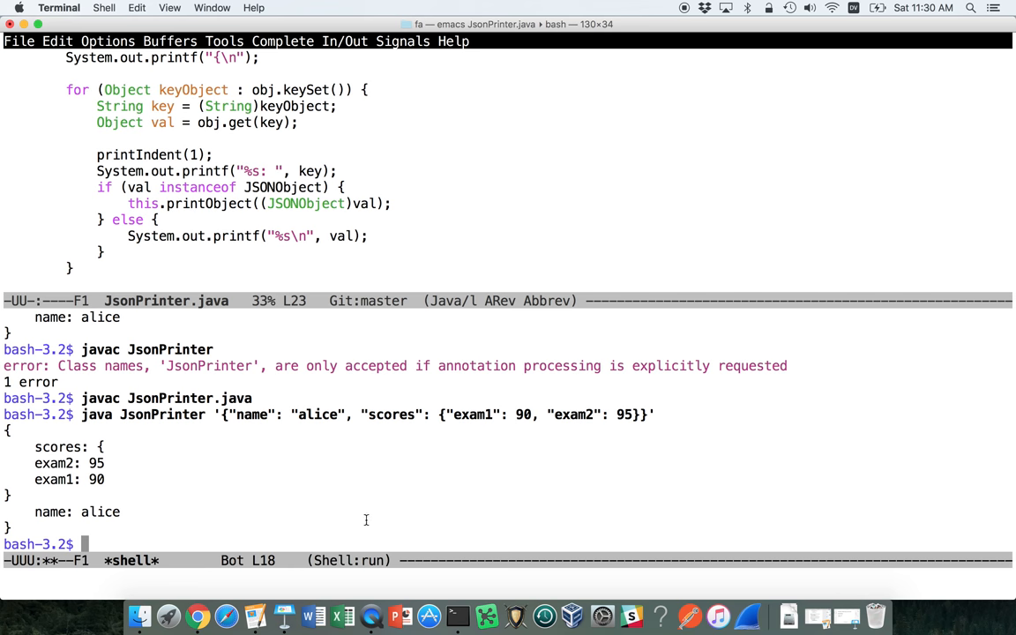
mouse_move(99, 446)
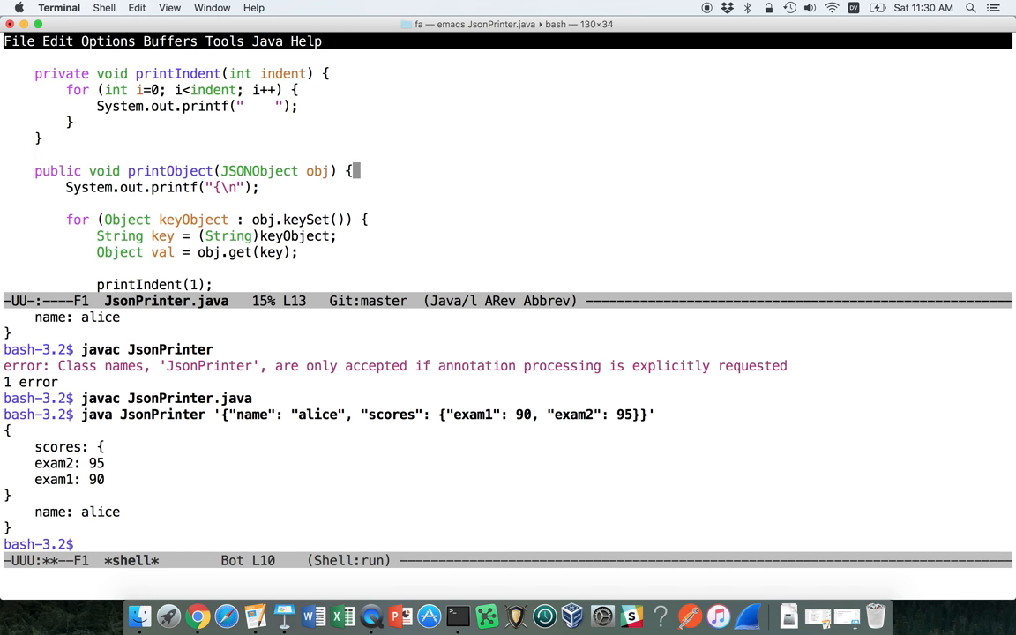
Review the name-and-scores output, then place the cursor on the key-printing format string.
scroll("down", 3)
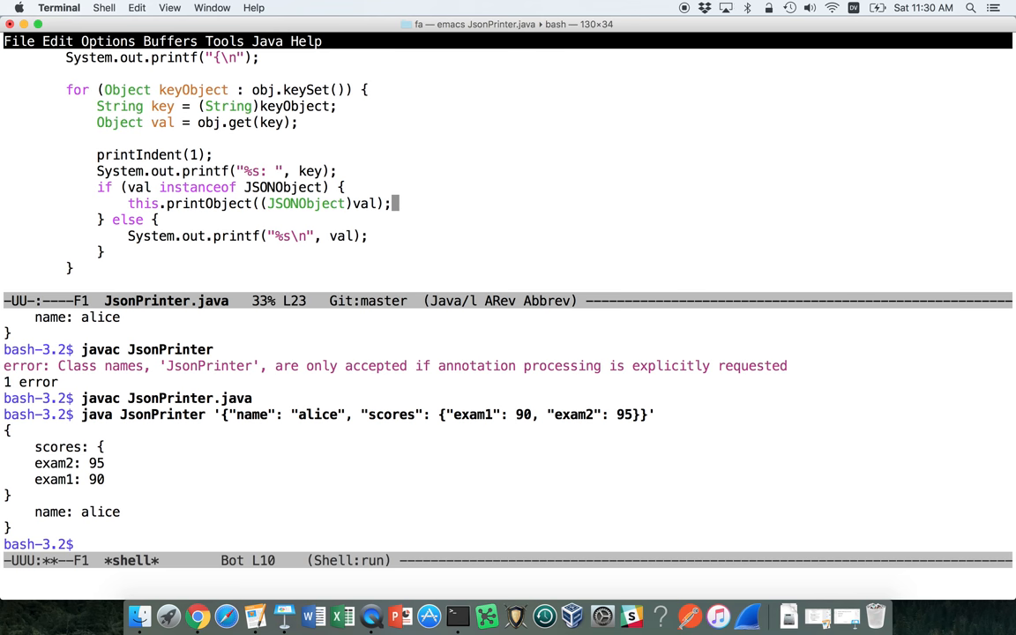
mouse_move(59, 452)
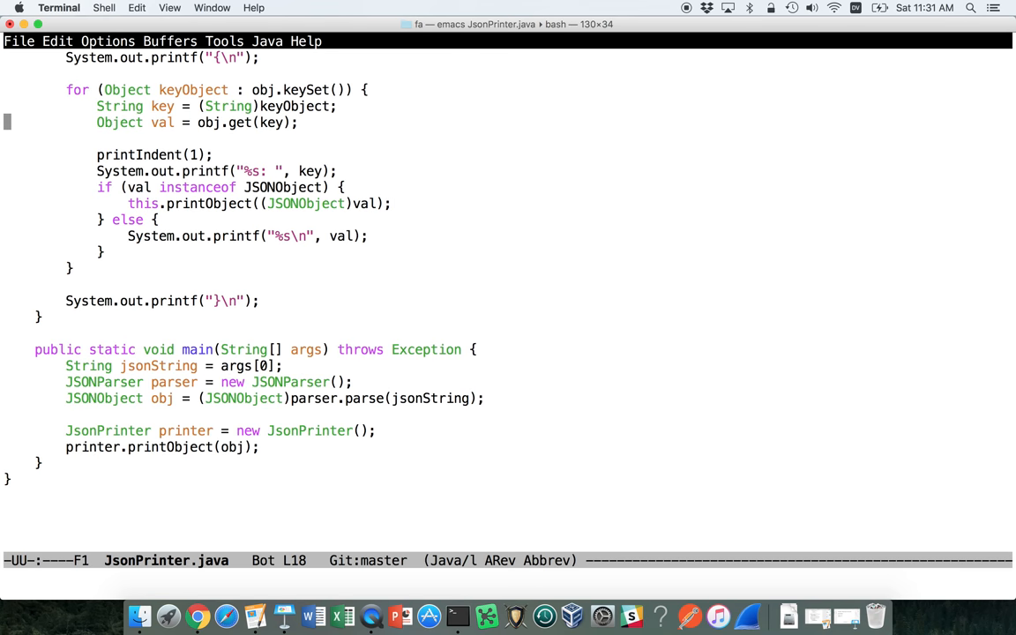
scroll("up", 3)
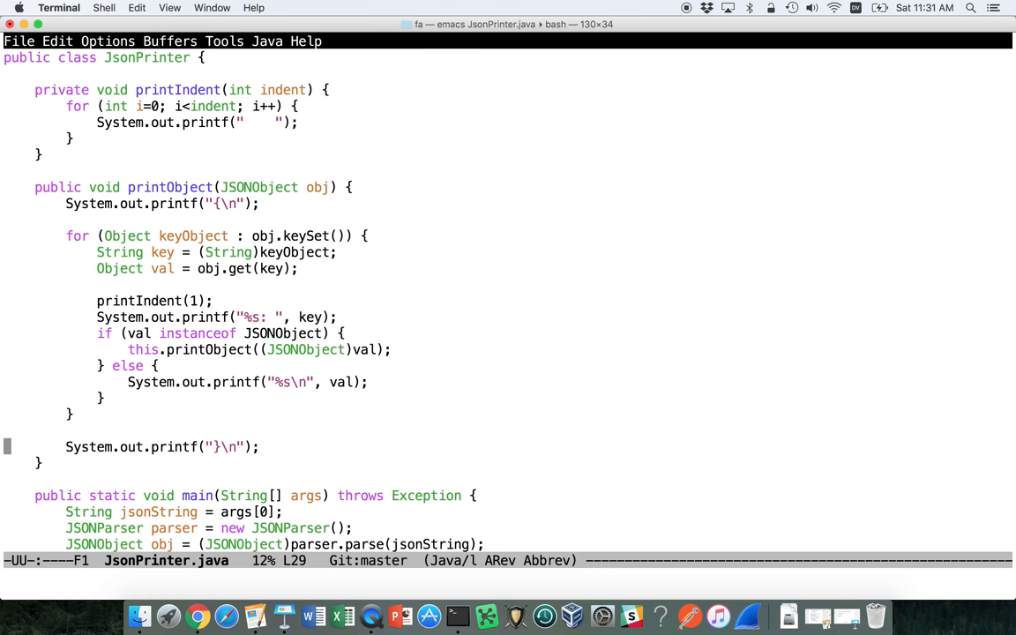
left_click(262, 349)
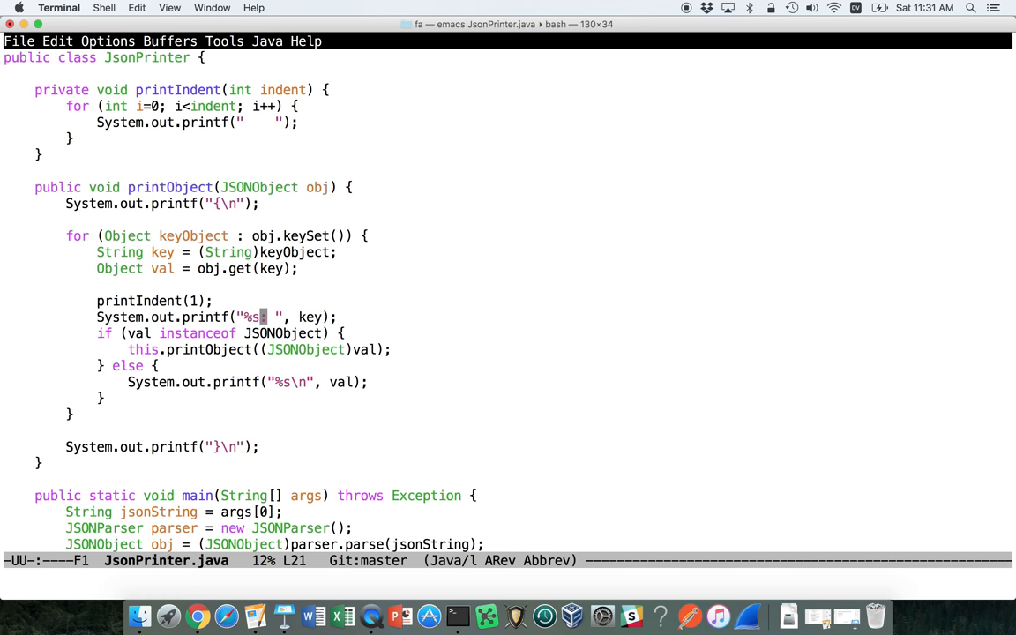
mouse_move(334, 160)
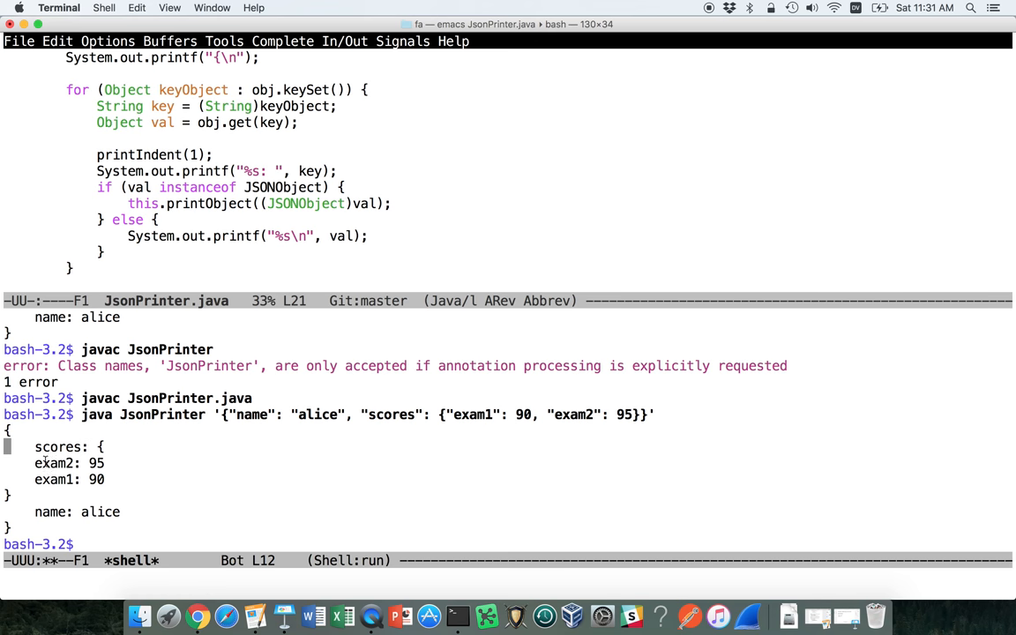
mouse_move(109, 446)
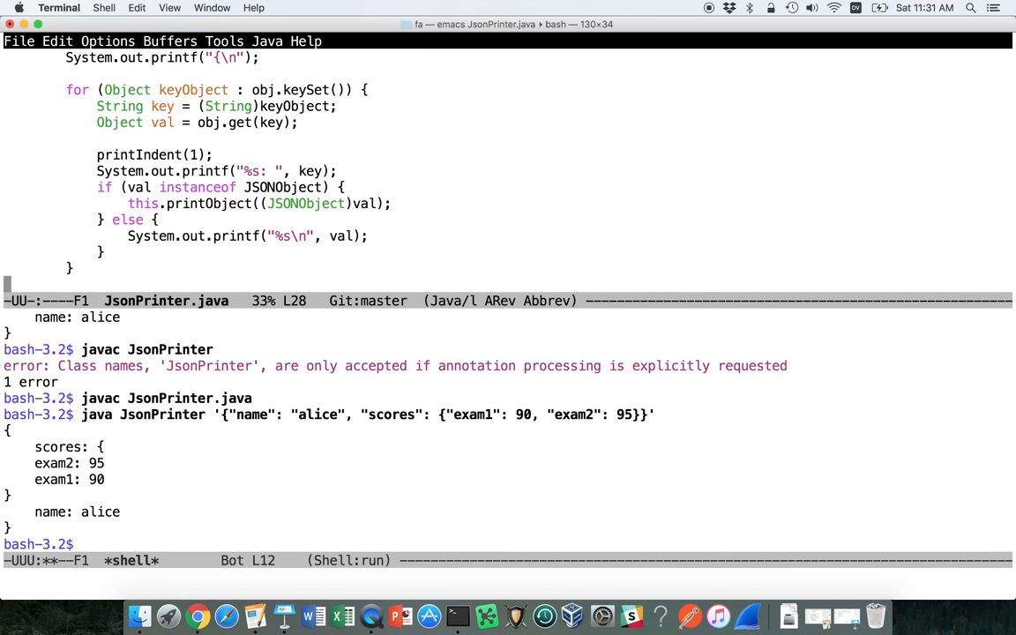
Insert printIndent() before the closing-brace printf and add 'int indent' to printObject's signature.
scroll("down", 3)
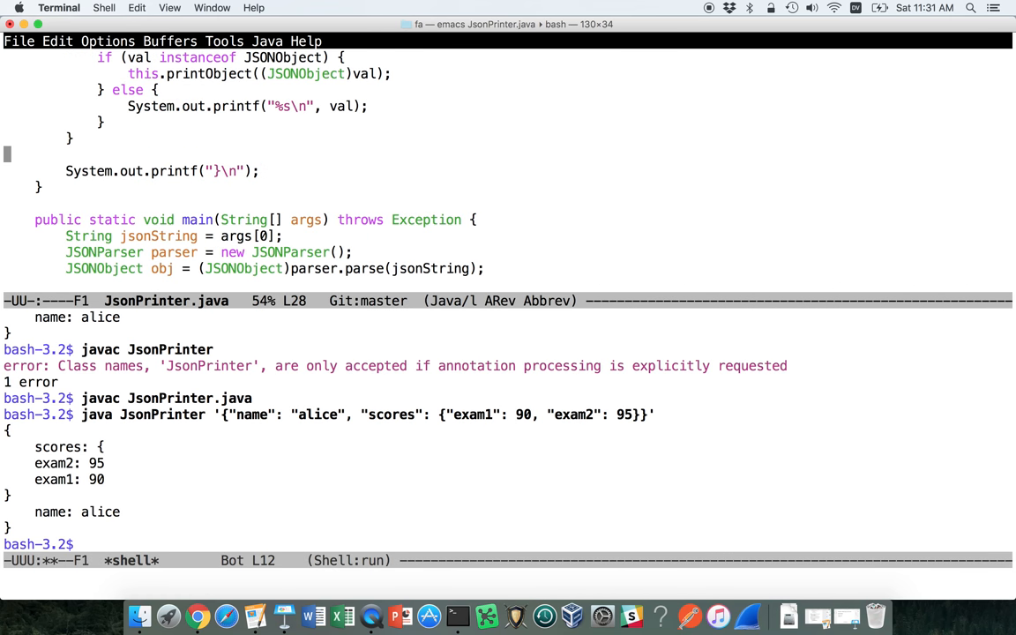
type("pri")
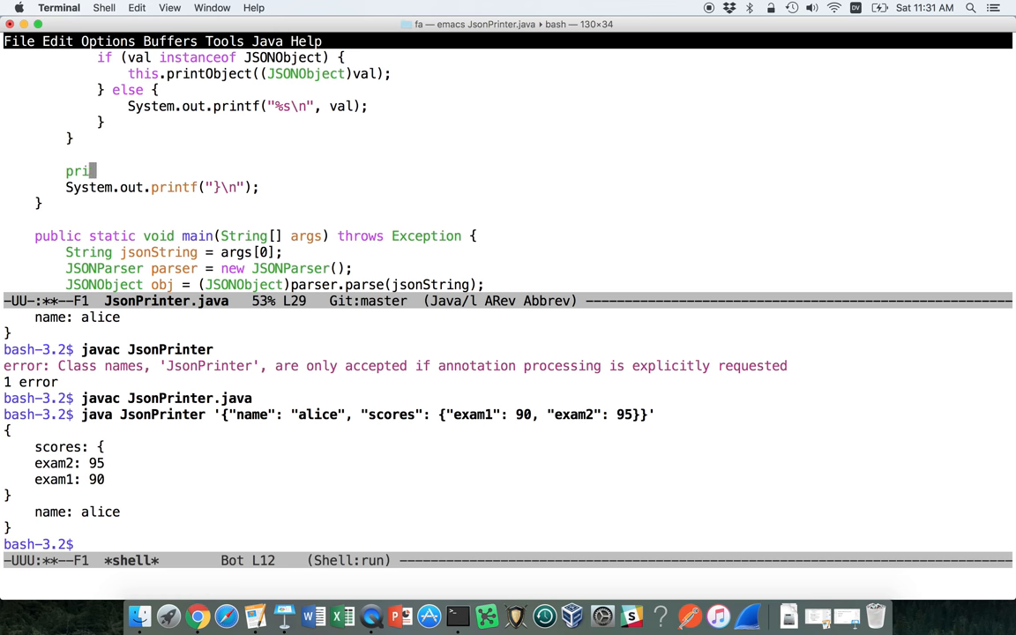
type("ntIndent(???);")
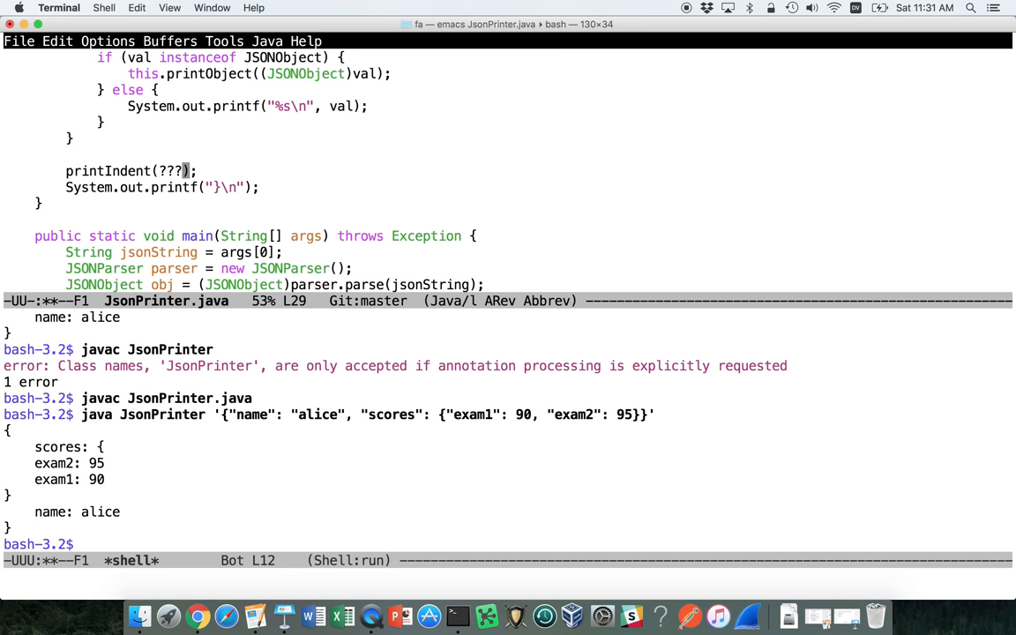
scroll("up", 3)
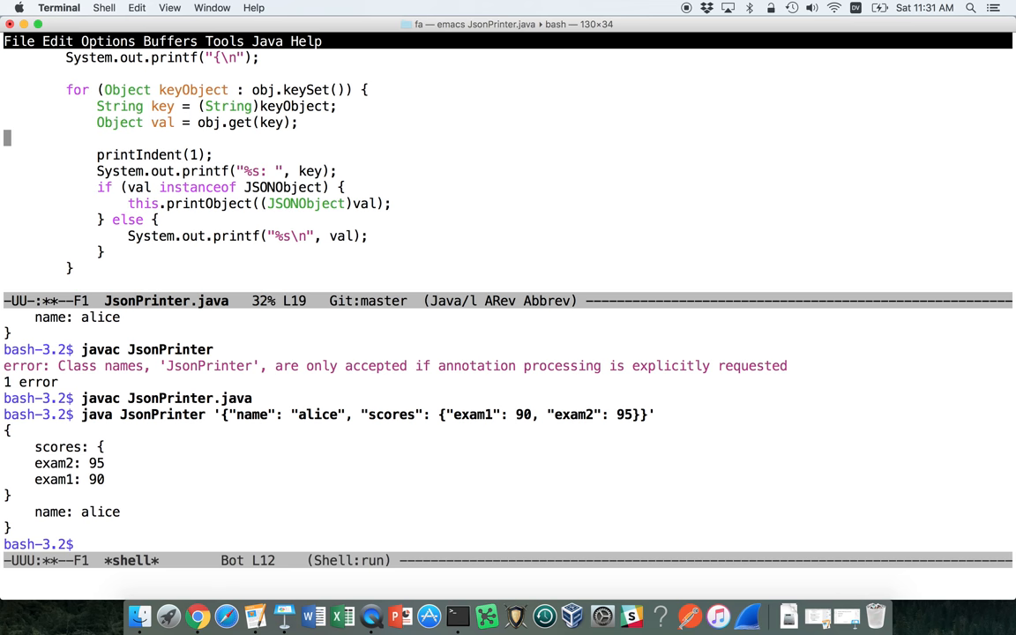
scroll("up", 3)
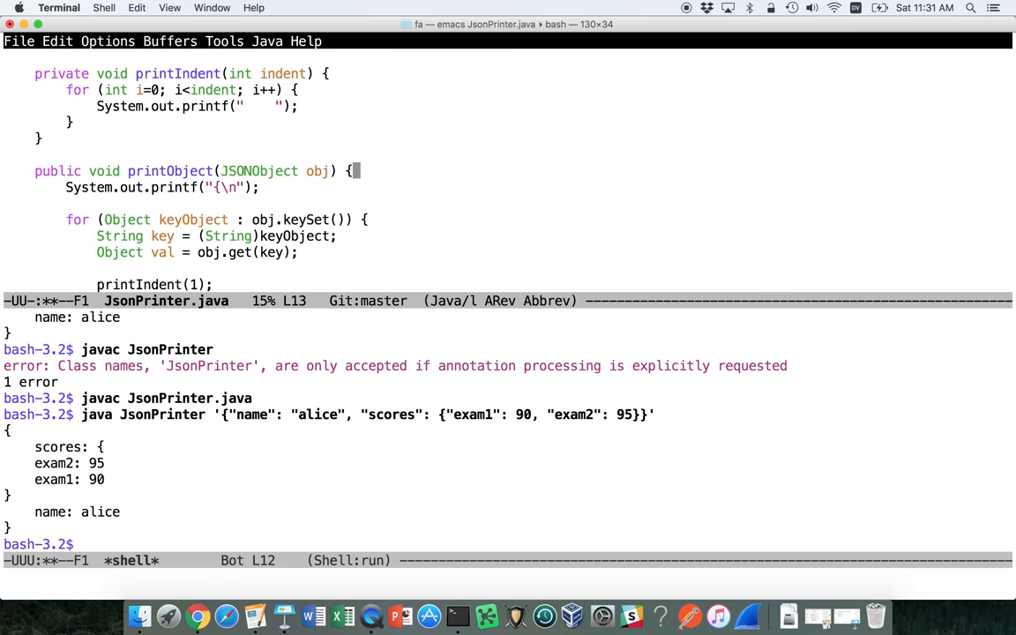
type(", int indent")
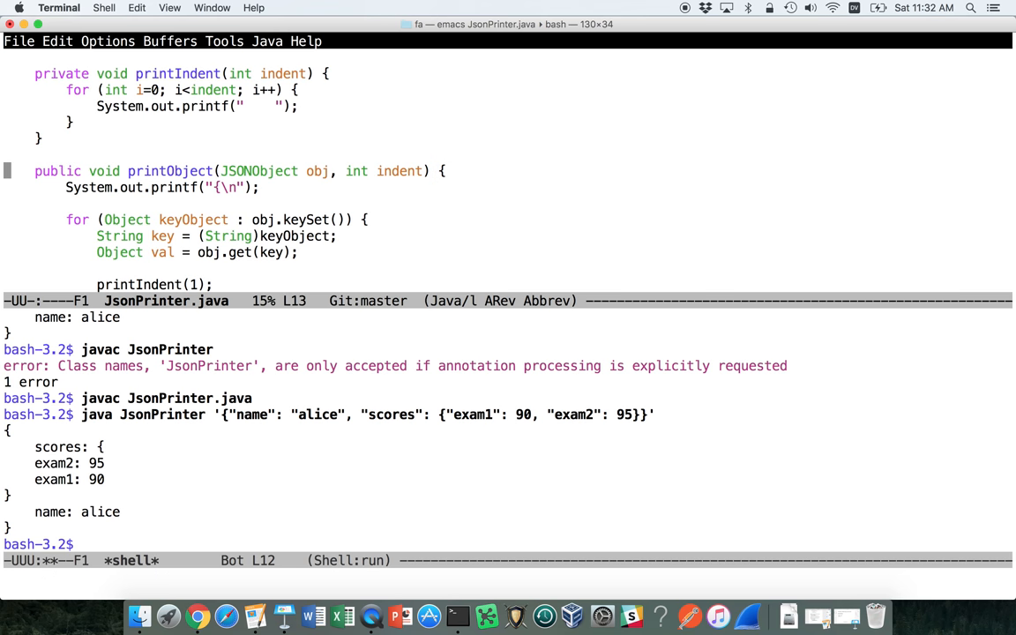
Change main's call to printObject(obj, 0).
scroll("down", 3)
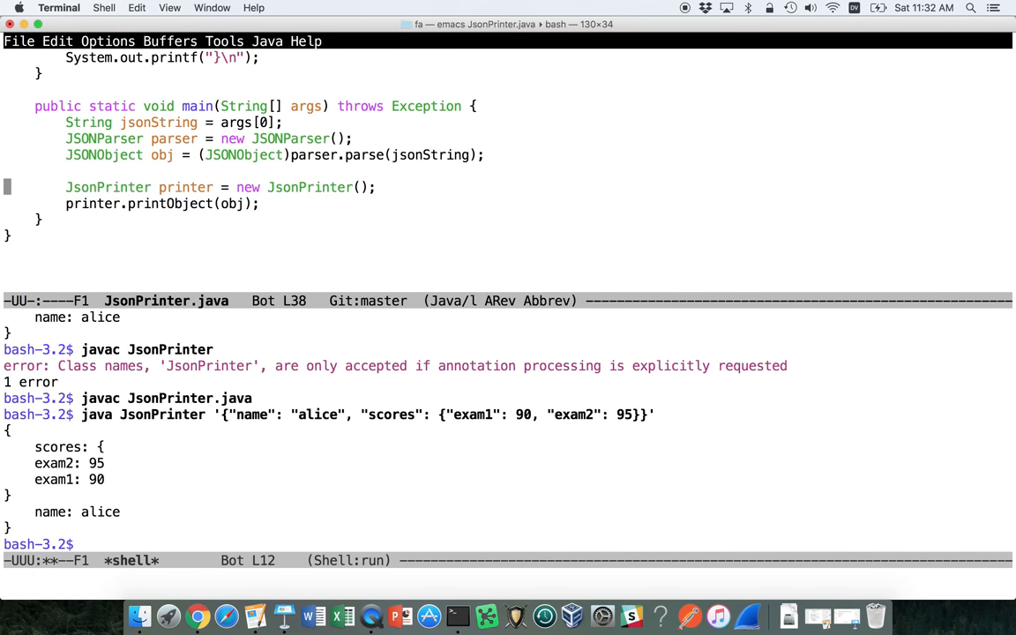
left_click(248, 204)
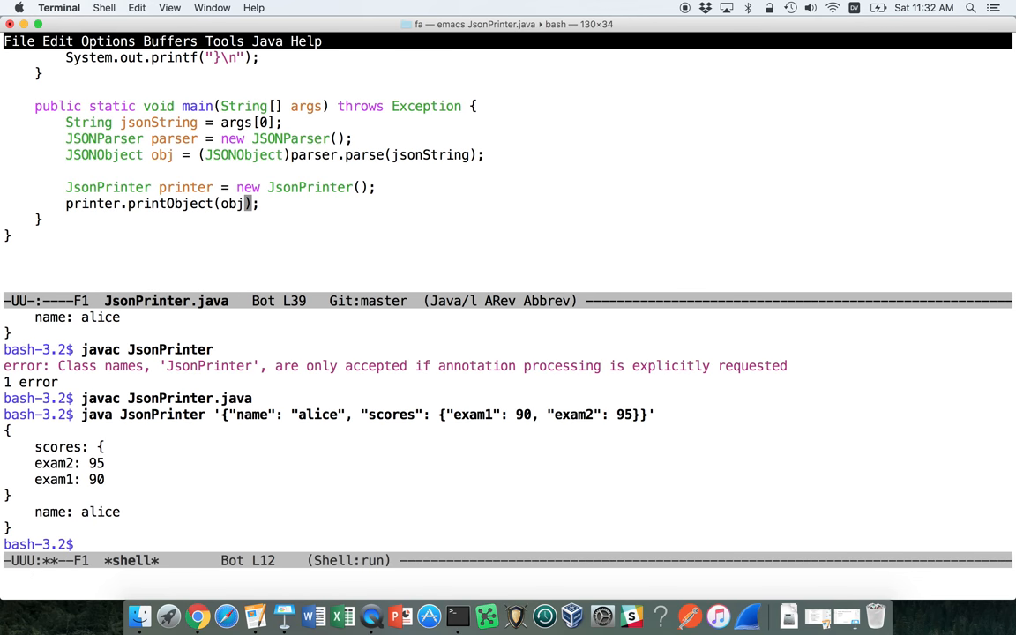
type(", 0")
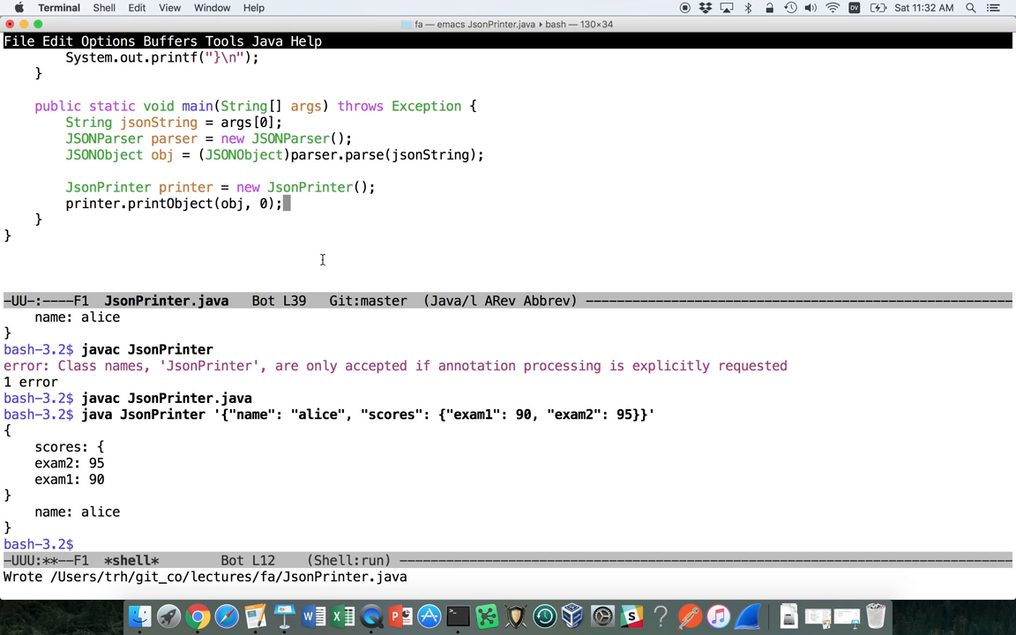
scroll("up", 3)
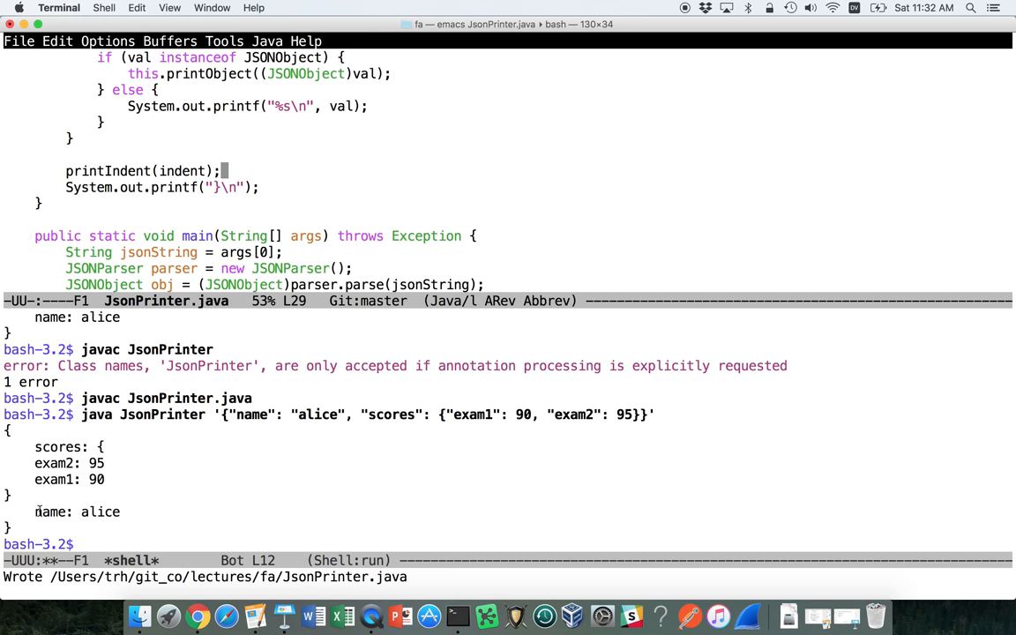
Set the closing-brace indent amount to indent and pass indent+1 in the recursive printObject call.
double_click(77, 512)
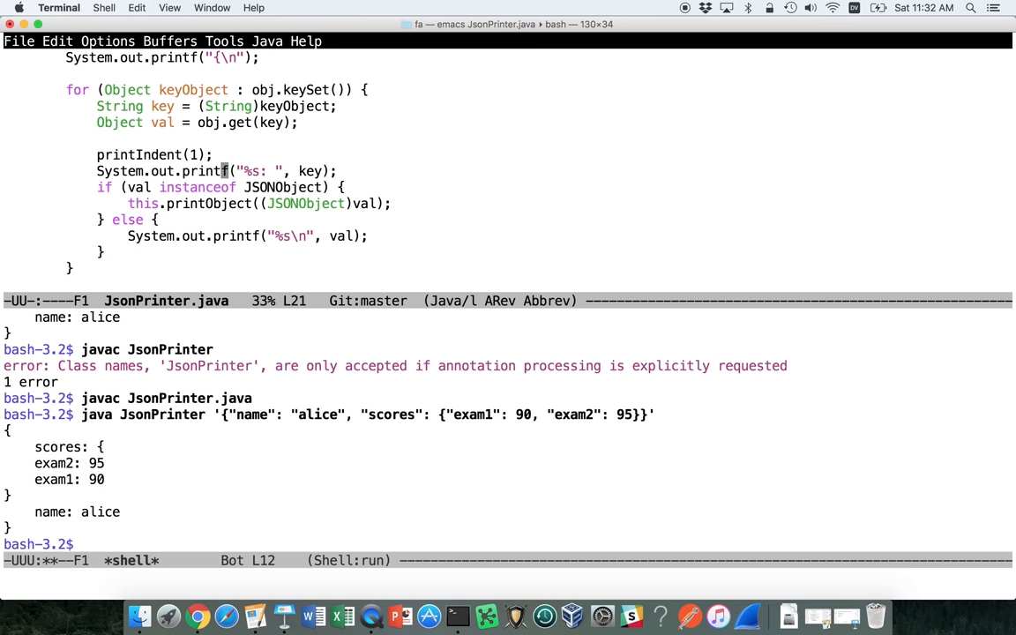
type("indent+")
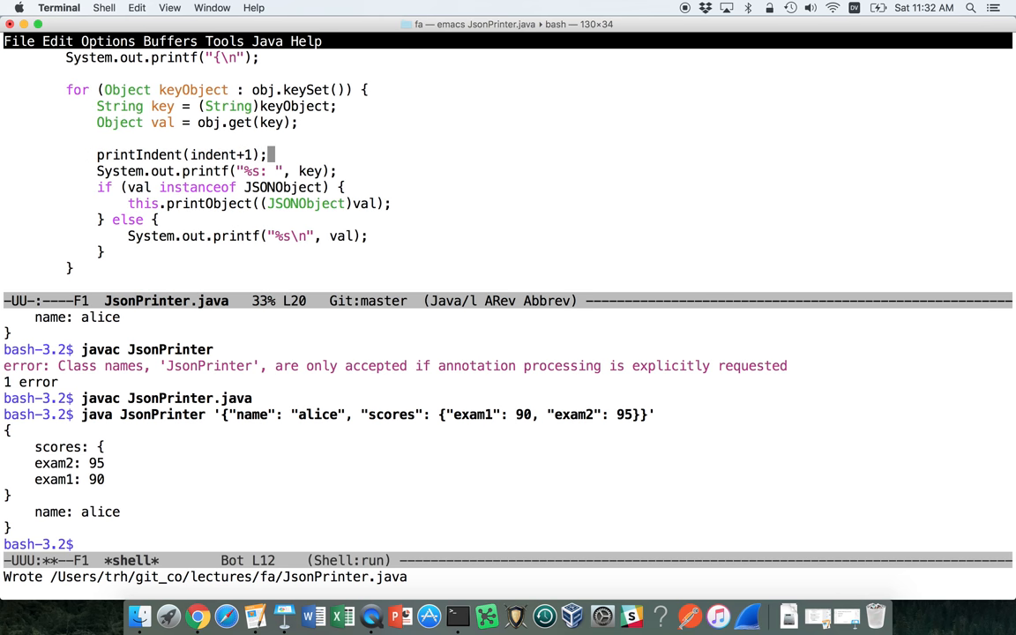
left_click(271, 236)
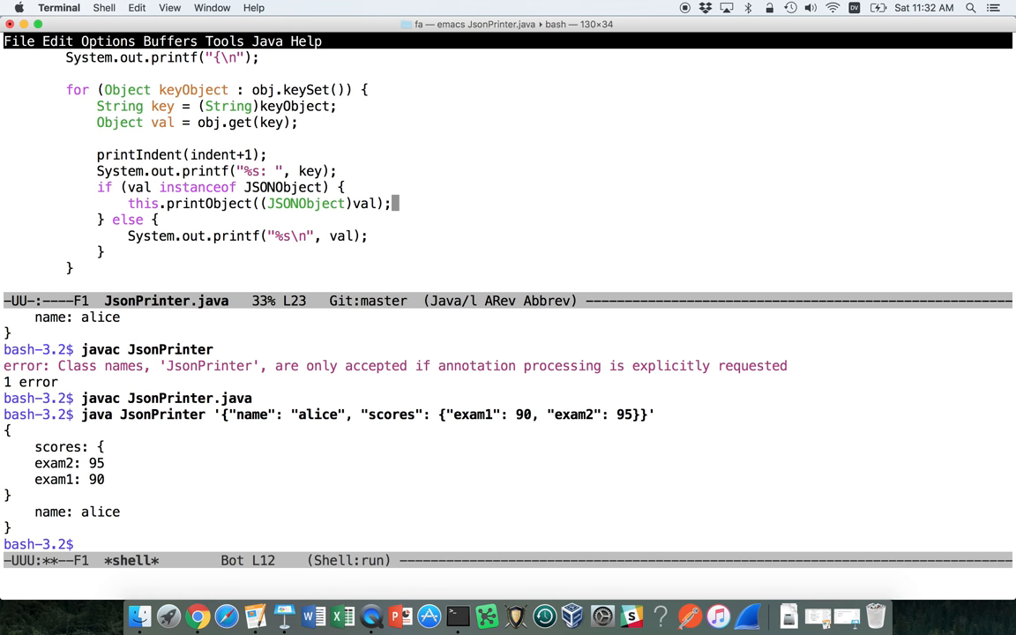
type(", indent")
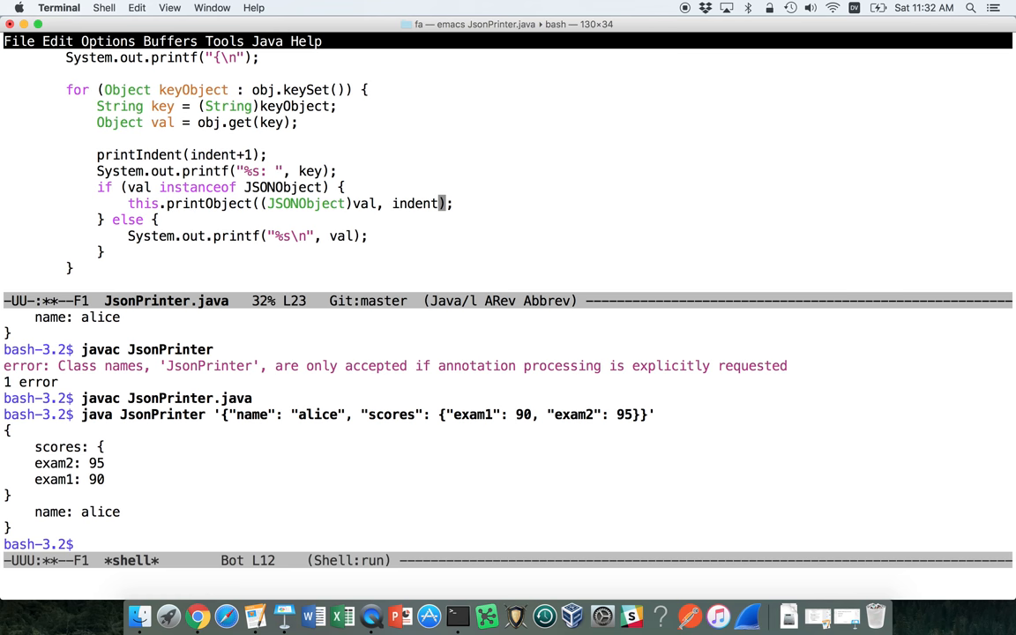
type("+1")
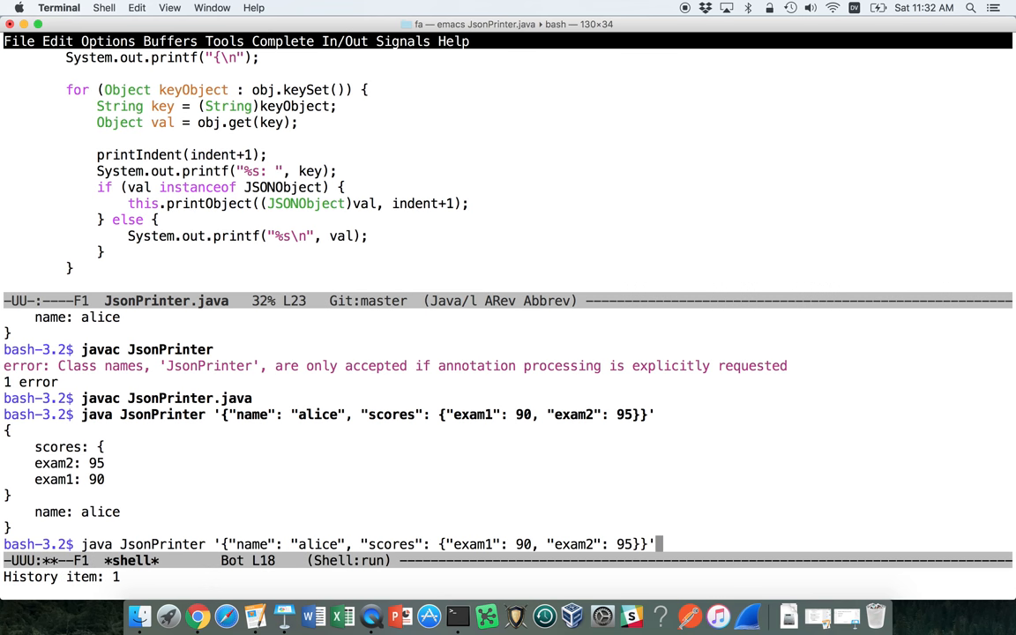
Recompile JsonPrinter.java, then recall the java JsonPrinter command to edit its JSON argument.
key("Return")
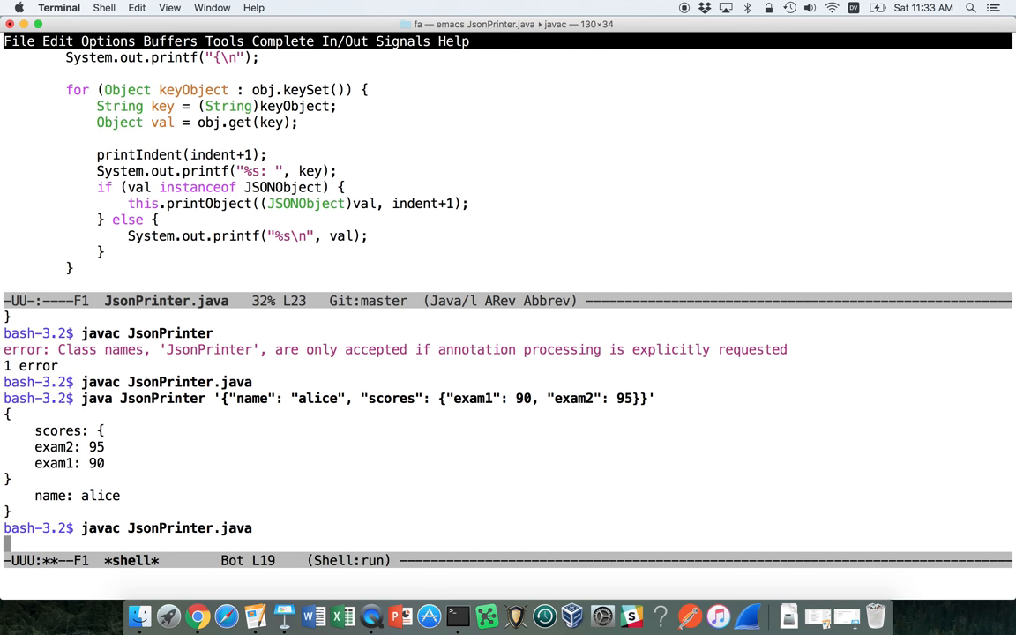
key("Return")
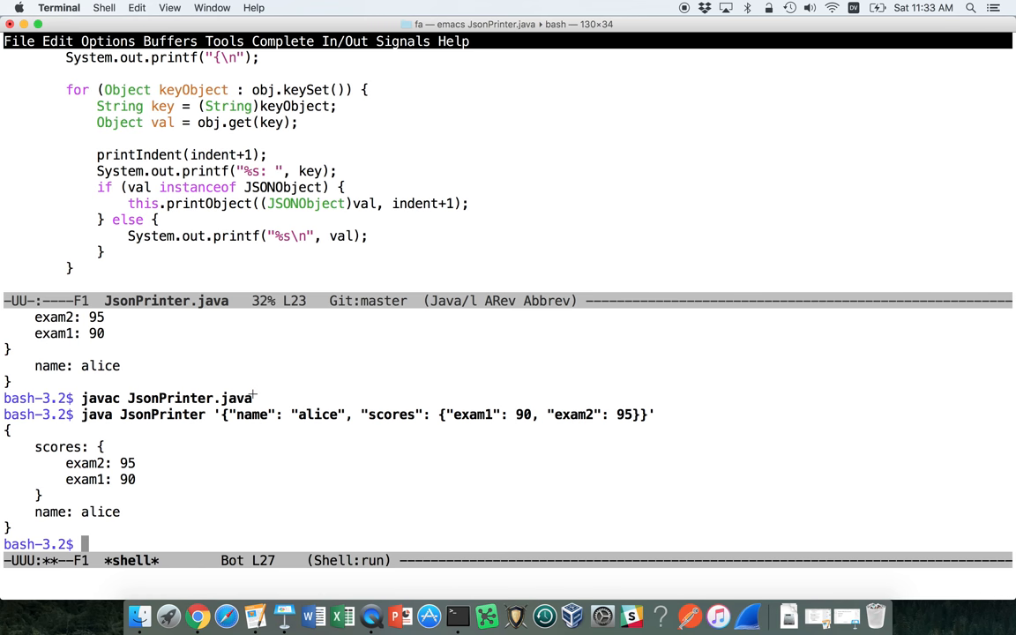
key("Up")
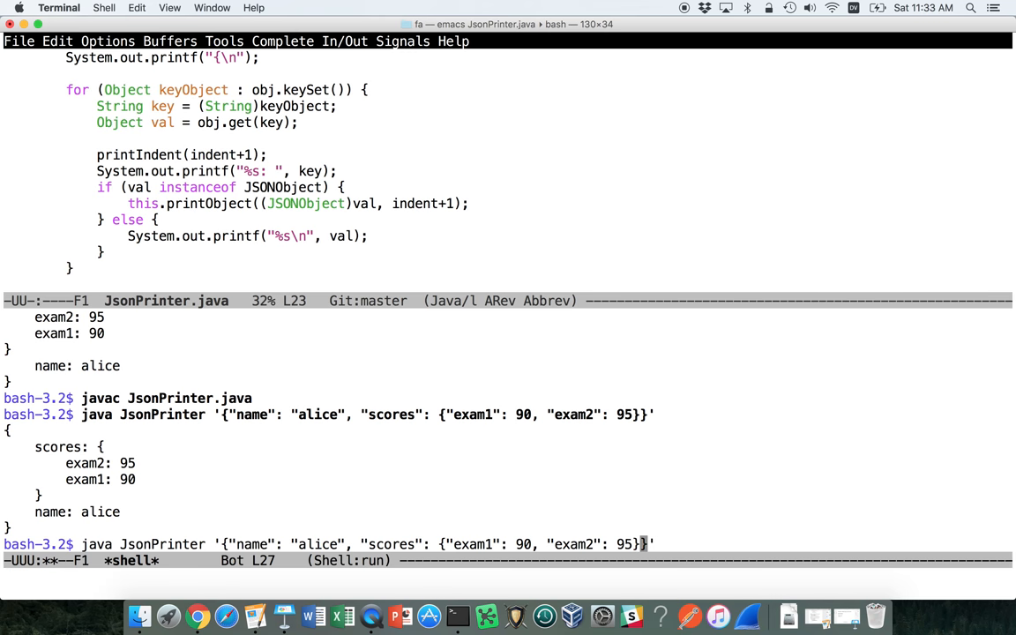
key("Backspace")
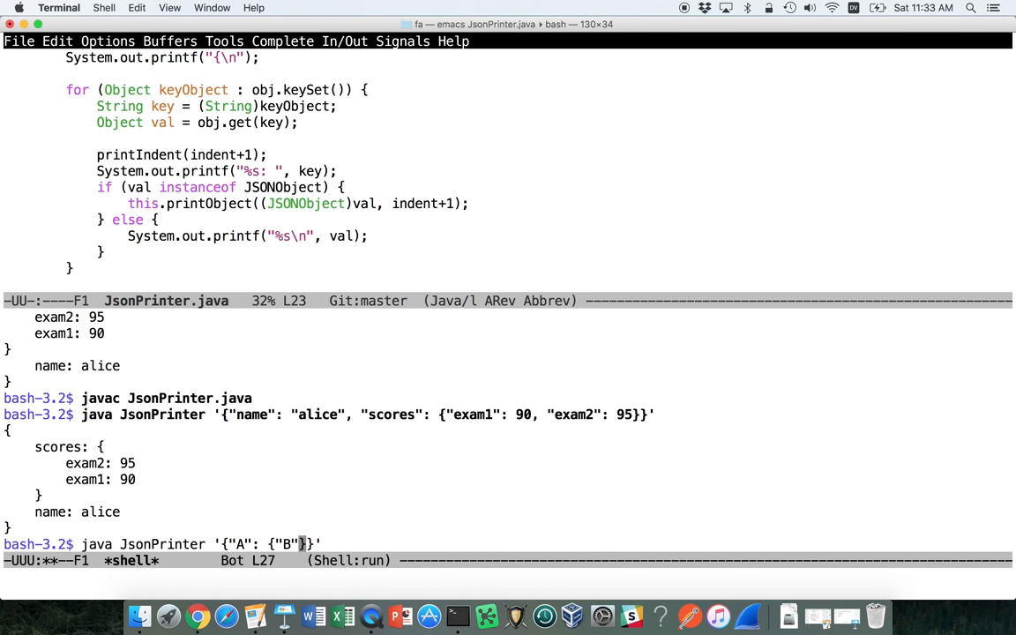
Run JsonPrinter on '{"A": {"B": {"C": {"D": "hi"}}}}' and return to the JsonPrinter source.
type(": {}")
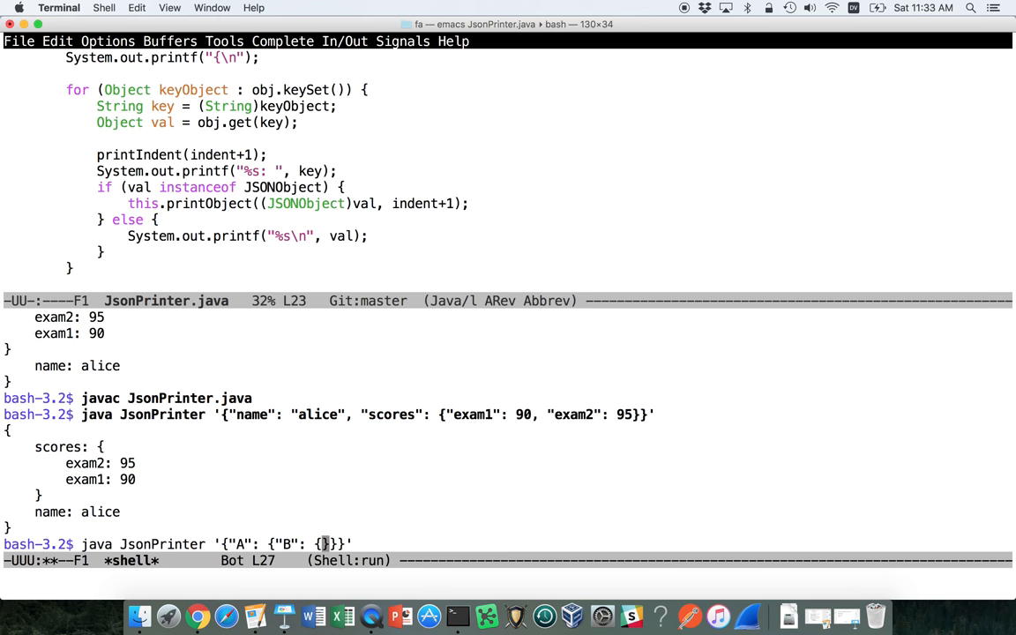
type("\"C\": {\"D\":")
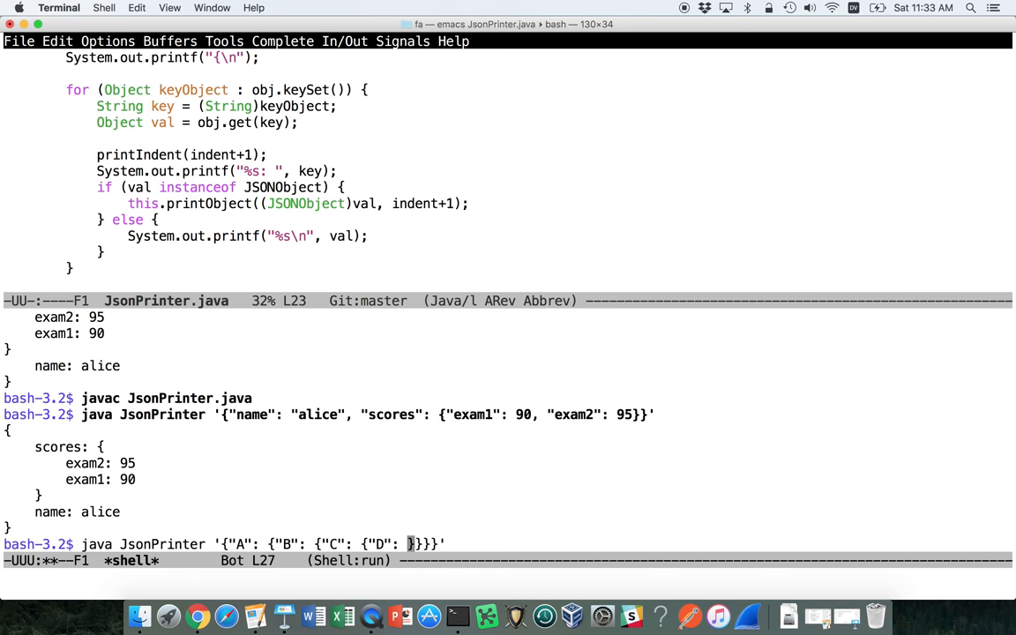
type("hi\"")
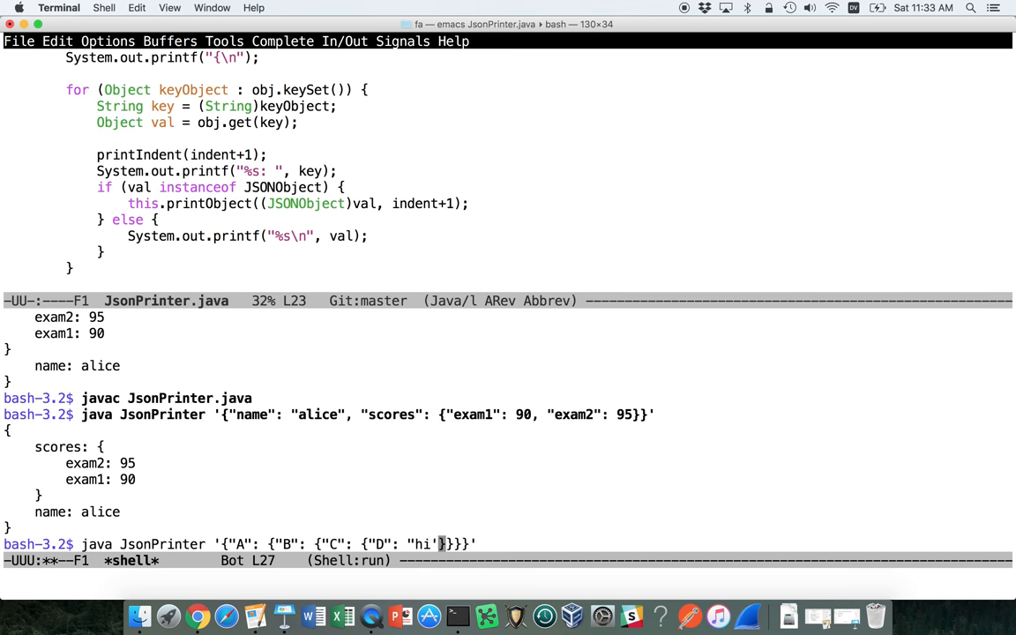
key("Return")
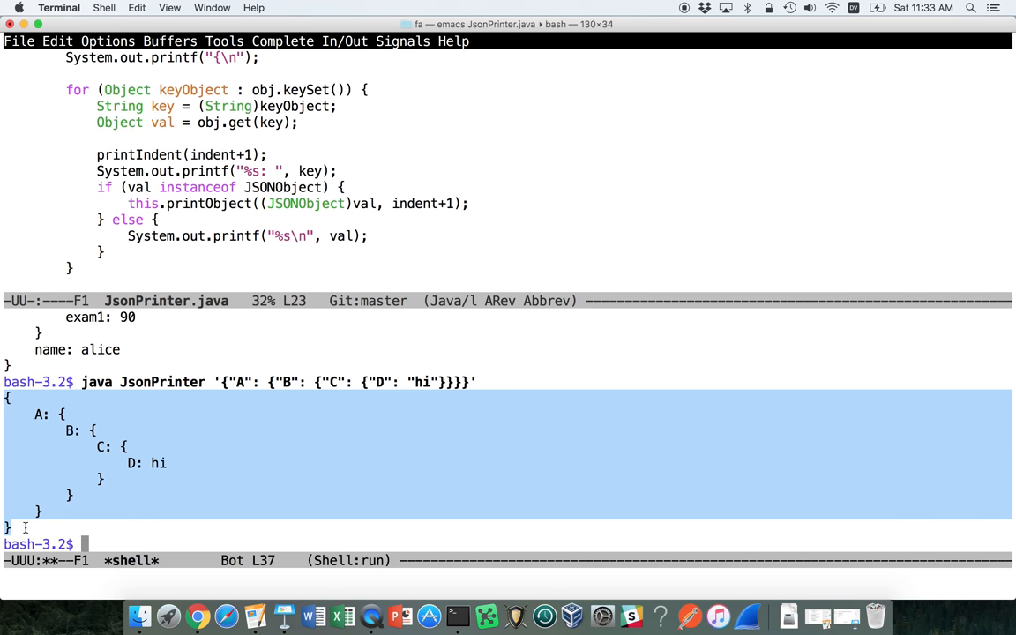
left_click(190, 462)
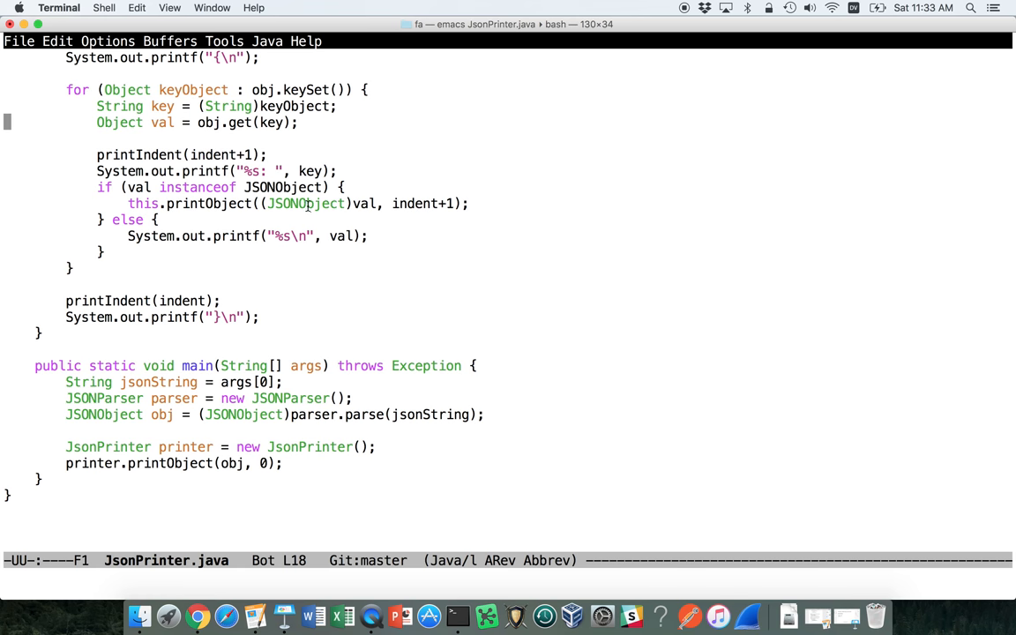
Highlight the JSONObject cast in the recursive printObject call.
double_click(305, 204)
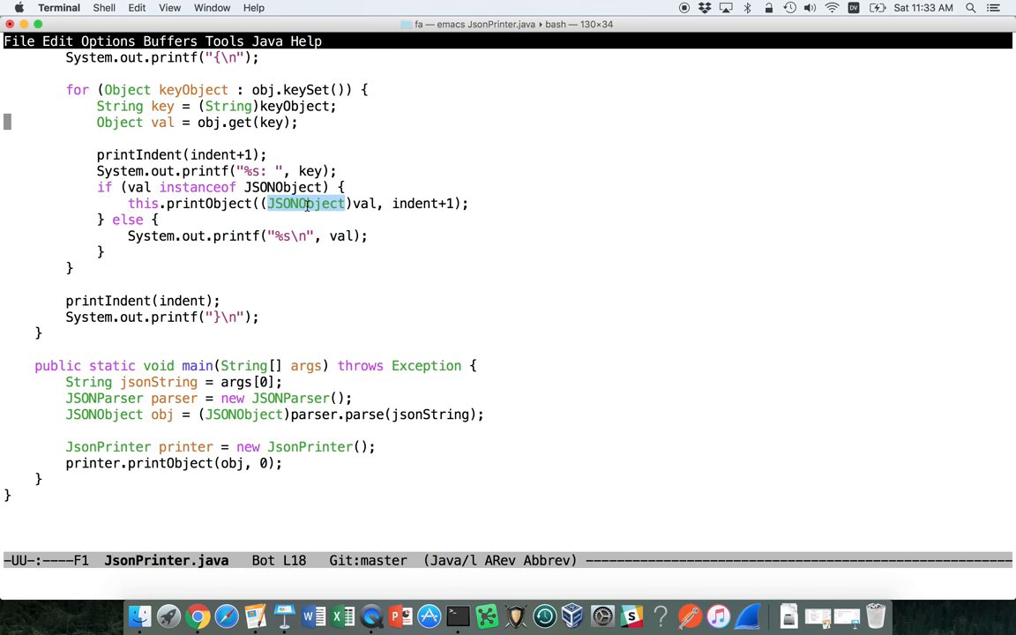